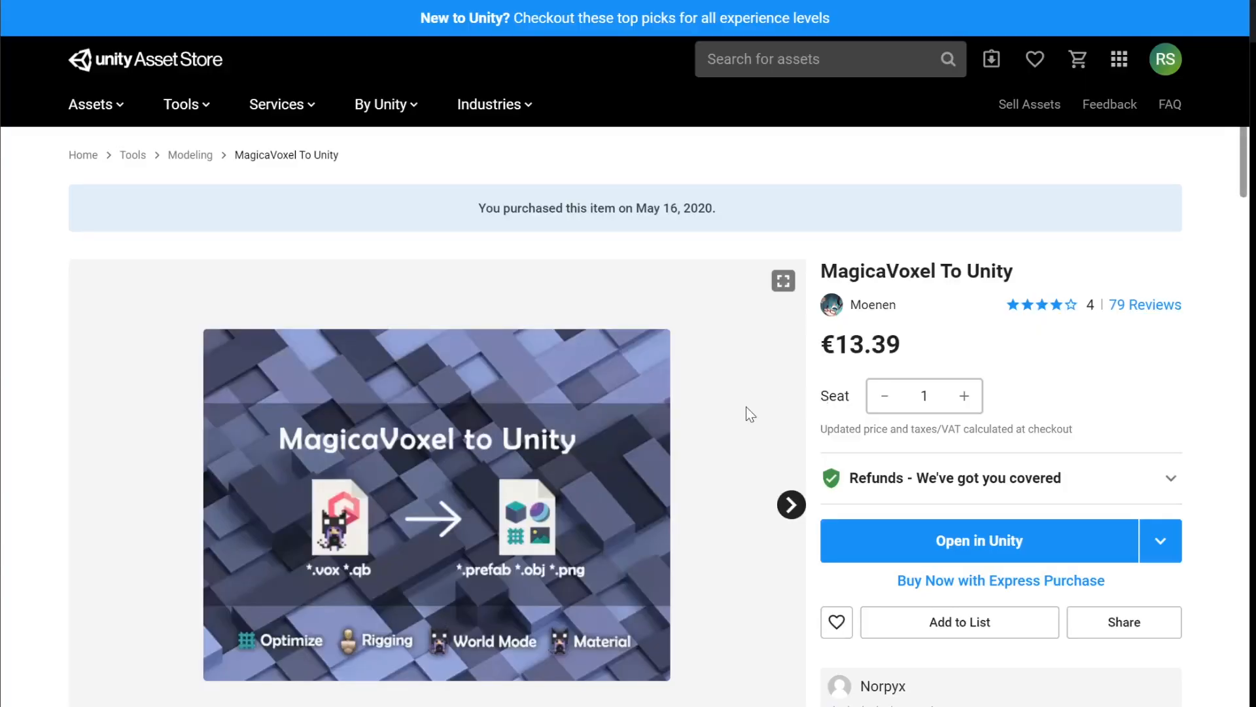
Scroll through the MagicaVoxel tool window to look over its contents
scroll("down", 3)
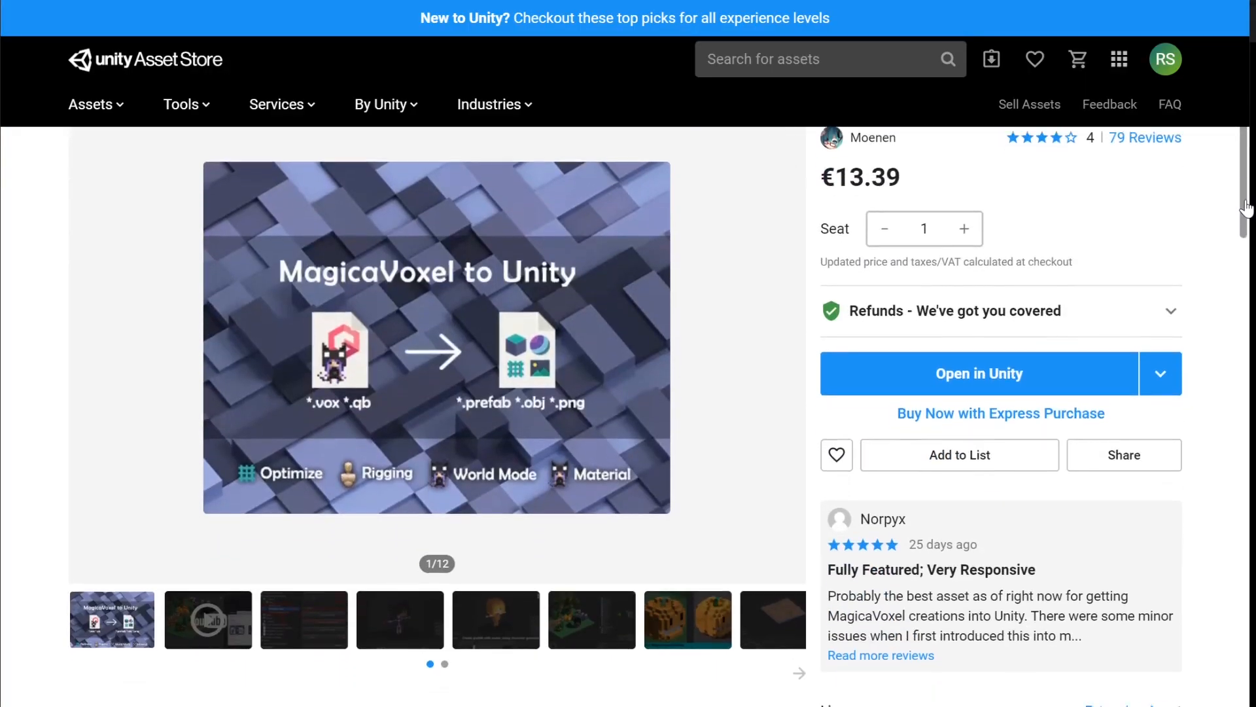
scroll("down", 3)
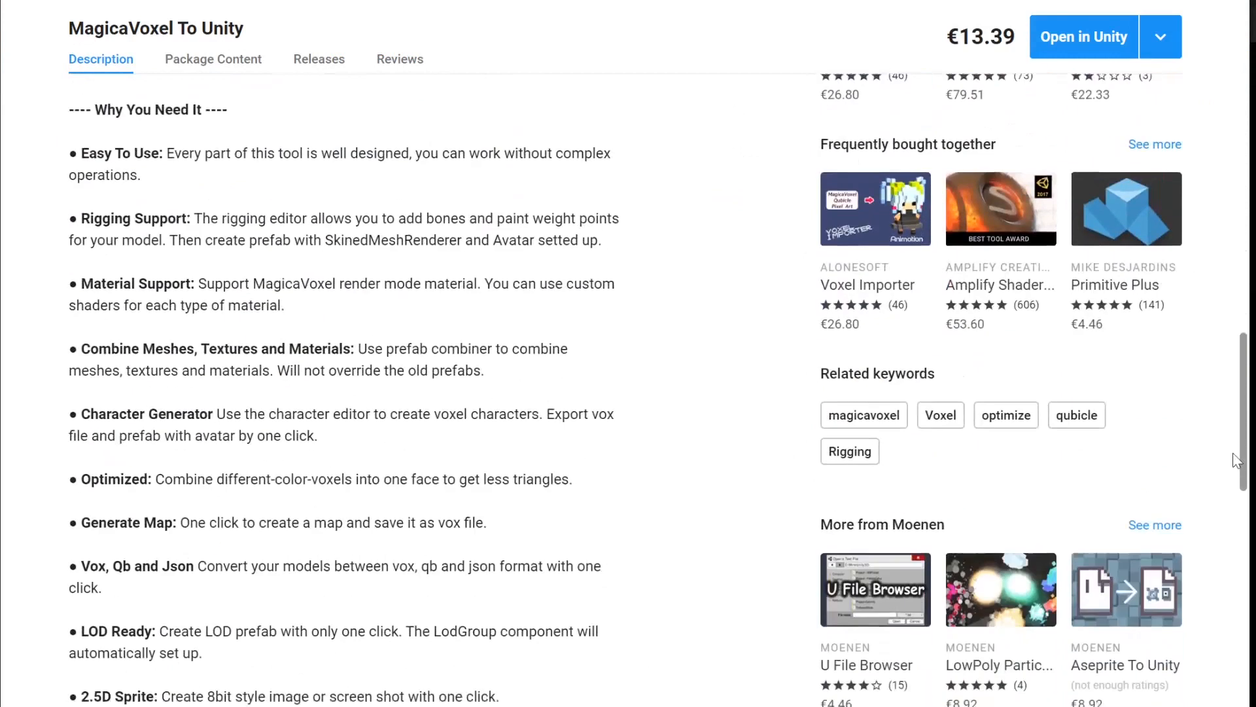
scroll("down", 3)
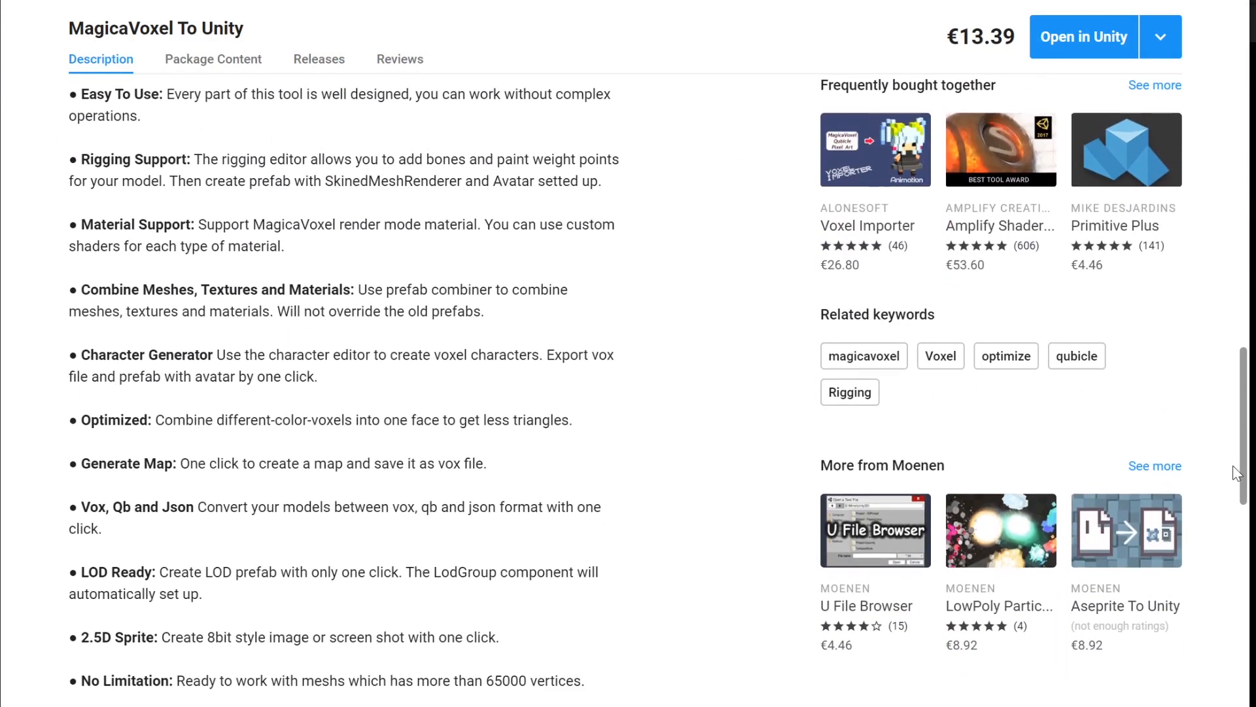
scroll("down", 3)
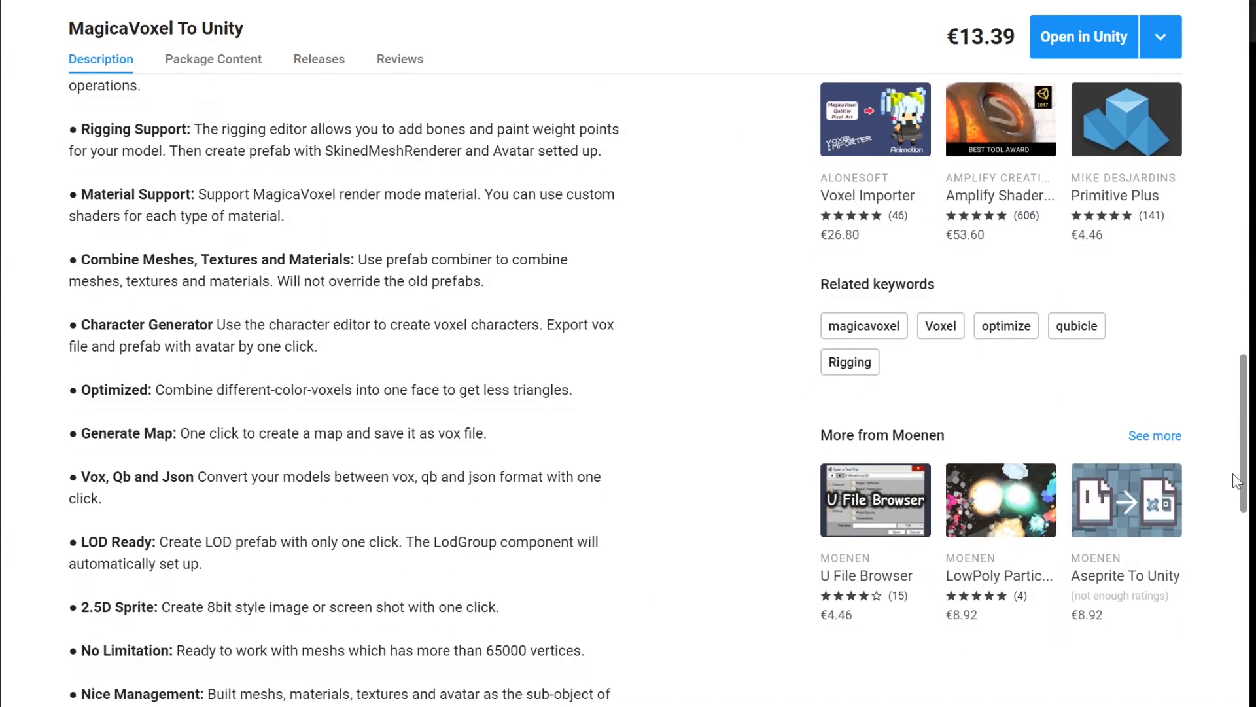
scroll("down", 3)
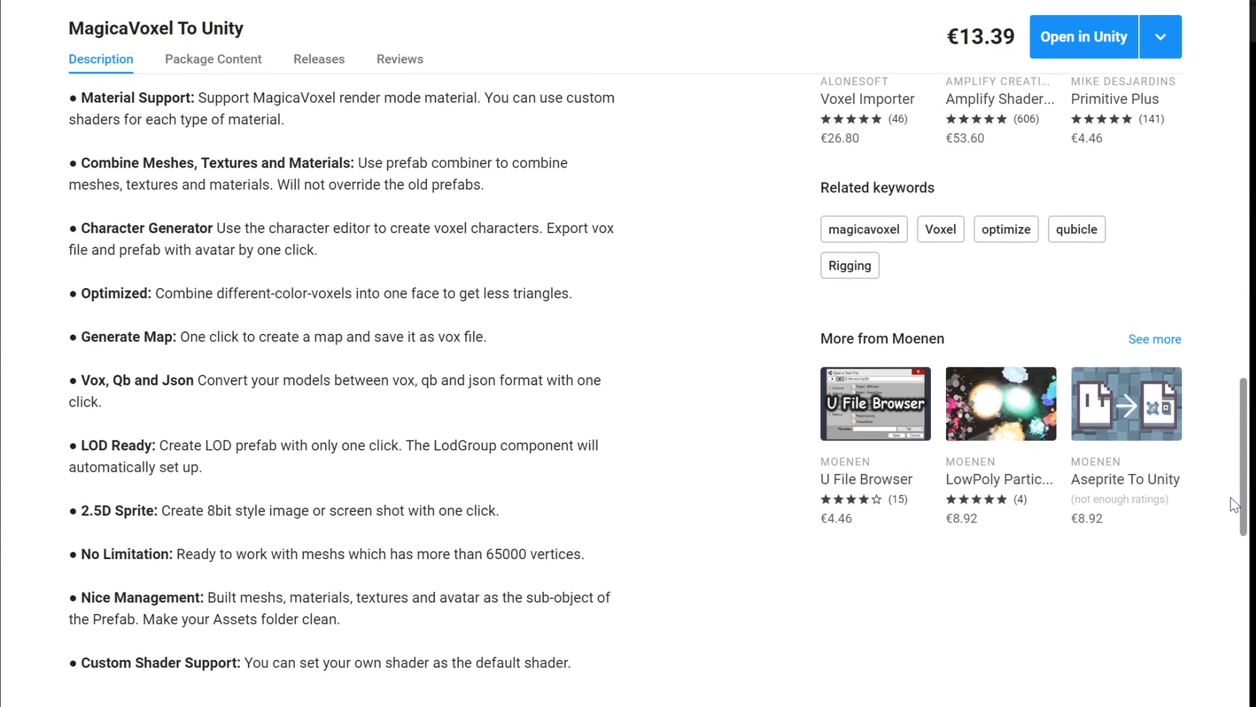
scroll("down", 3)
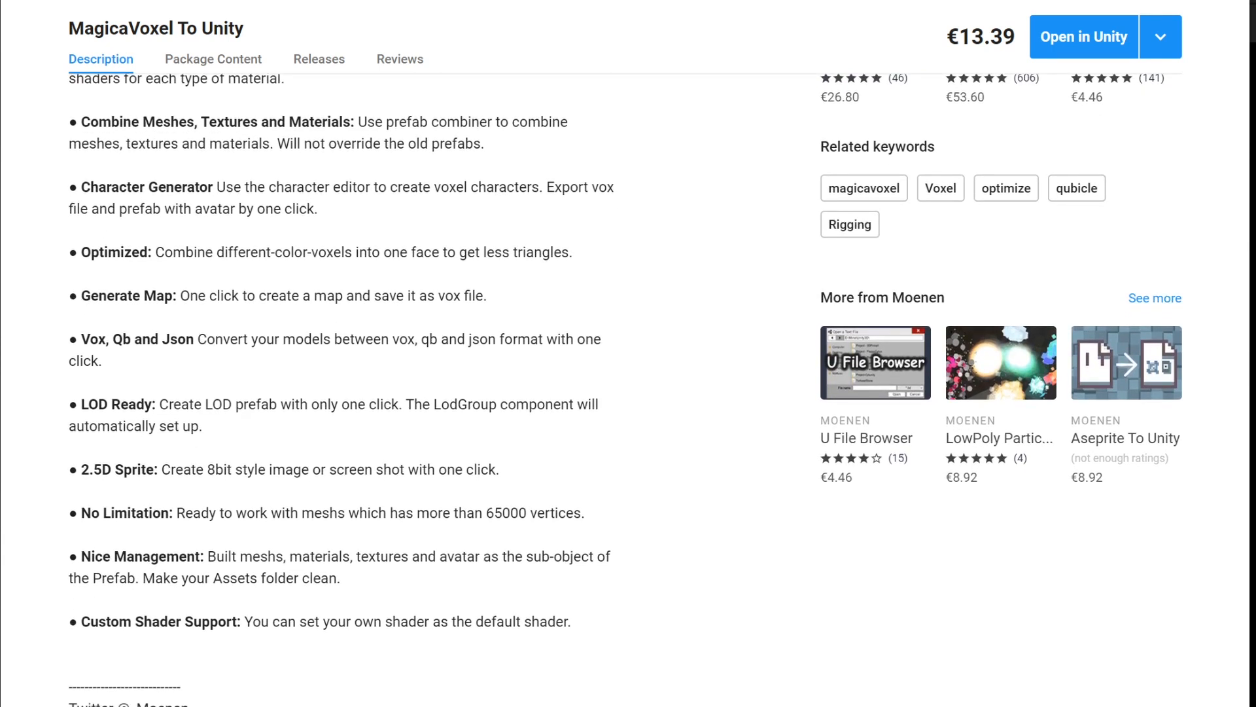
scroll("up", 3)
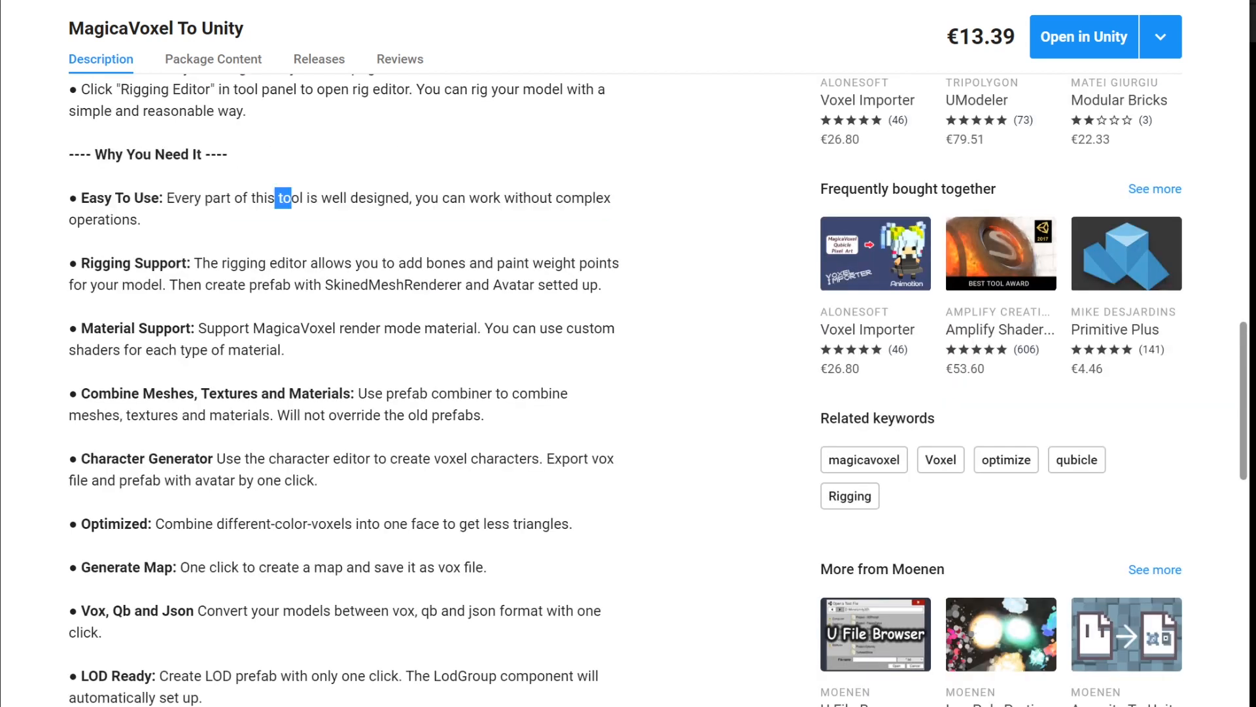
left_click_drag(276, 198, 413, 198)
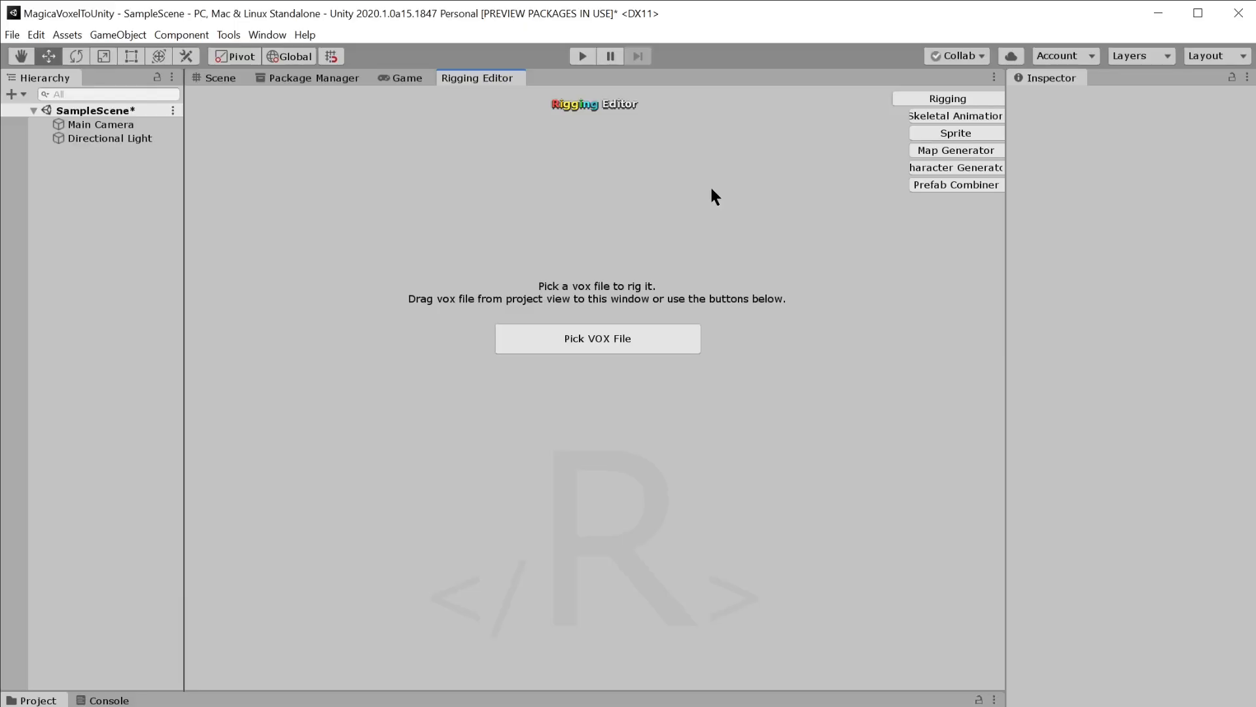
mouse_move(1132, 121)
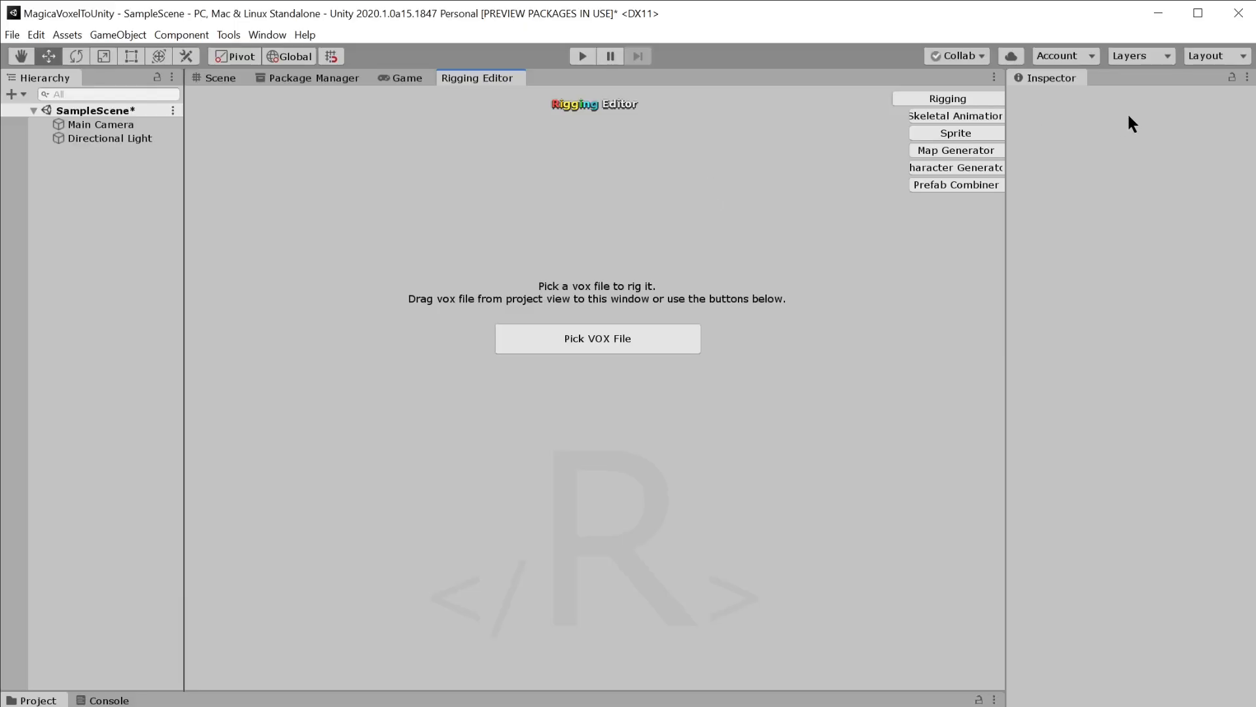
mouse_move(964, 123)
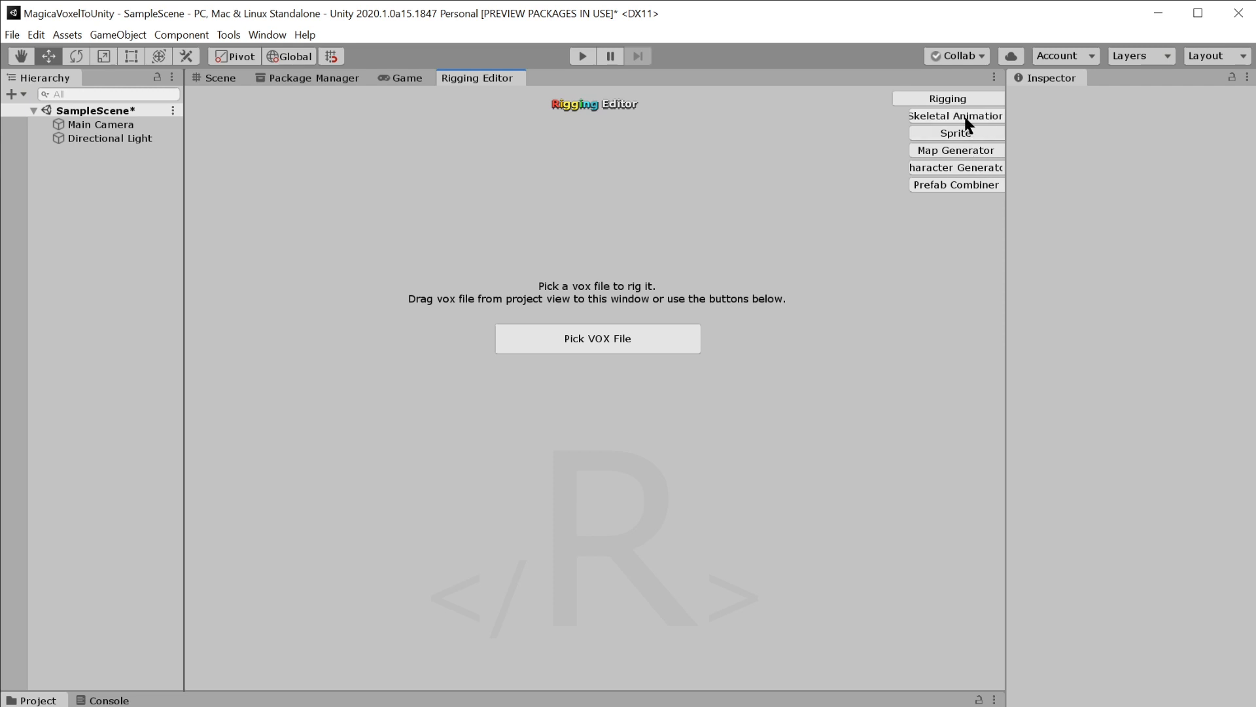
Switch through the Sprite and Character Generator panels, ending on Prefab Combiner
left_click(947, 133)
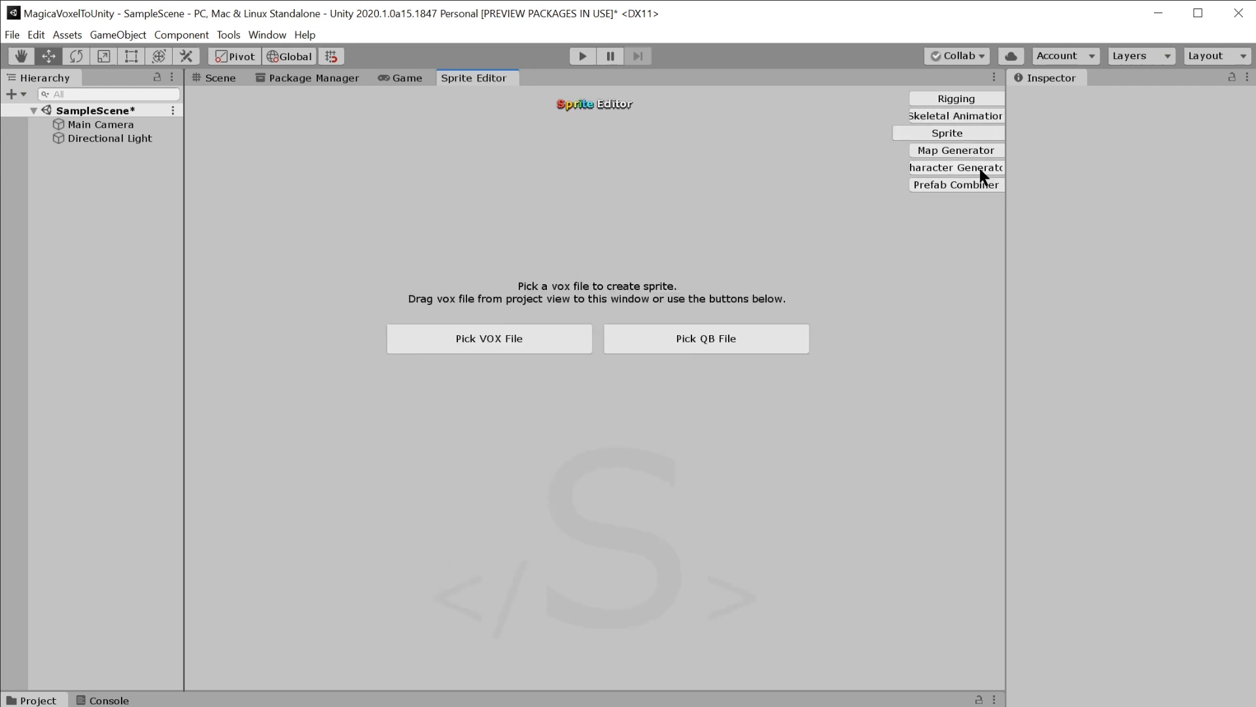
left_click(956, 168)
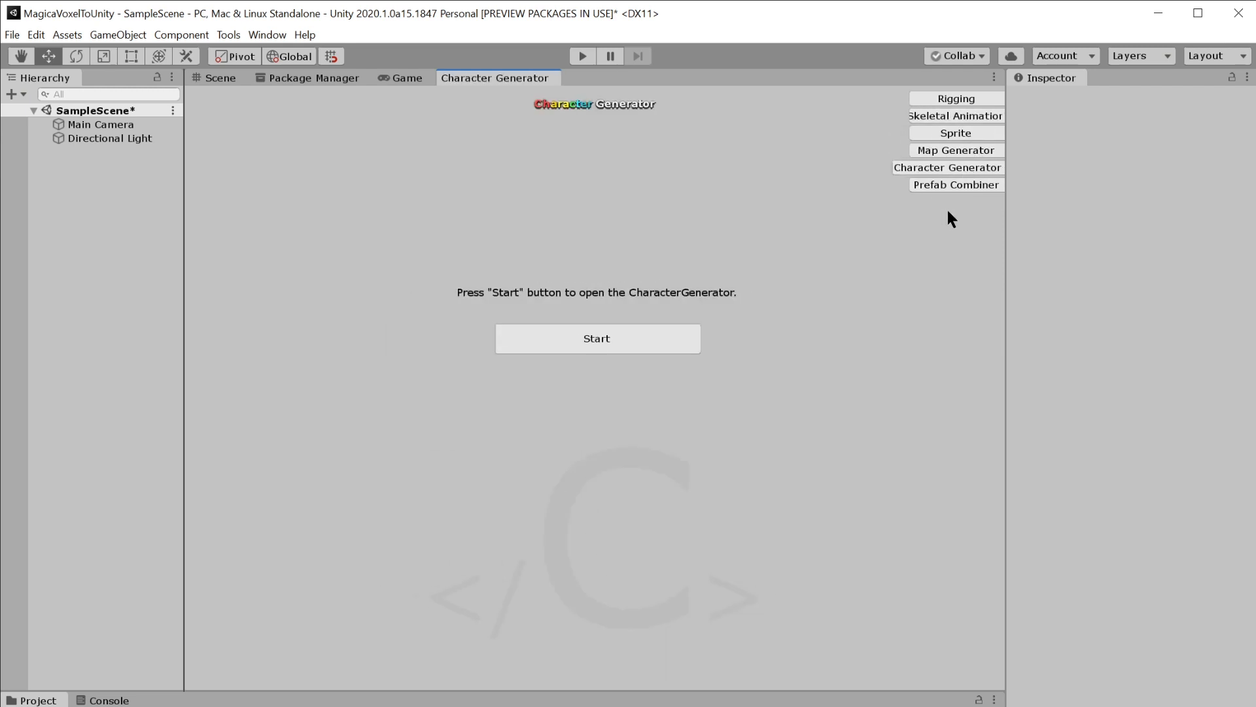
left_click(955, 186)
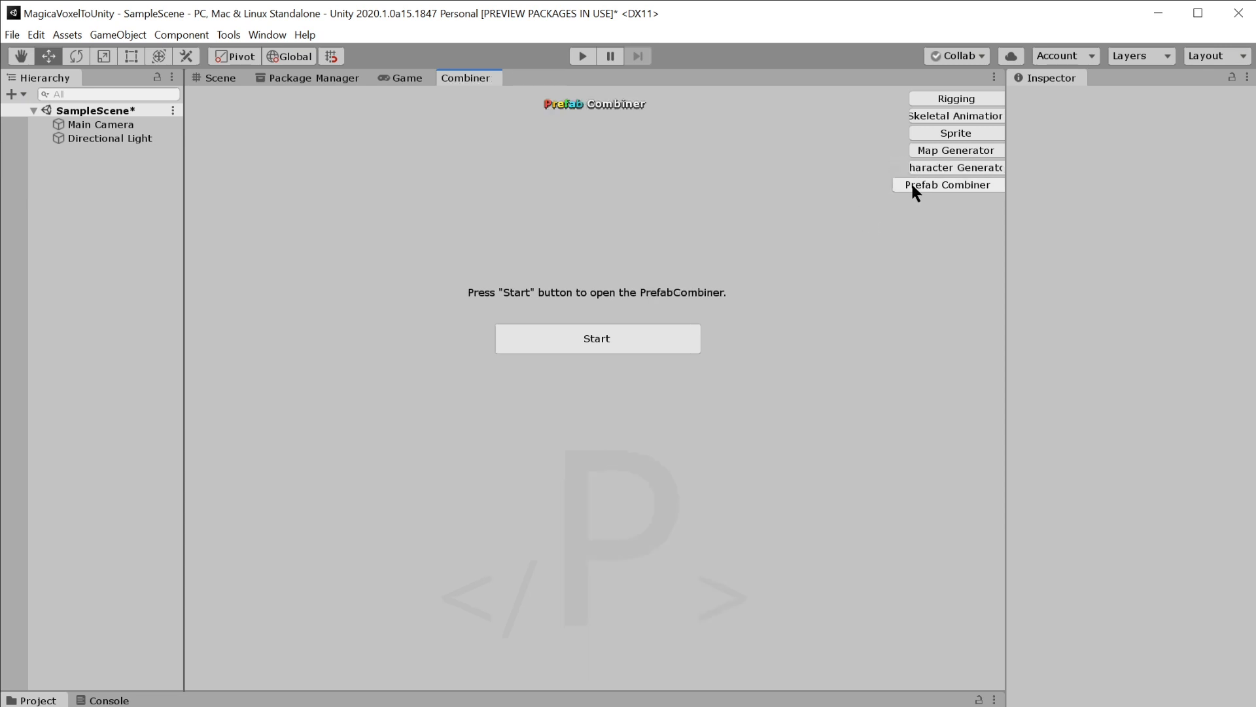
mouse_move(906, 201)
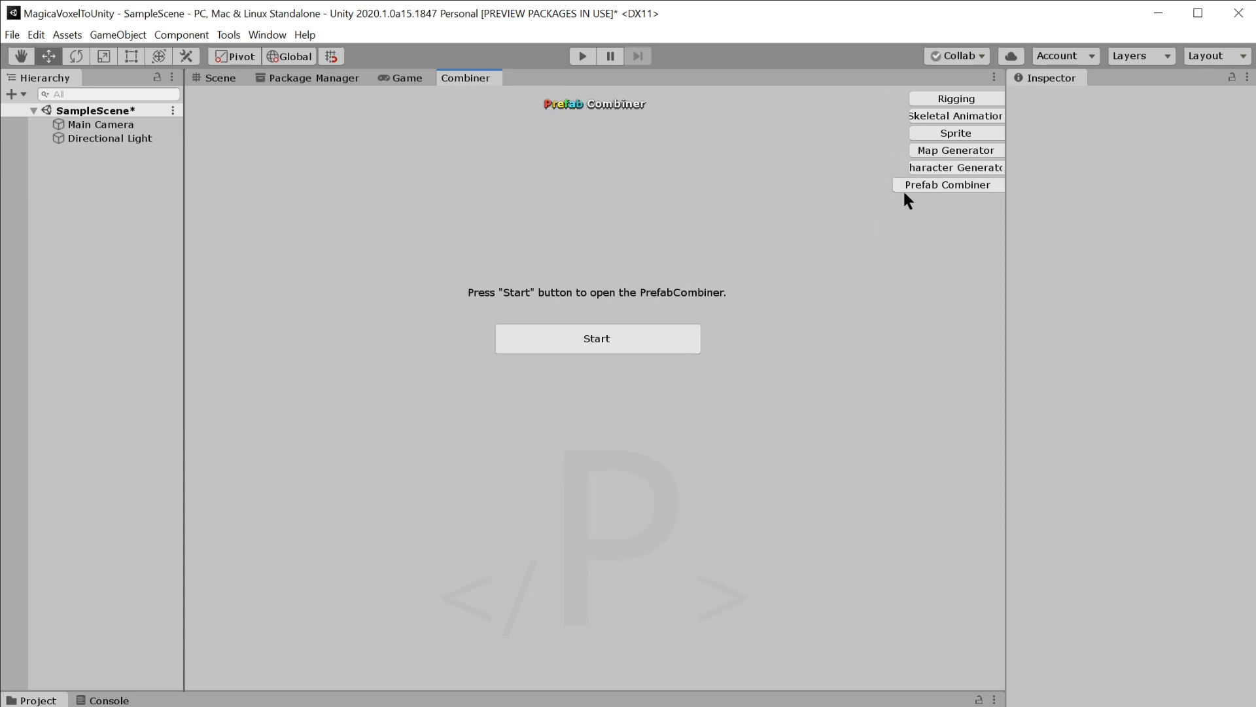
Load 01.vox from the Assets folder into the Rigging Editor
left_click(955, 98)
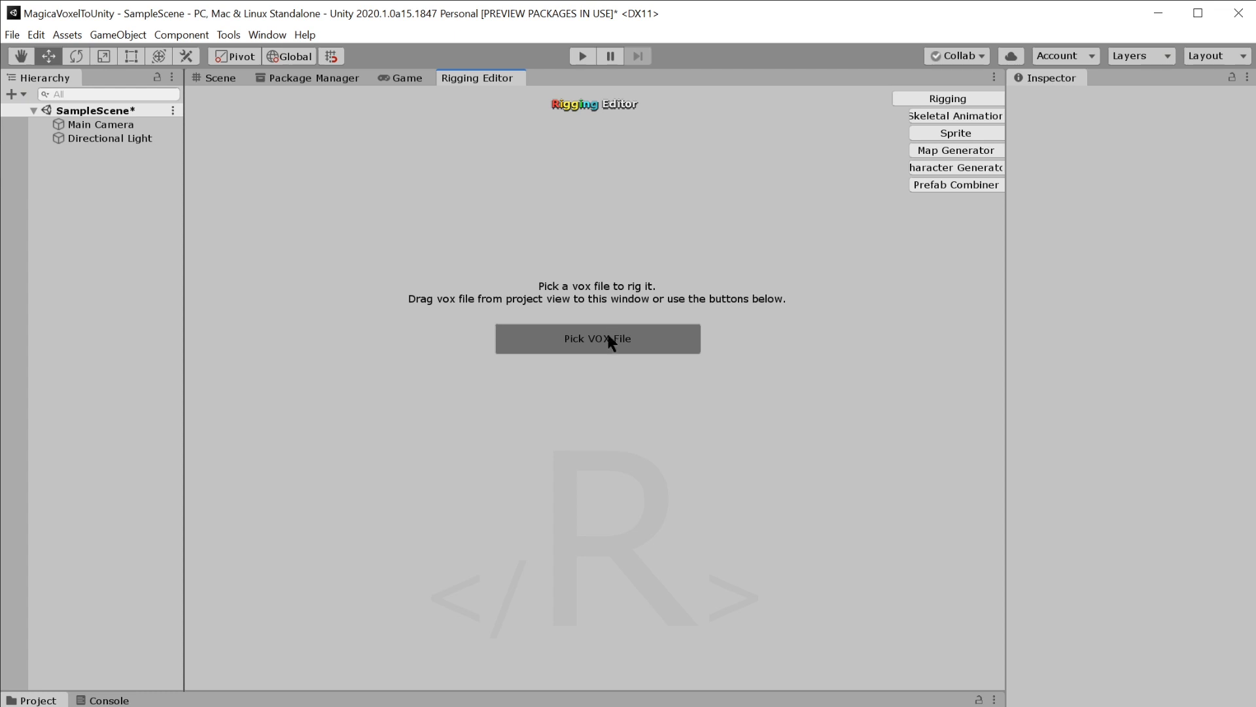
left_click(597, 337)
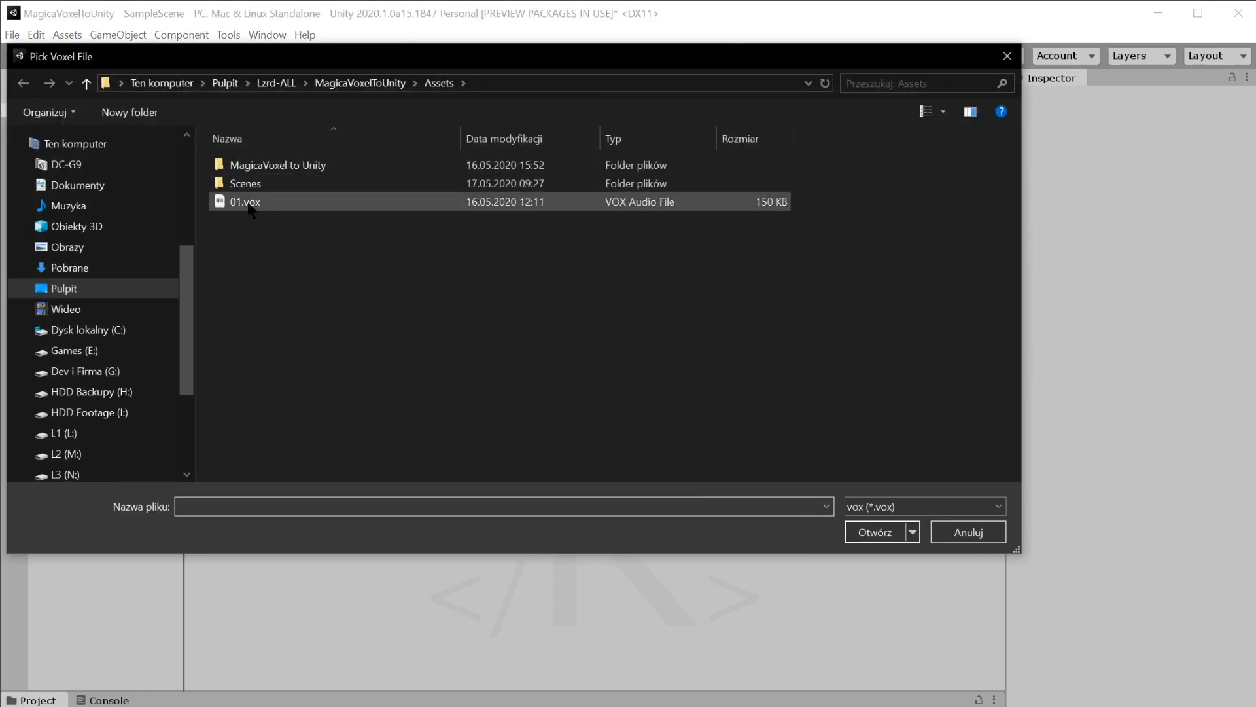
left_click(245, 202)
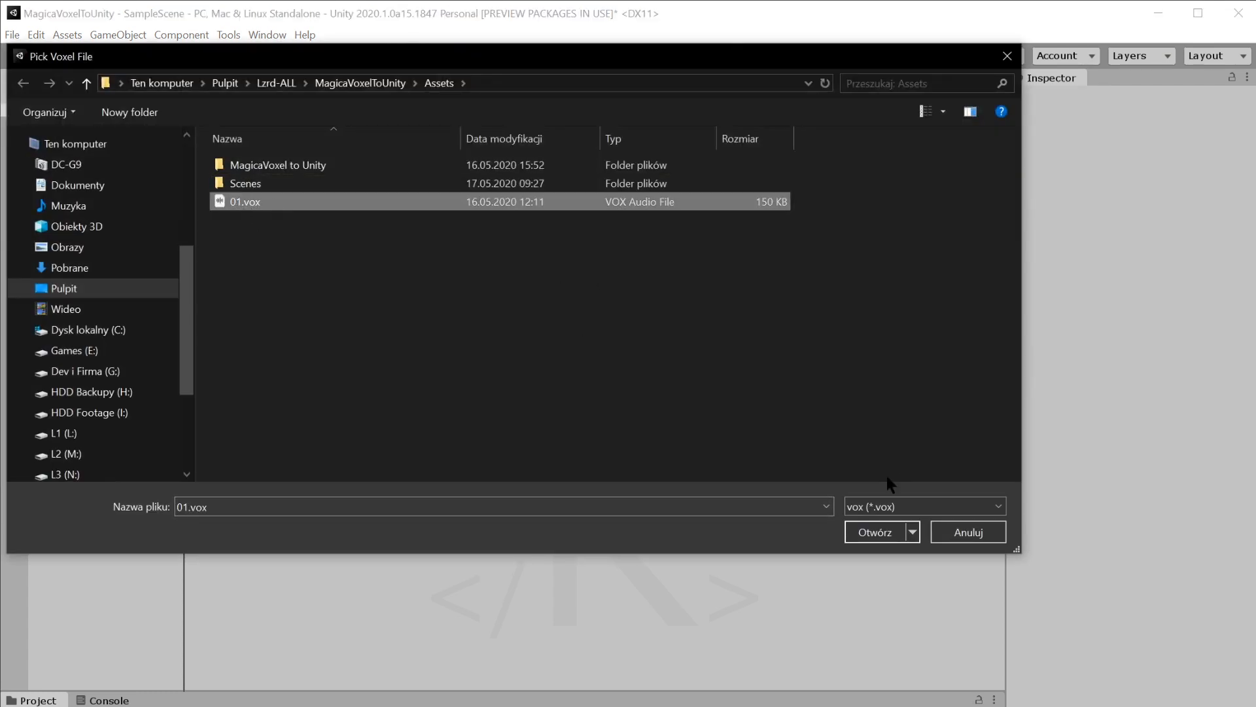
left_click(877, 531)
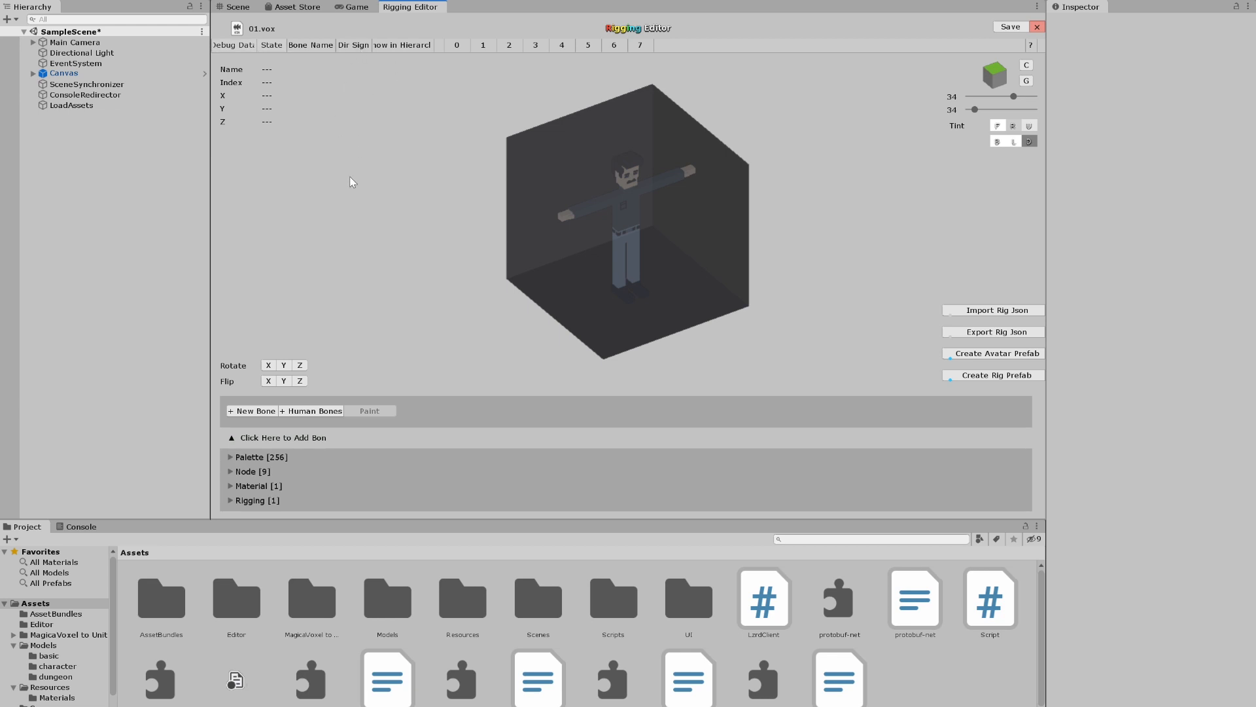
mouse_move(422, 519)
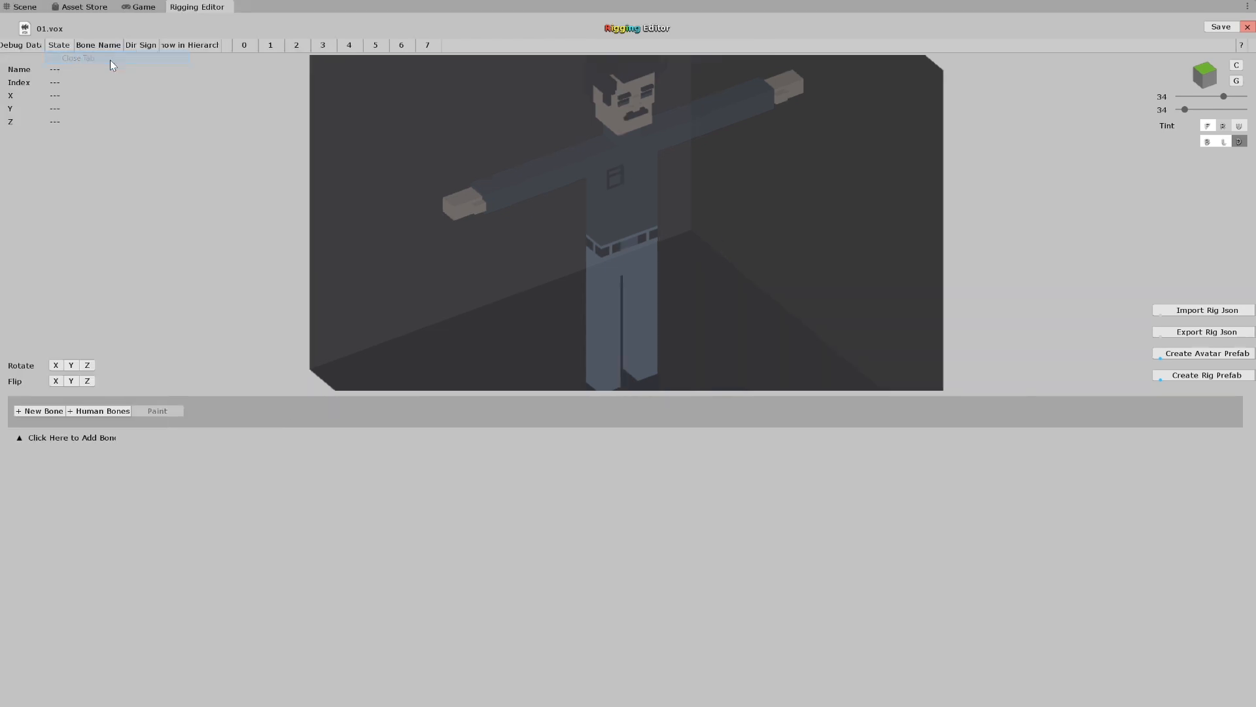
mouse_move(639, 395)
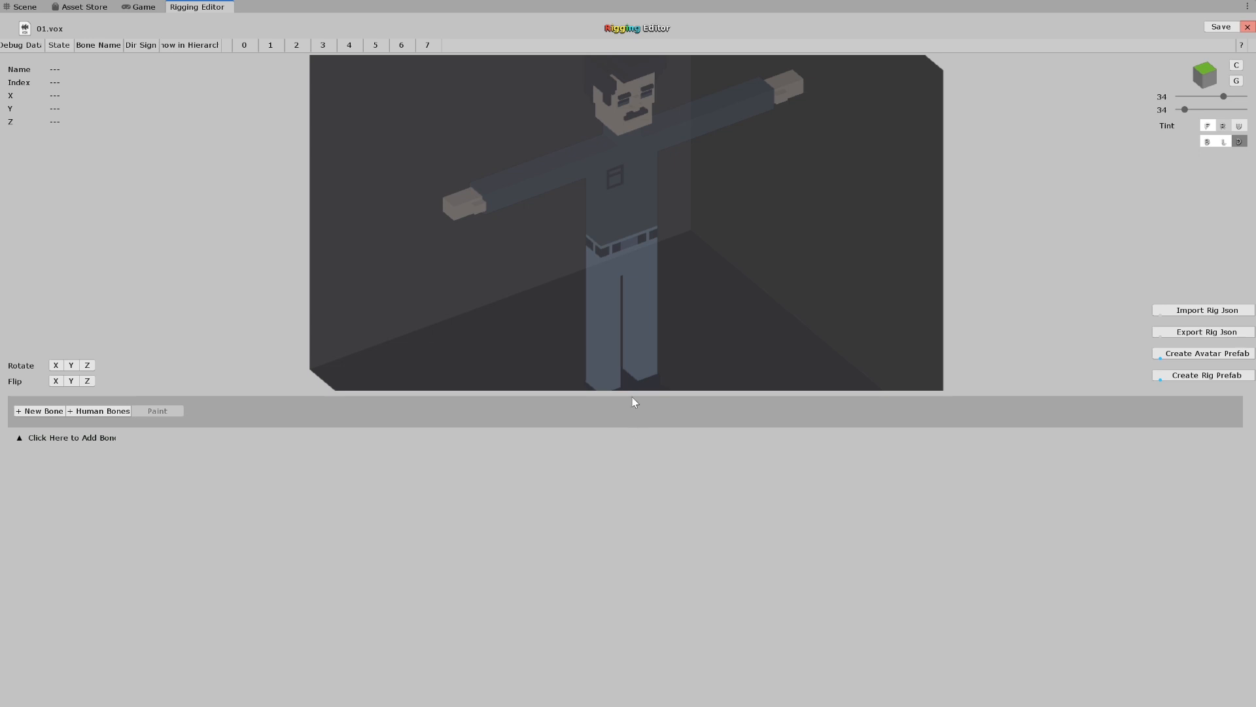
mouse_move(246, 355)
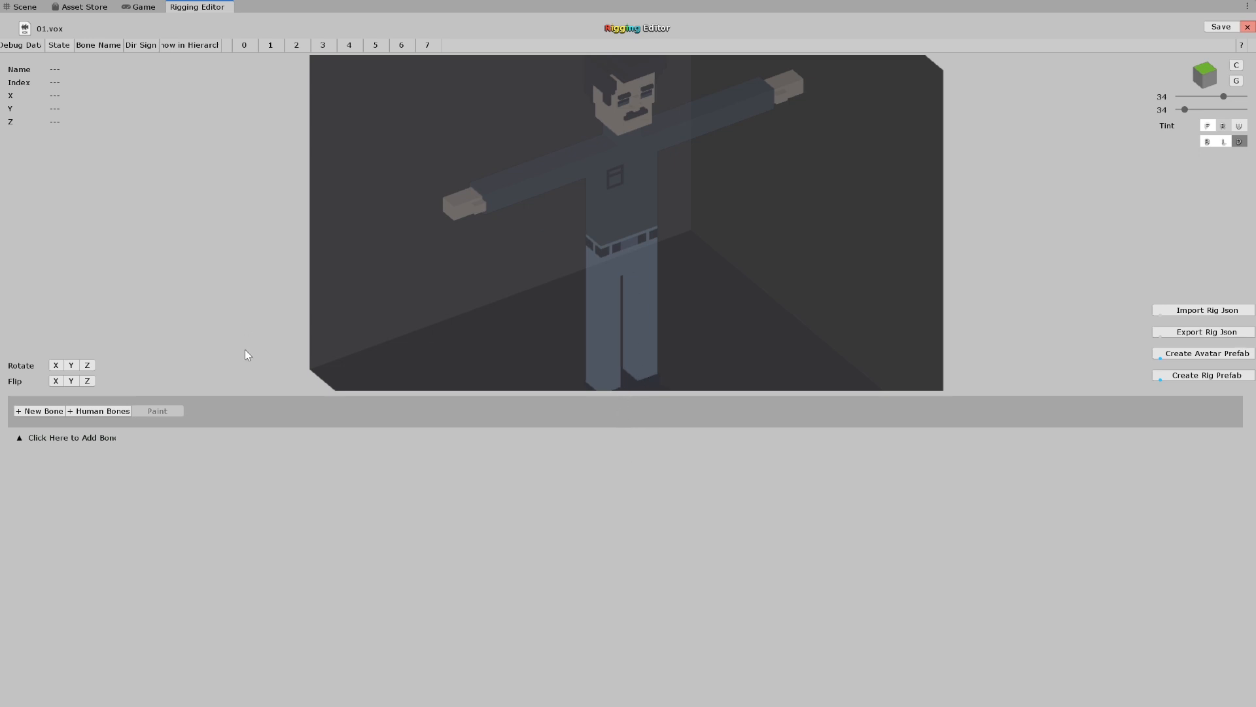
Add the major humanoid bones and show the Head bone's name, index and position
left_click(98, 410)
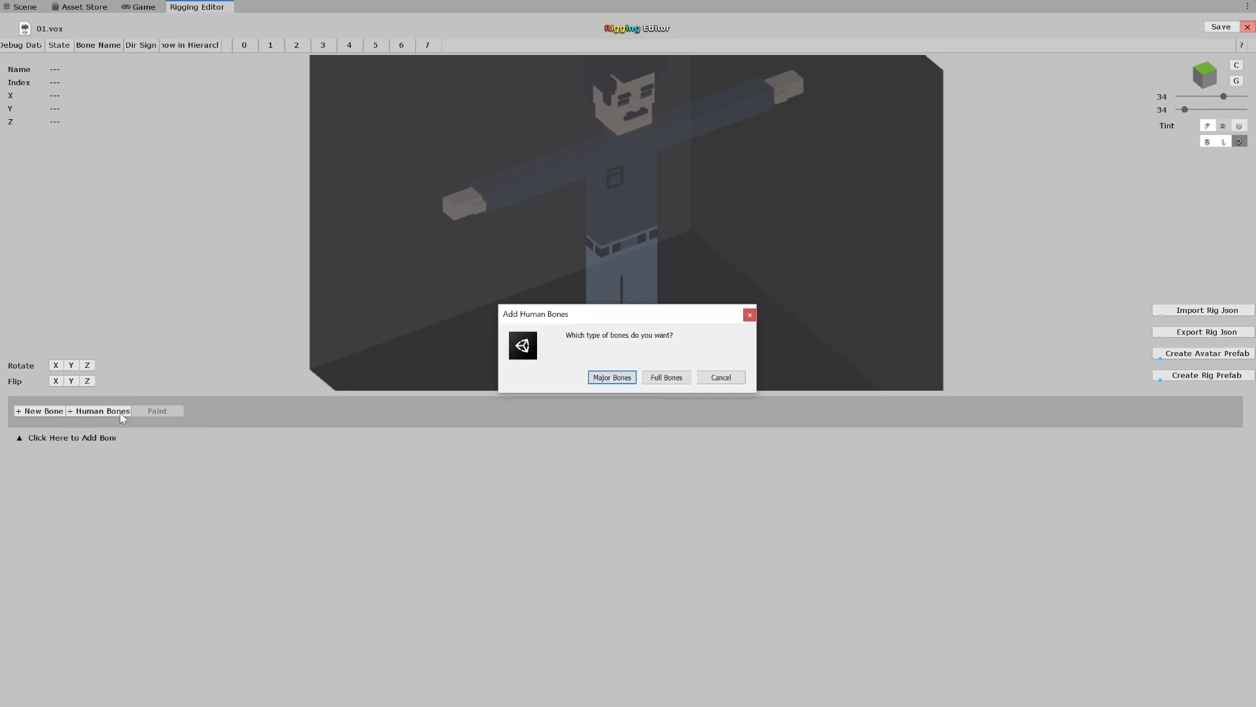
left_click(612, 377)
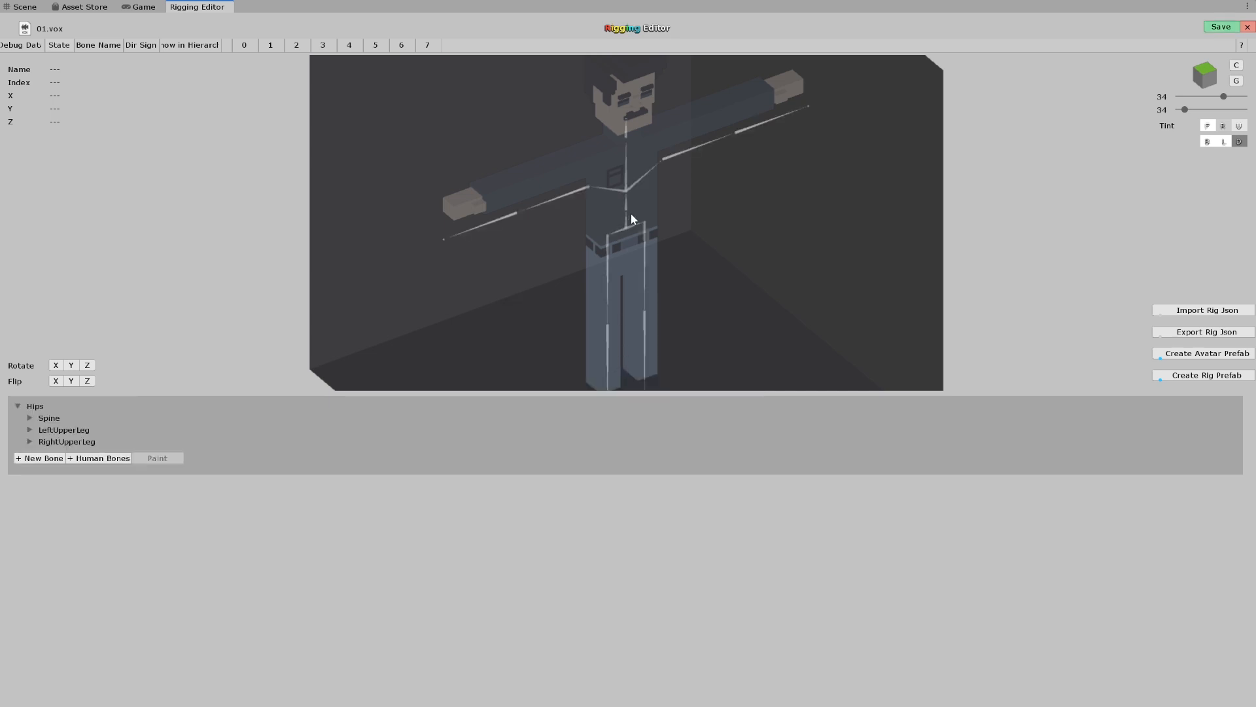
mouse_move(628, 122)
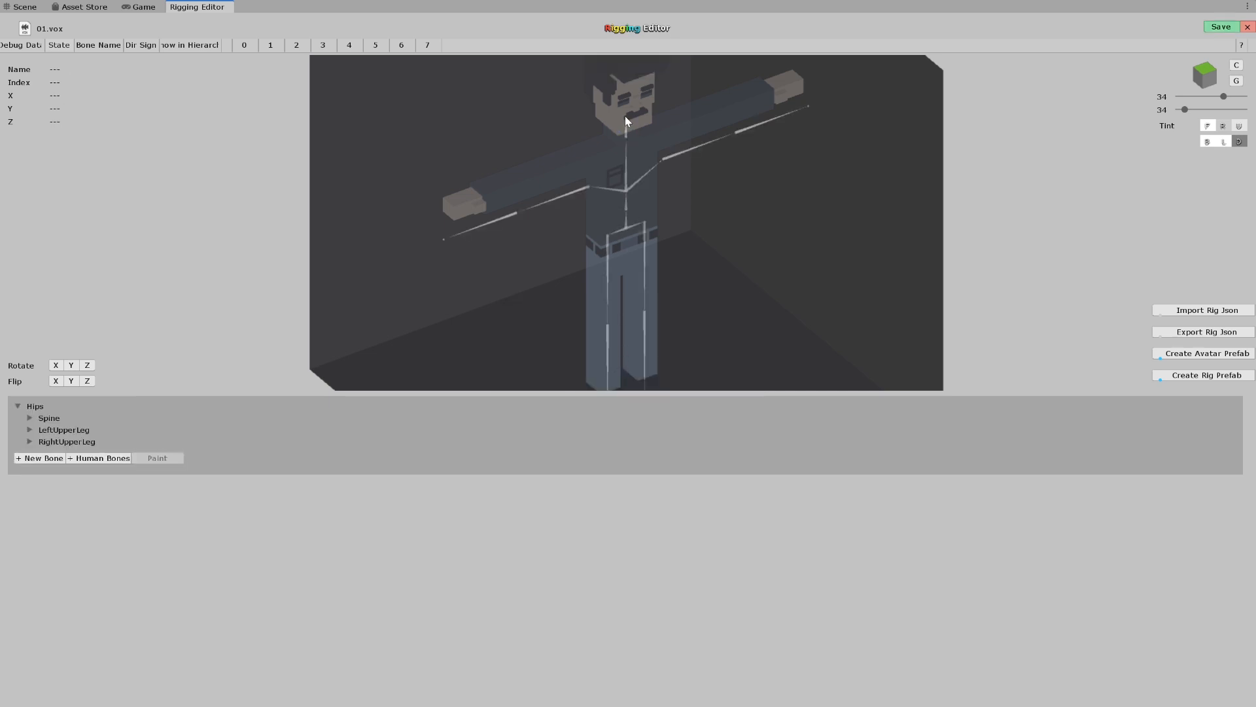
left_click(623, 119)
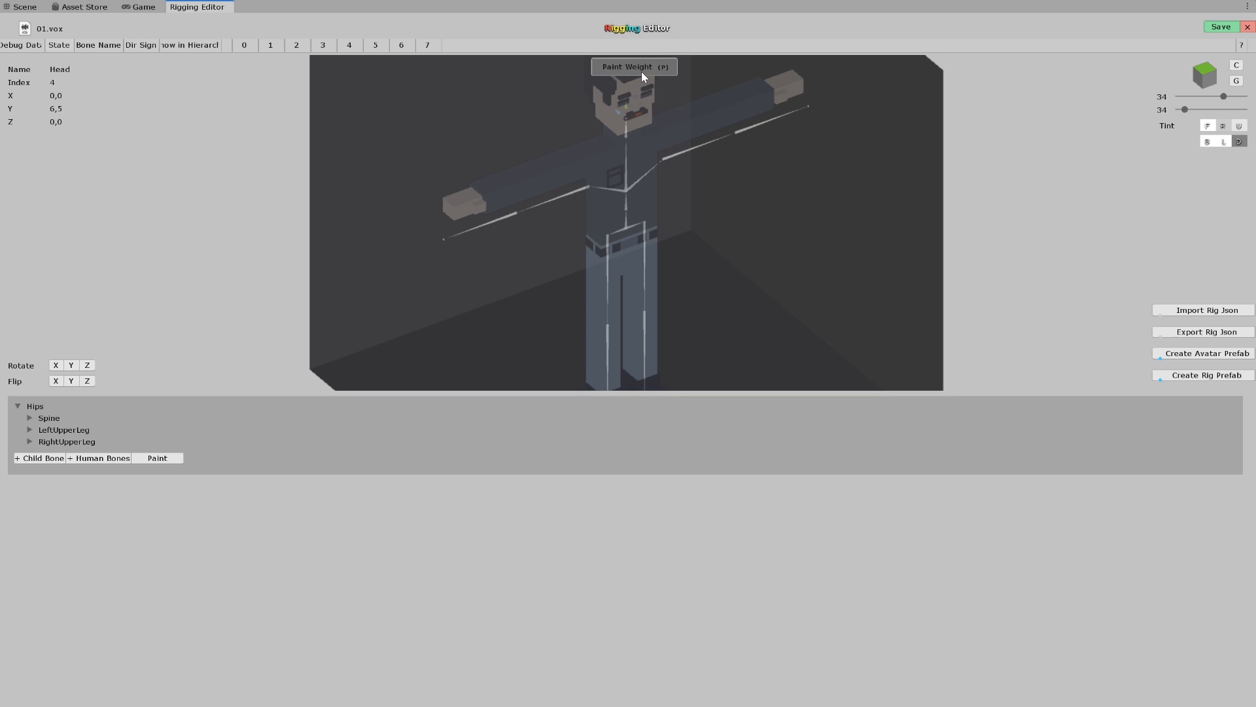
left_click(157, 458)
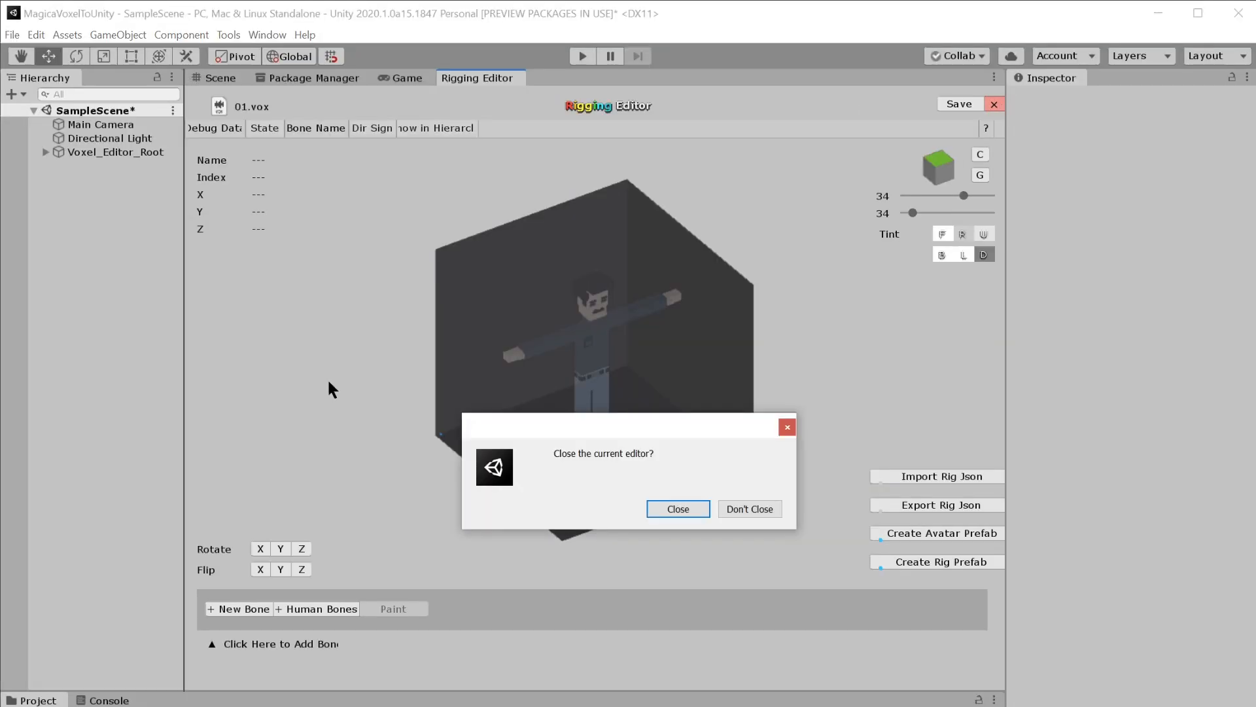
Close the rigging editor and start the Character Generator
left_click(678, 509)
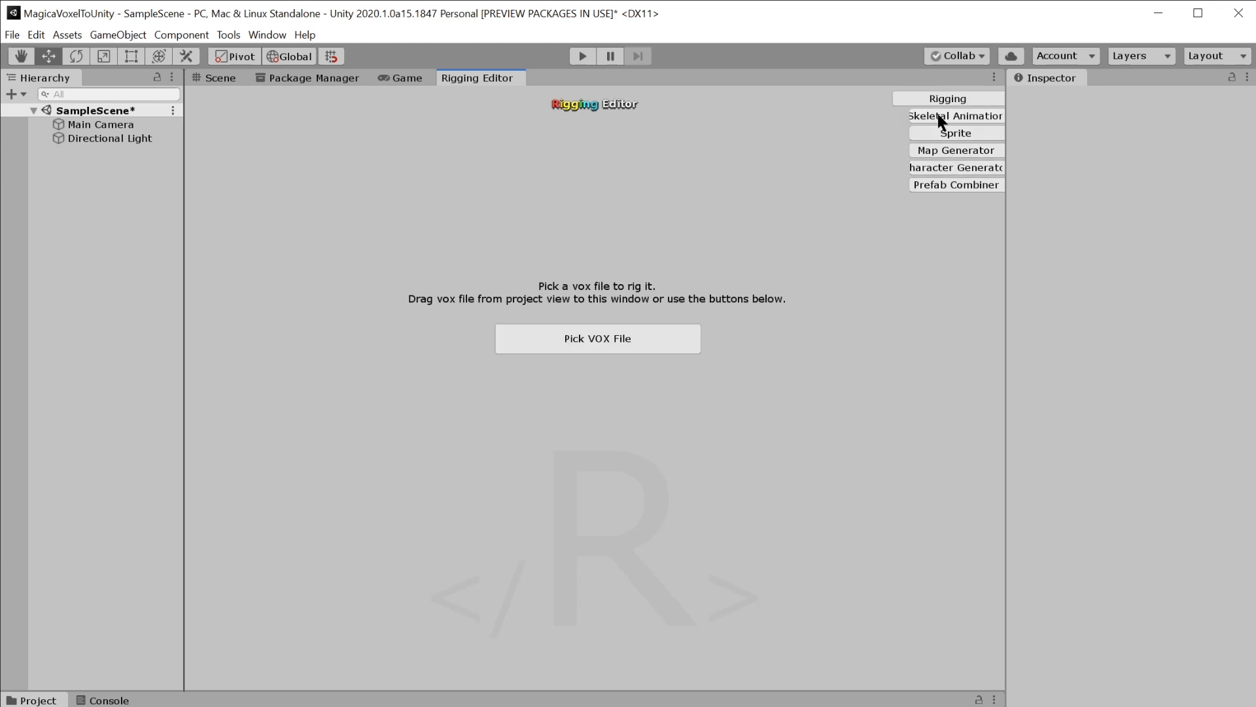
left_click(956, 167)
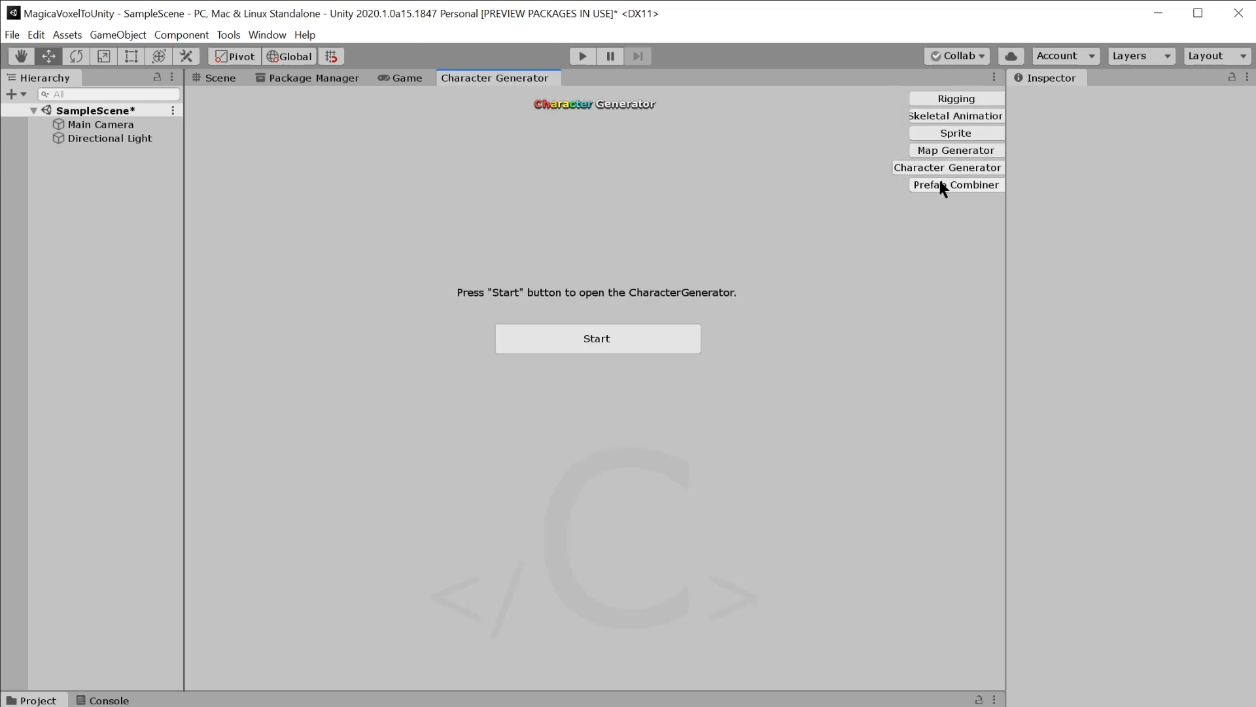
left_click(597, 337)
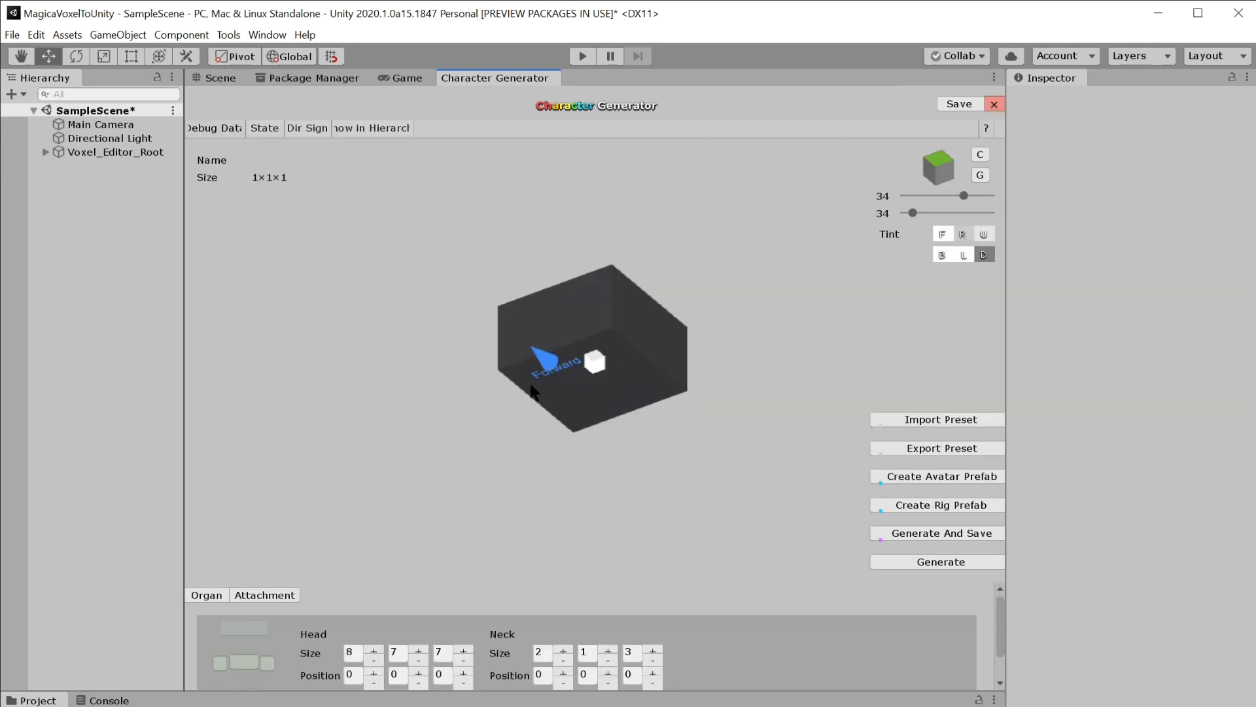
mouse_move(665, 701)
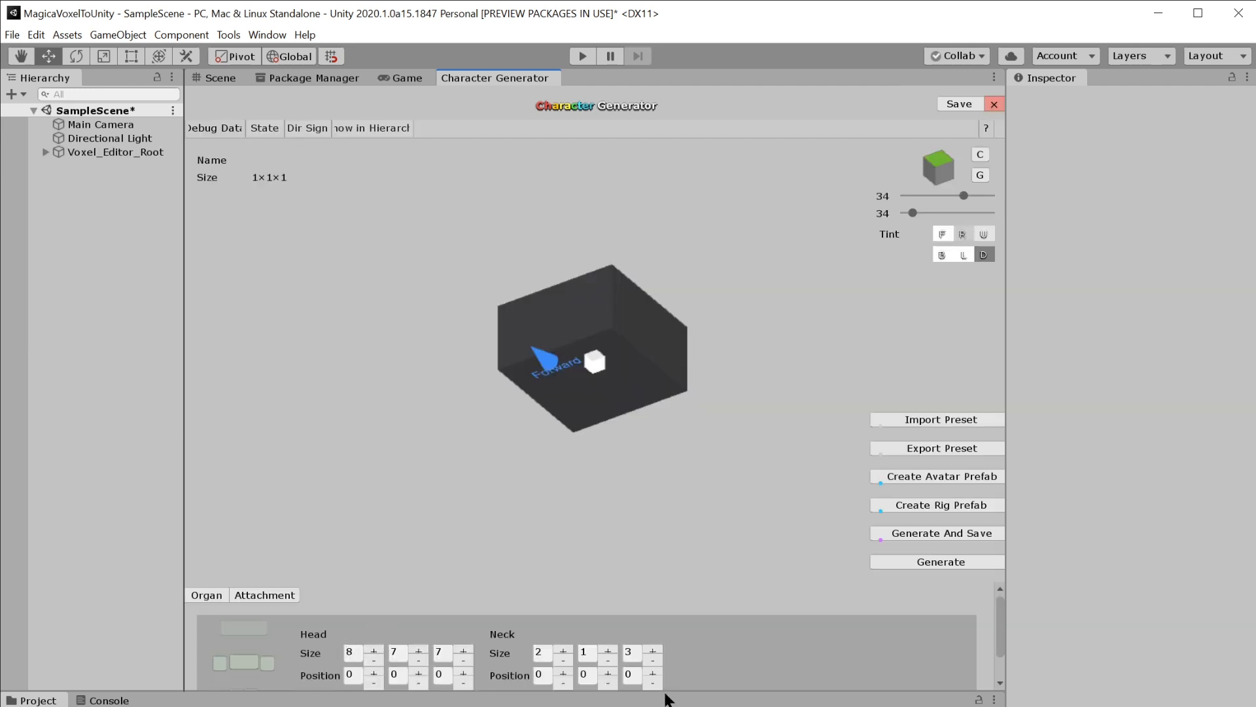
mouse_move(658, 639)
type("11")
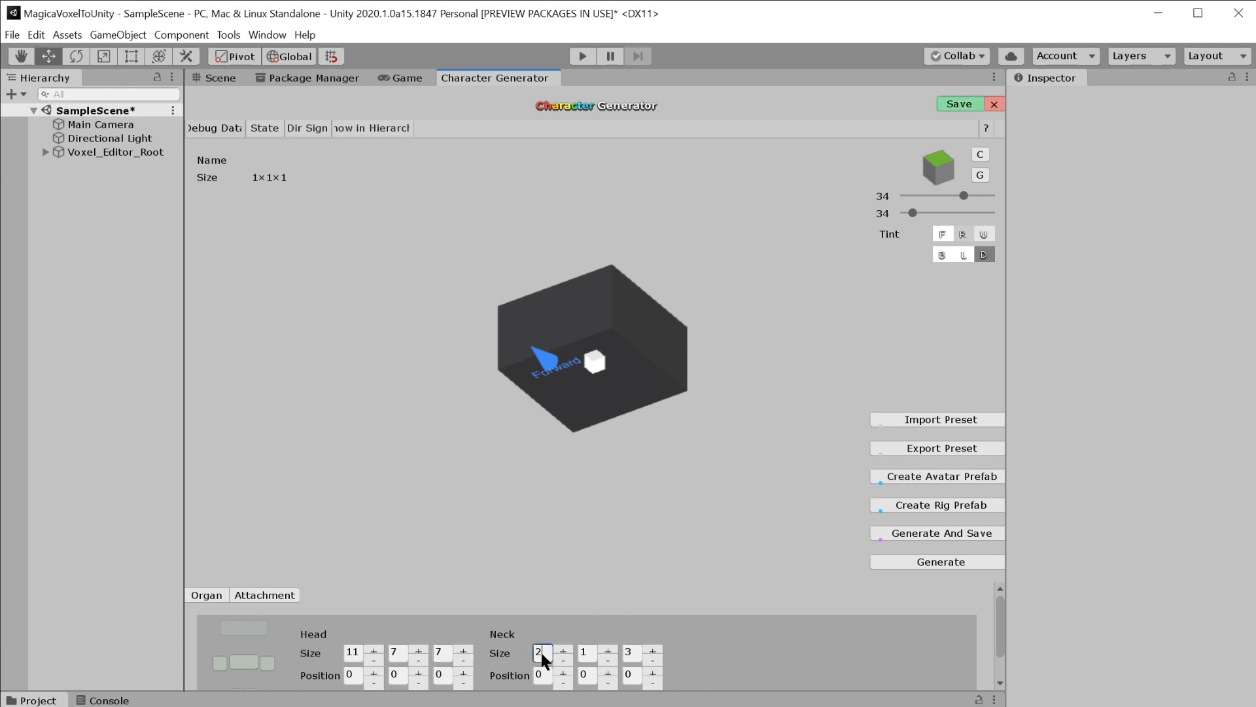
Adjust the head size and skin colour settings, then show the Attachment options
left_click(634, 652)
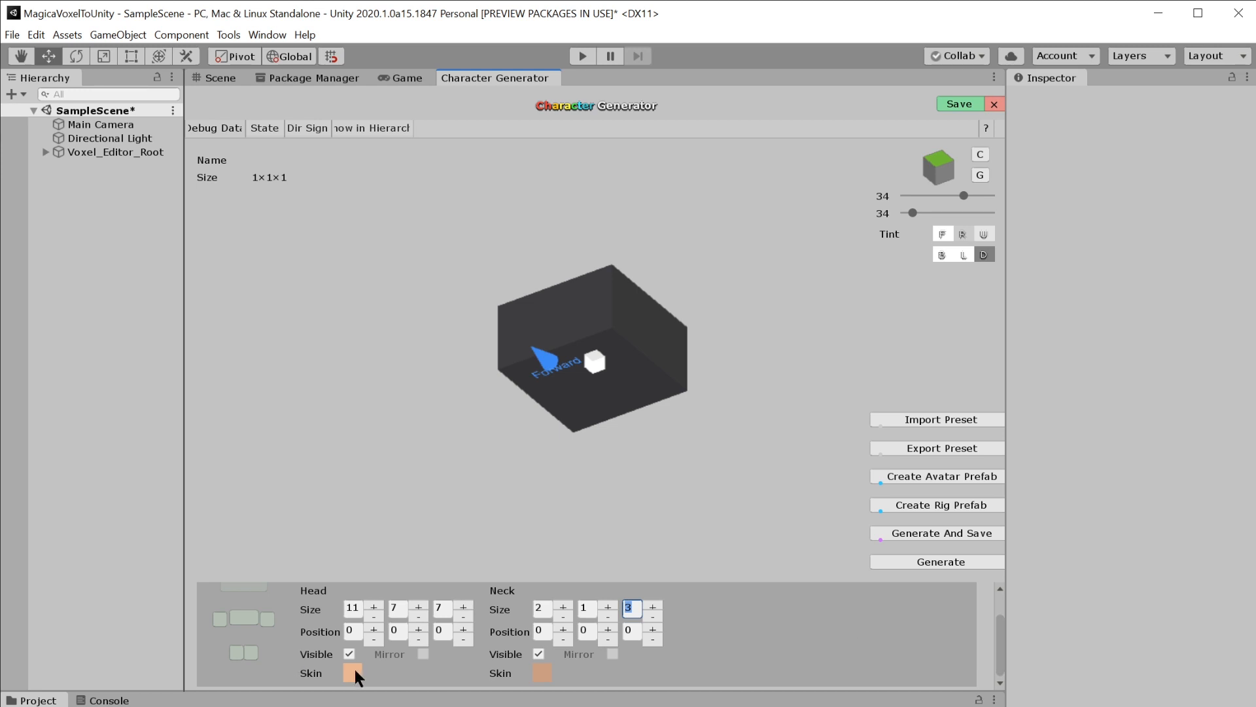
left_click(348, 655)
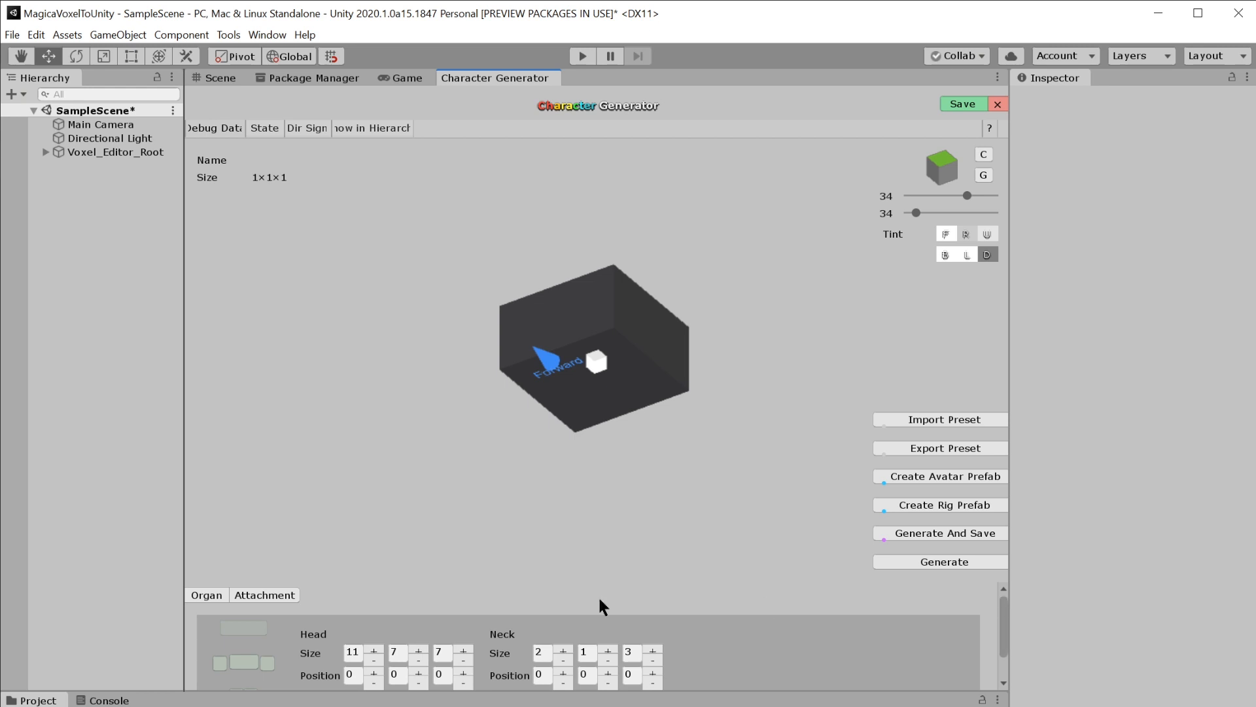
left_click(266, 594)
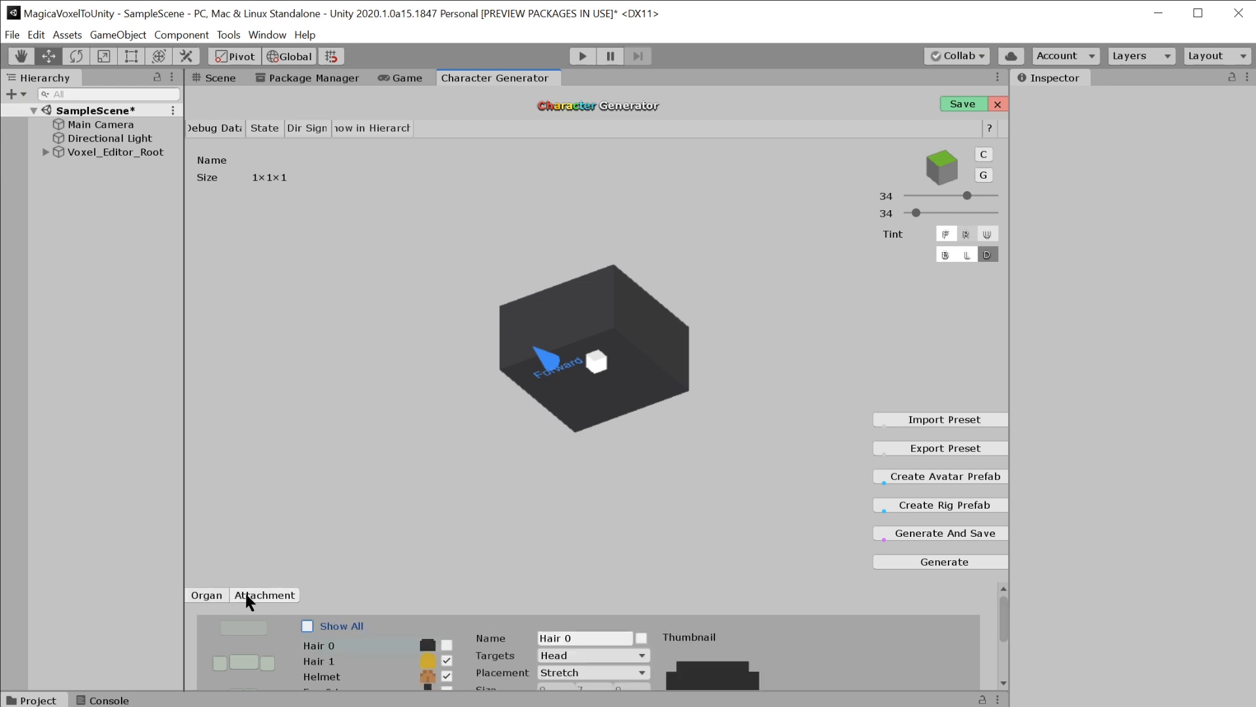
left_click(945, 562)
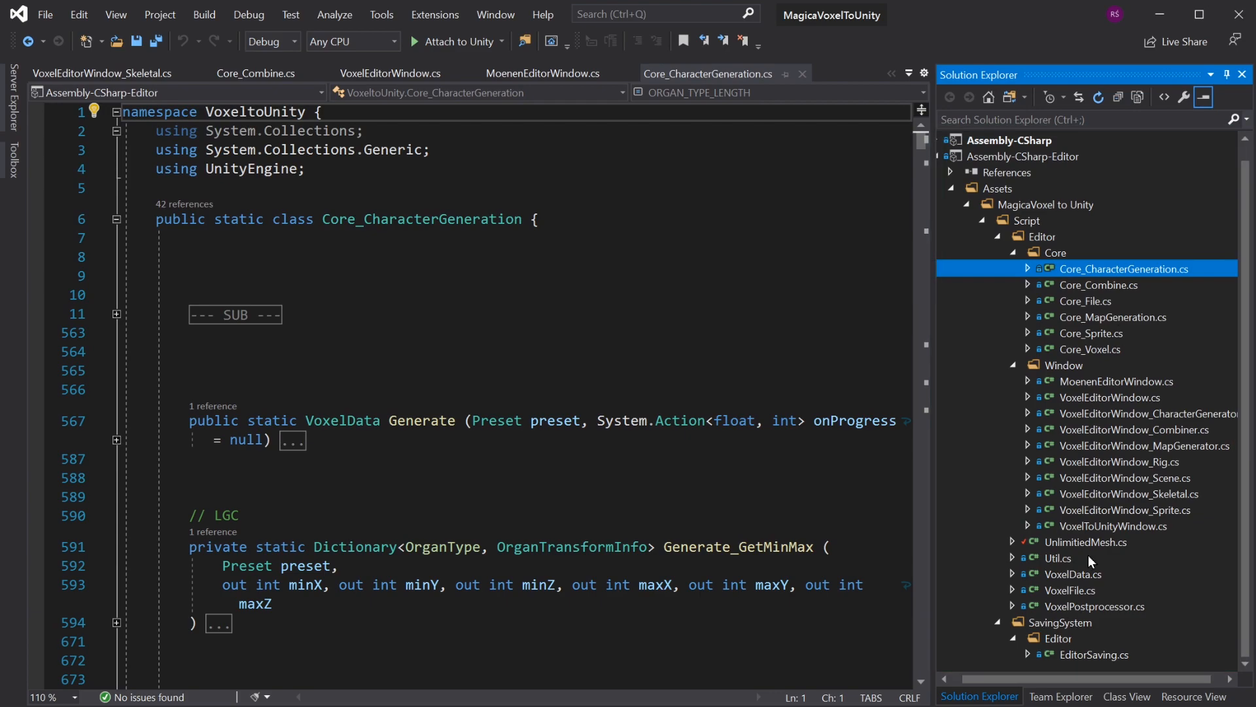
Open UnlimitiedMesh.cs from Solution Explorer, showing the 65532 vertex limit
double_click(1084, 542)
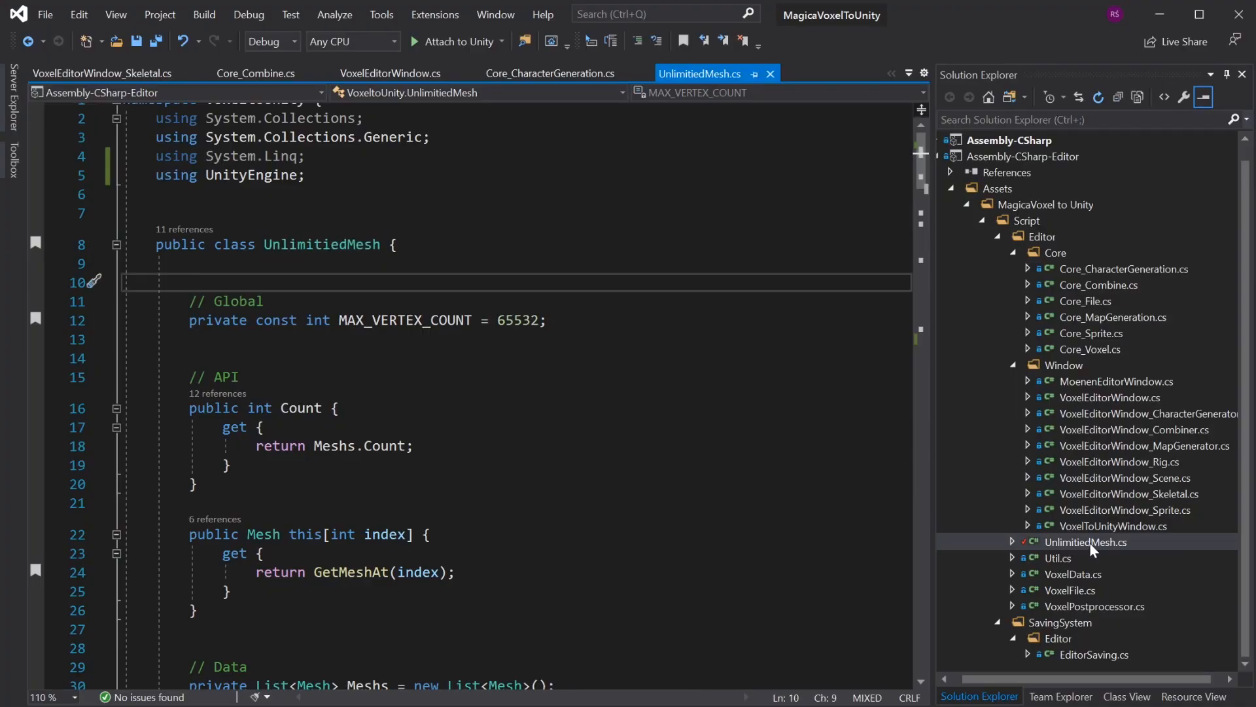
left_click(1086, 542)
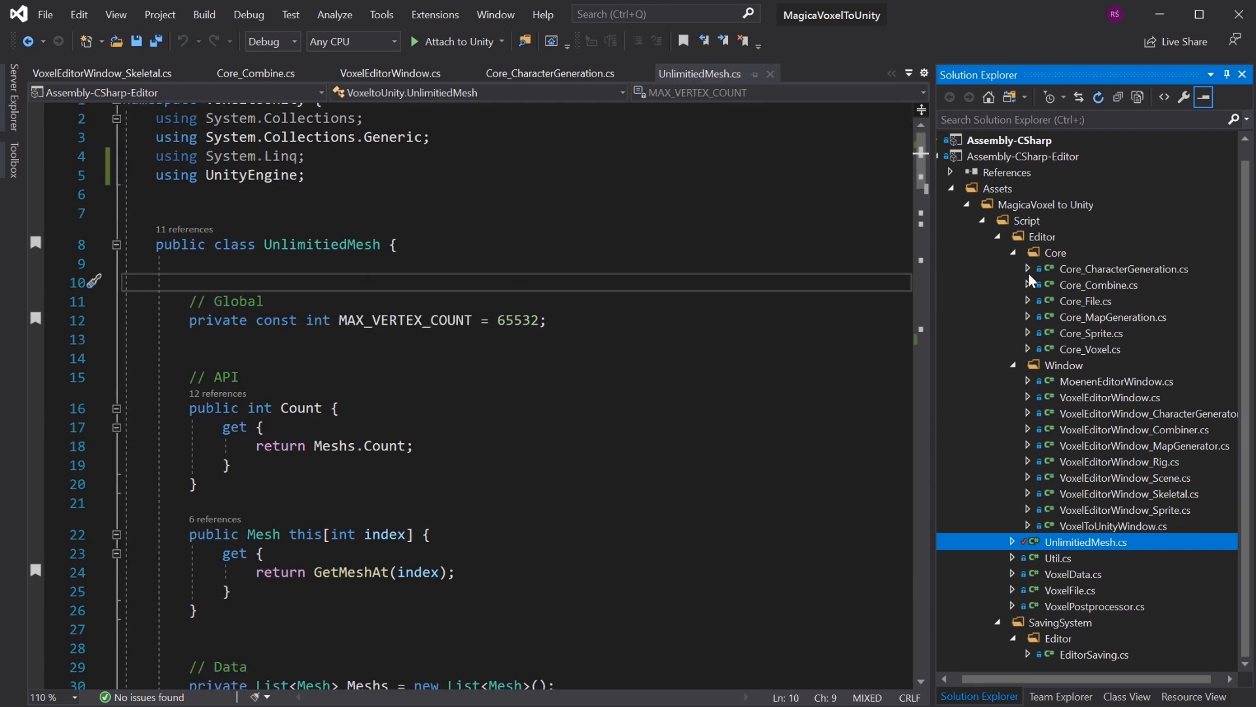
mouse_move(1110, 551)
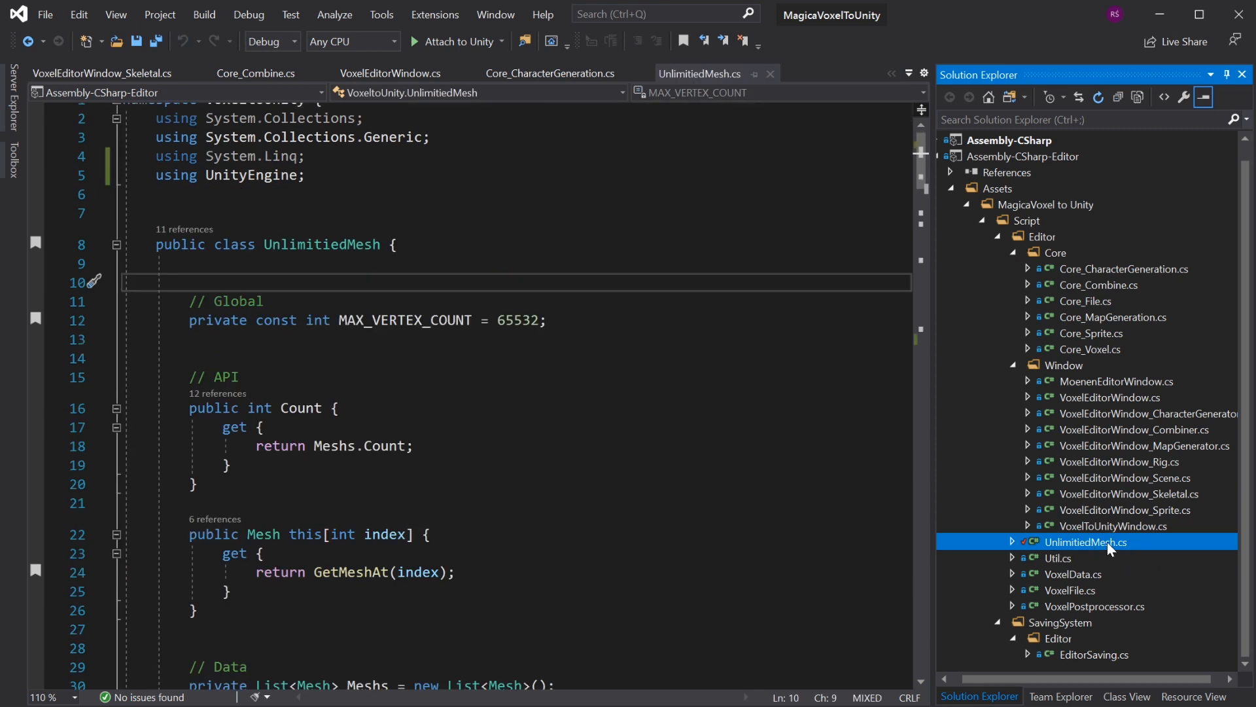
mouse_move(1097, 557)
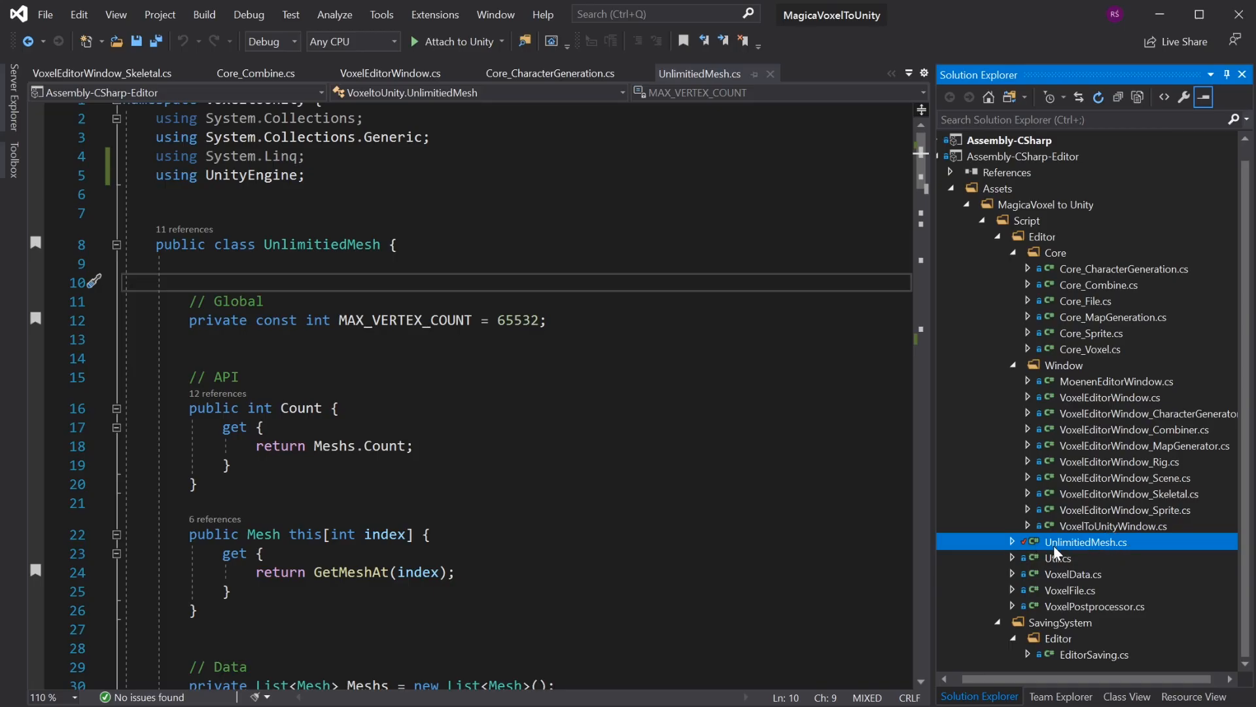
Rename class UnlimitiedMesh to UnlimitedMesh, updating the file and all references
double_click(322, 243)
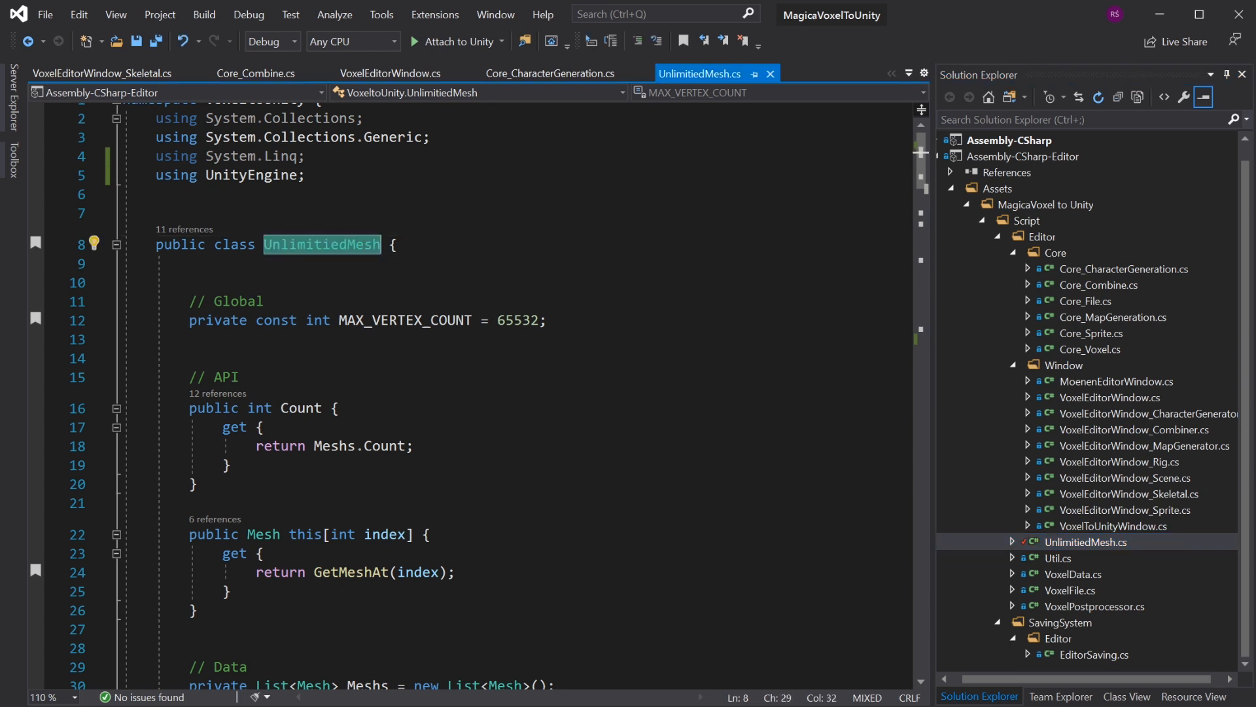
mouse_move(285, 258)
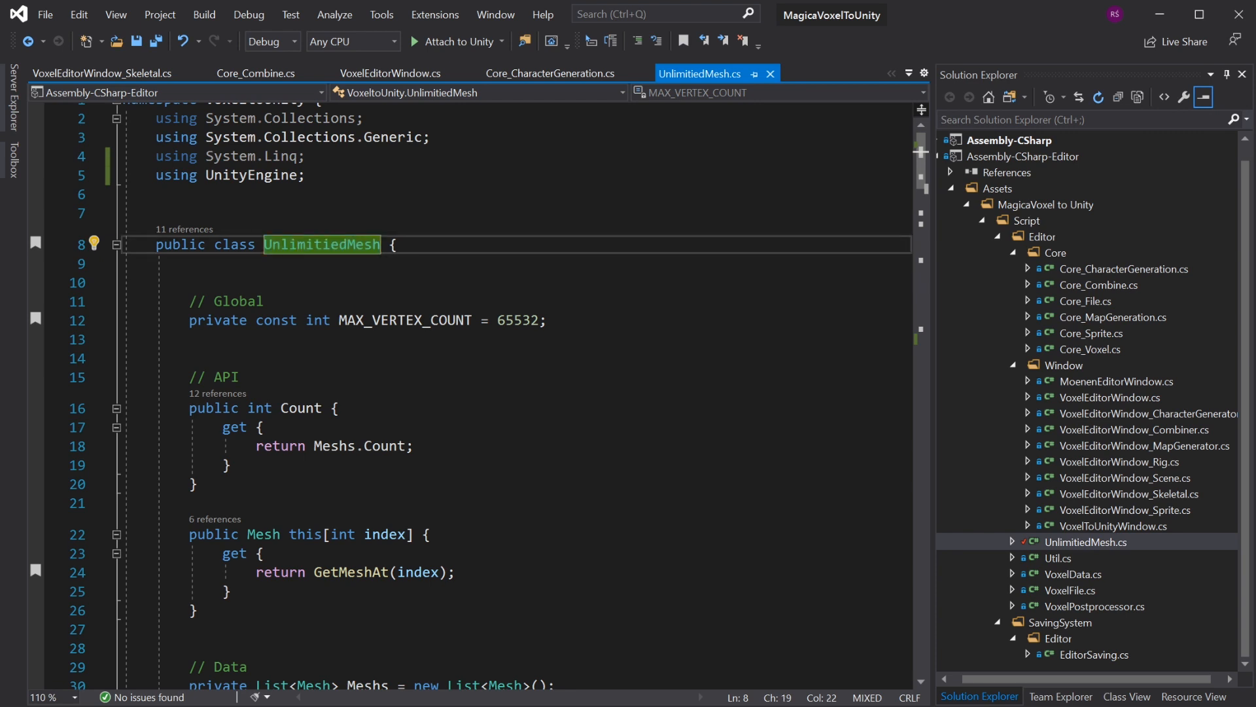
left_click(322, 245)
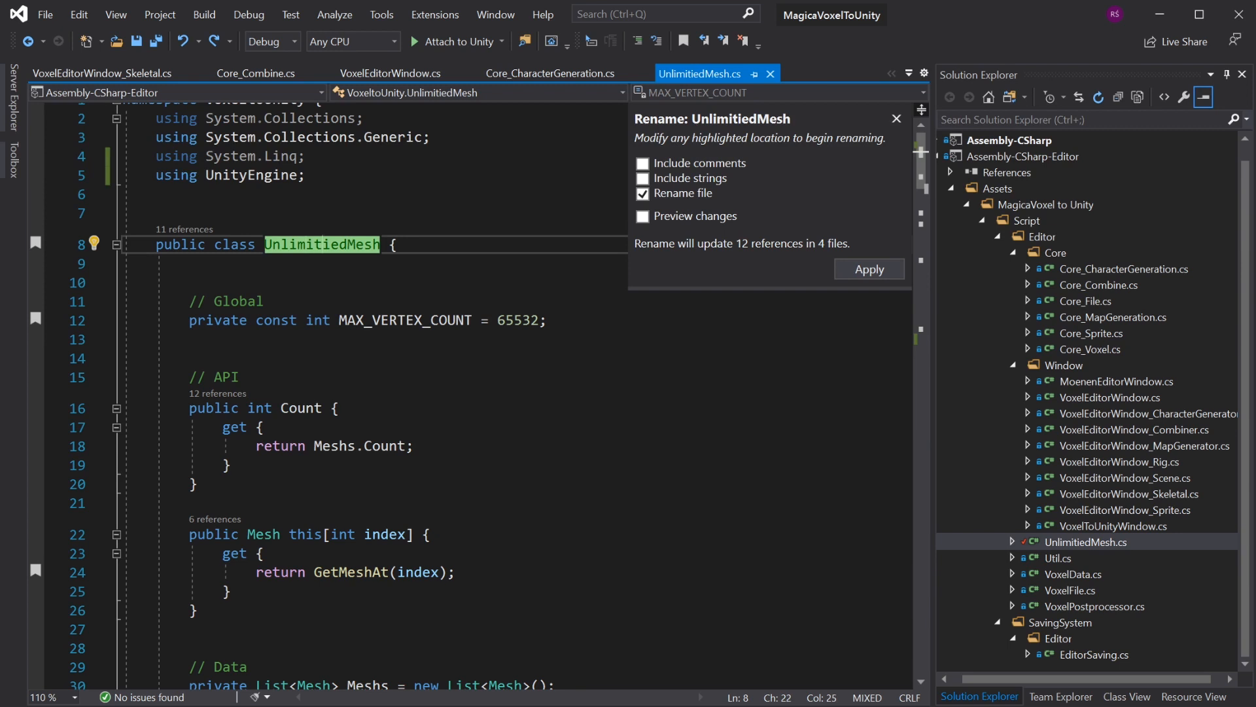
left_click(869, 269)
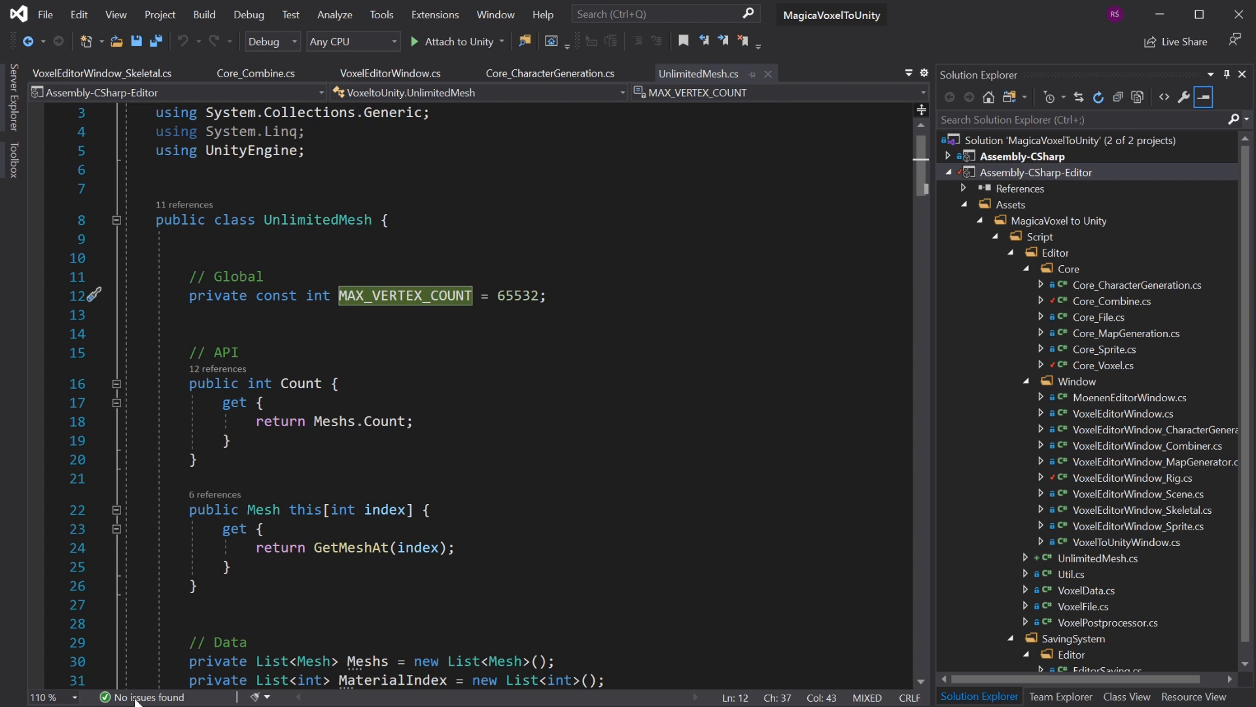
mouse_move(405, 296)
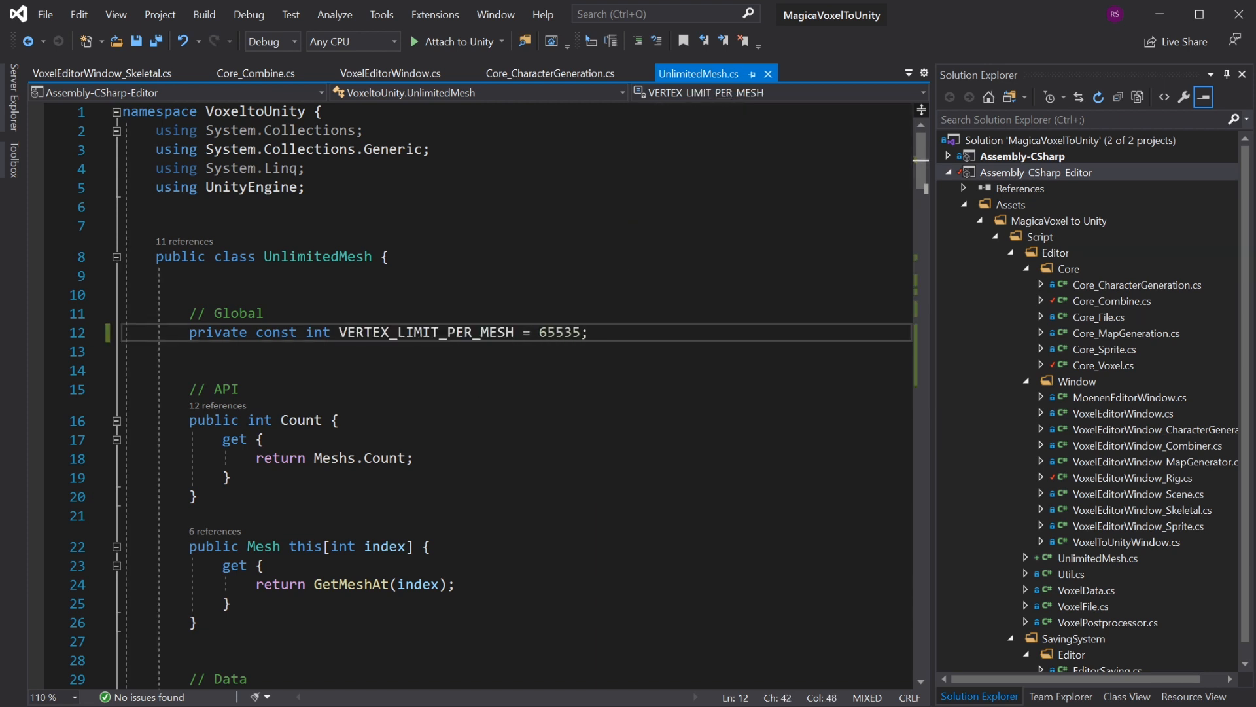
Rename MAX_VERTEX_COUNT to VERTEX_LIMIT_PER_MESH and set it to 65535
double_click(424, 332)
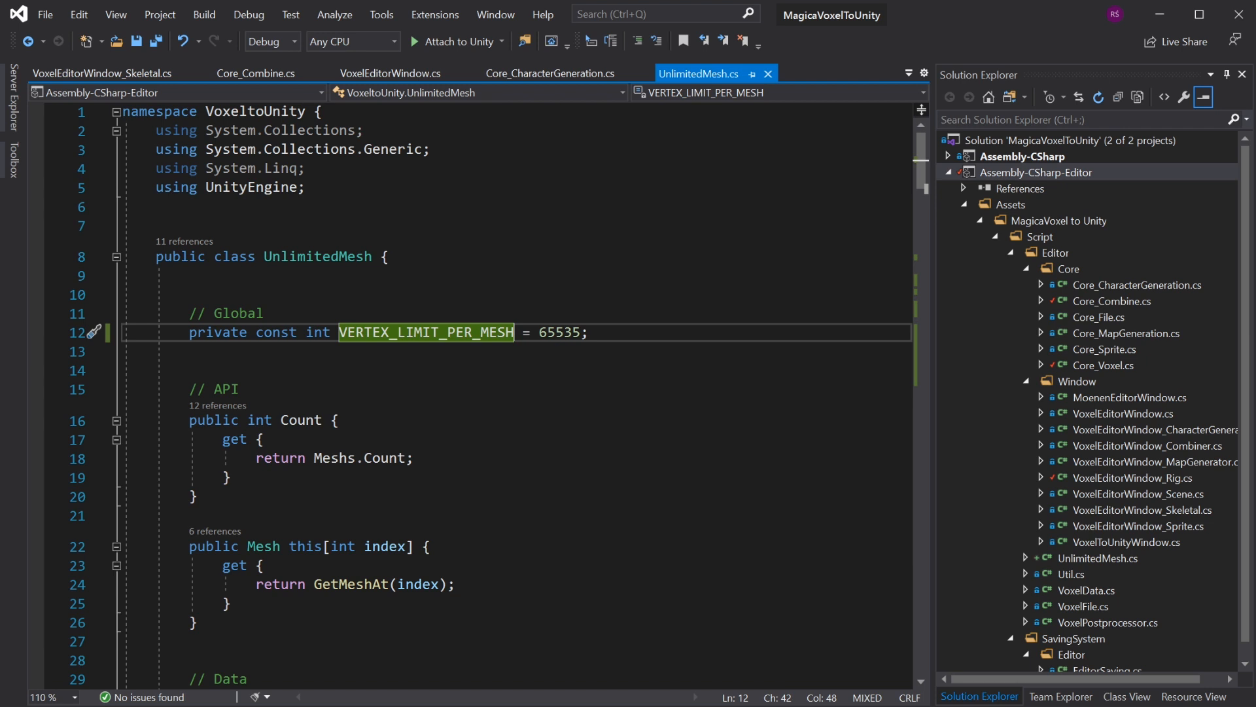
double_click(560, 332)
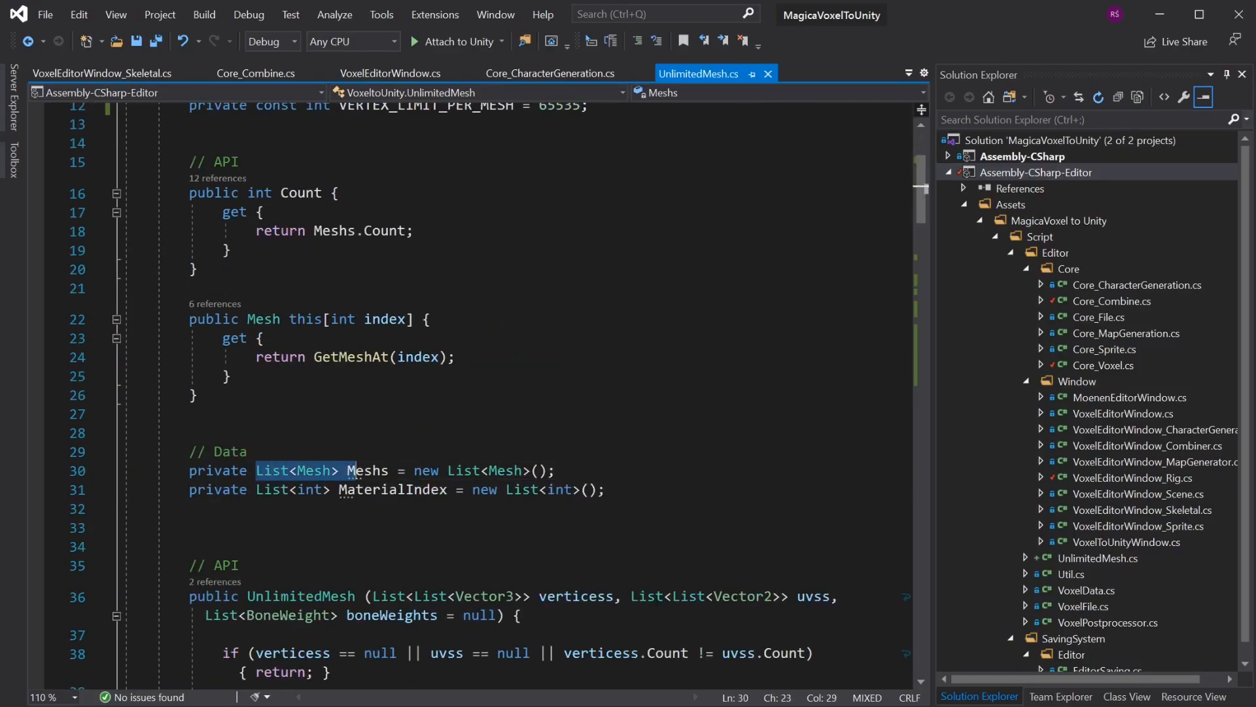
Rename the UnlimitedMesh class and its file to Multimesh across all references
double_click(366, 470)
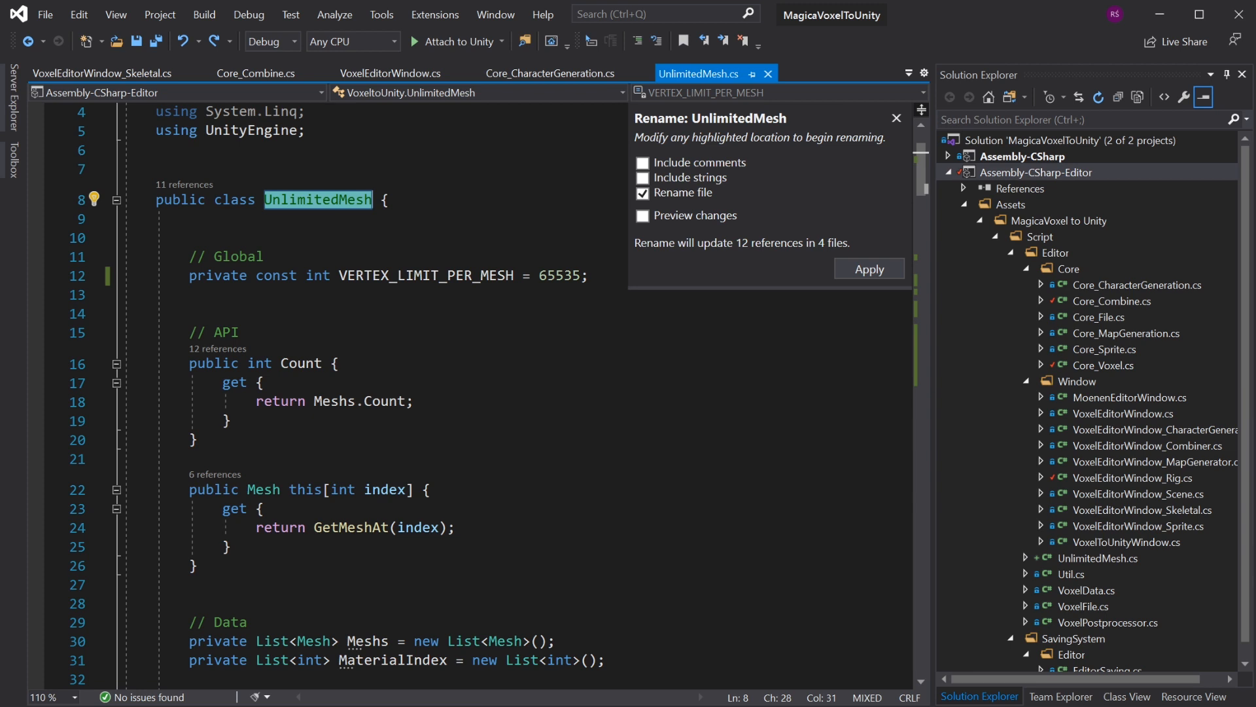
left_click(868, 268)
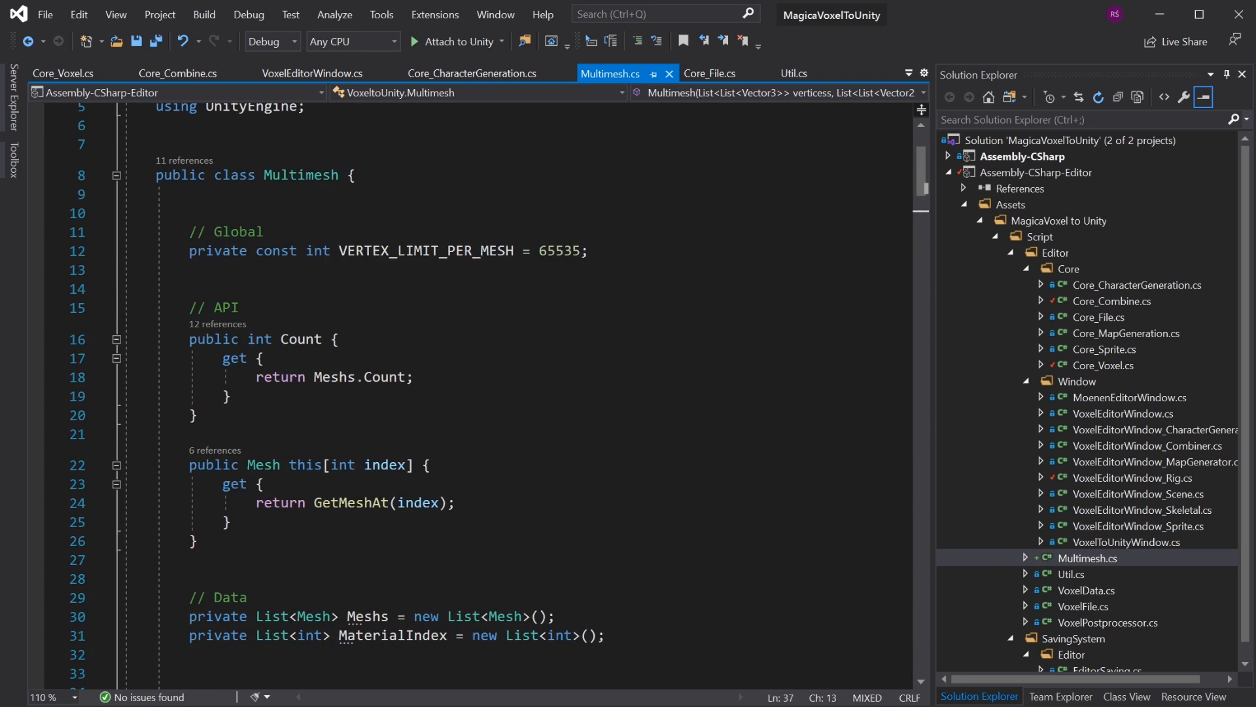
Add a 'public Mesh this[int index]' indexer returning Meshs[index]
double_click(348, 502)
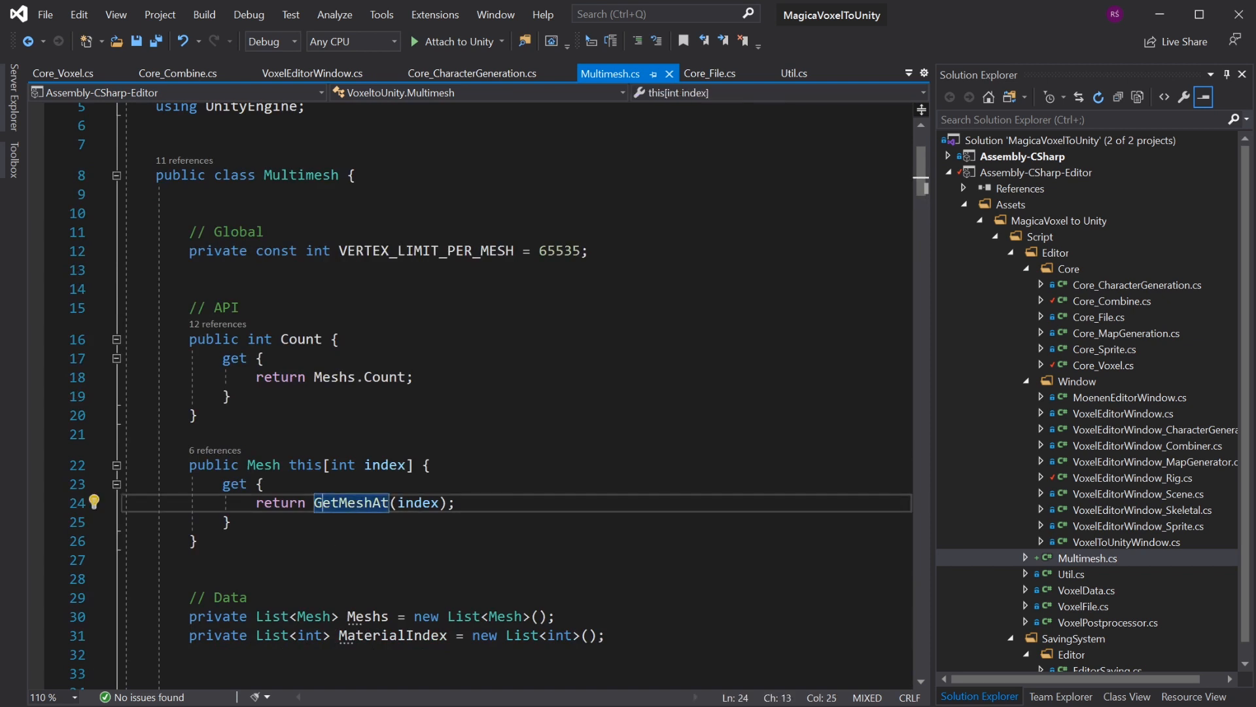
mouse_move(216, 464)
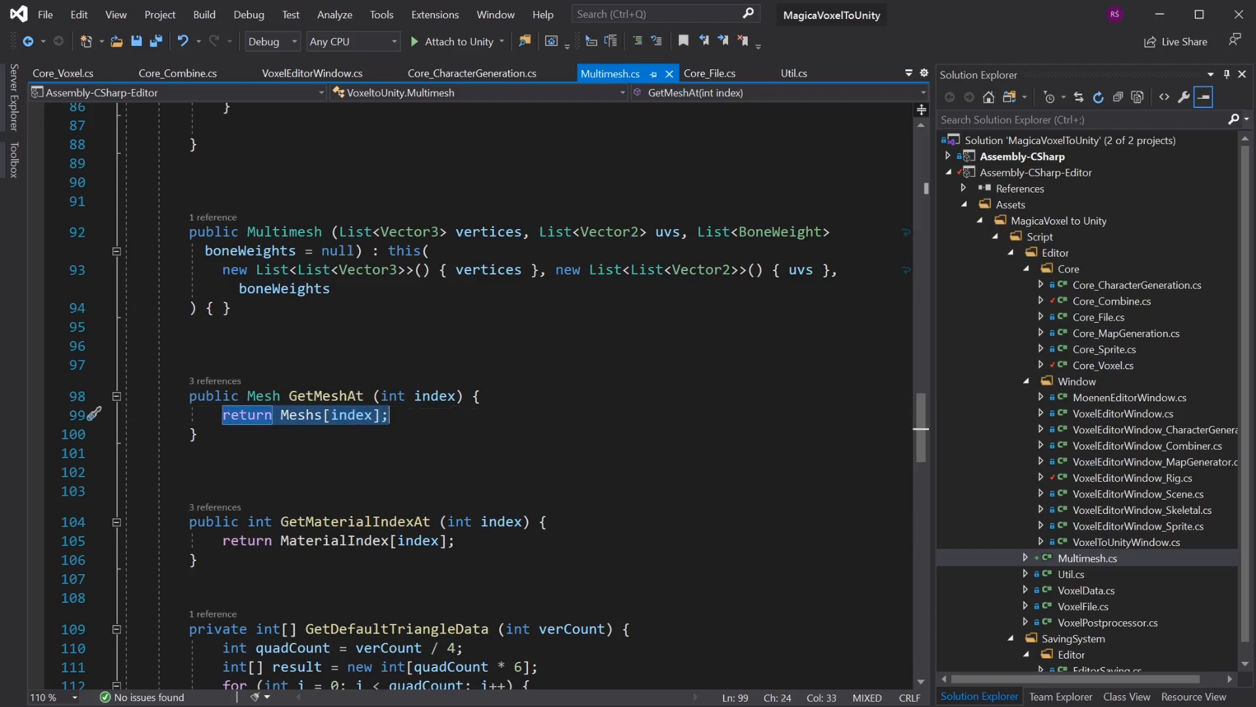
key("Delete")
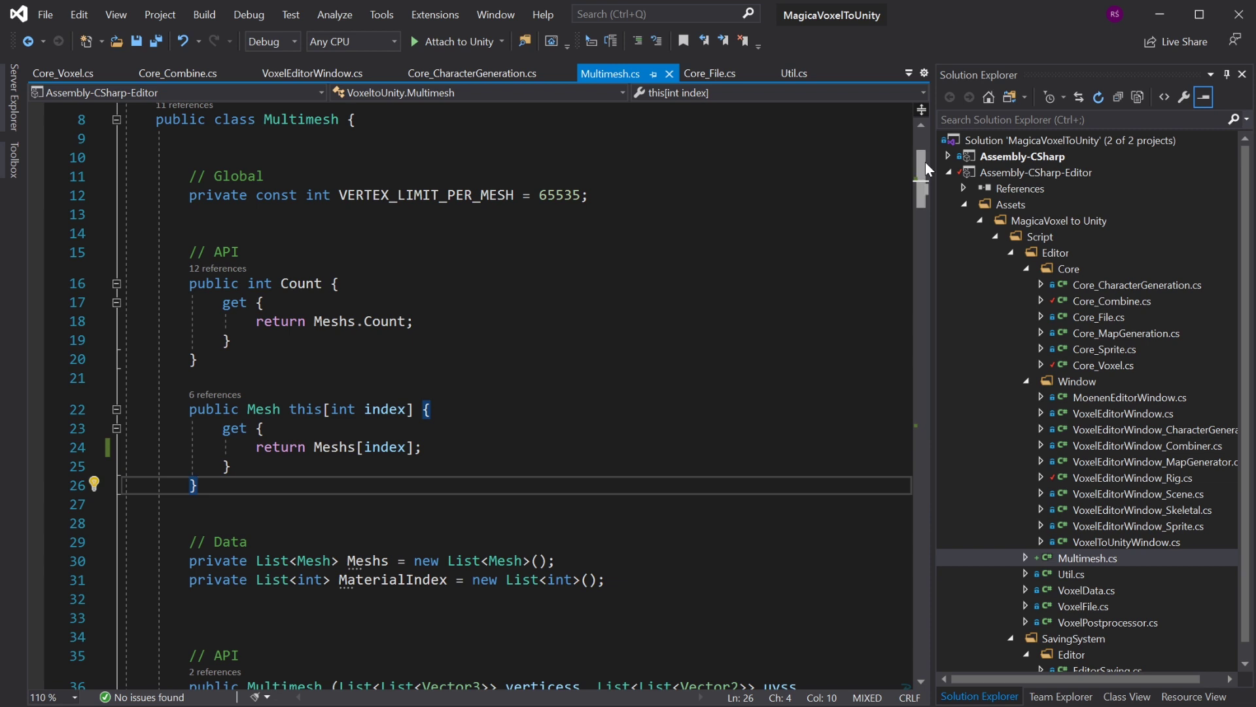
Reformat Multimesh.cs with Allman braces and single-line Count and indexer getters
scroll("down", 3)
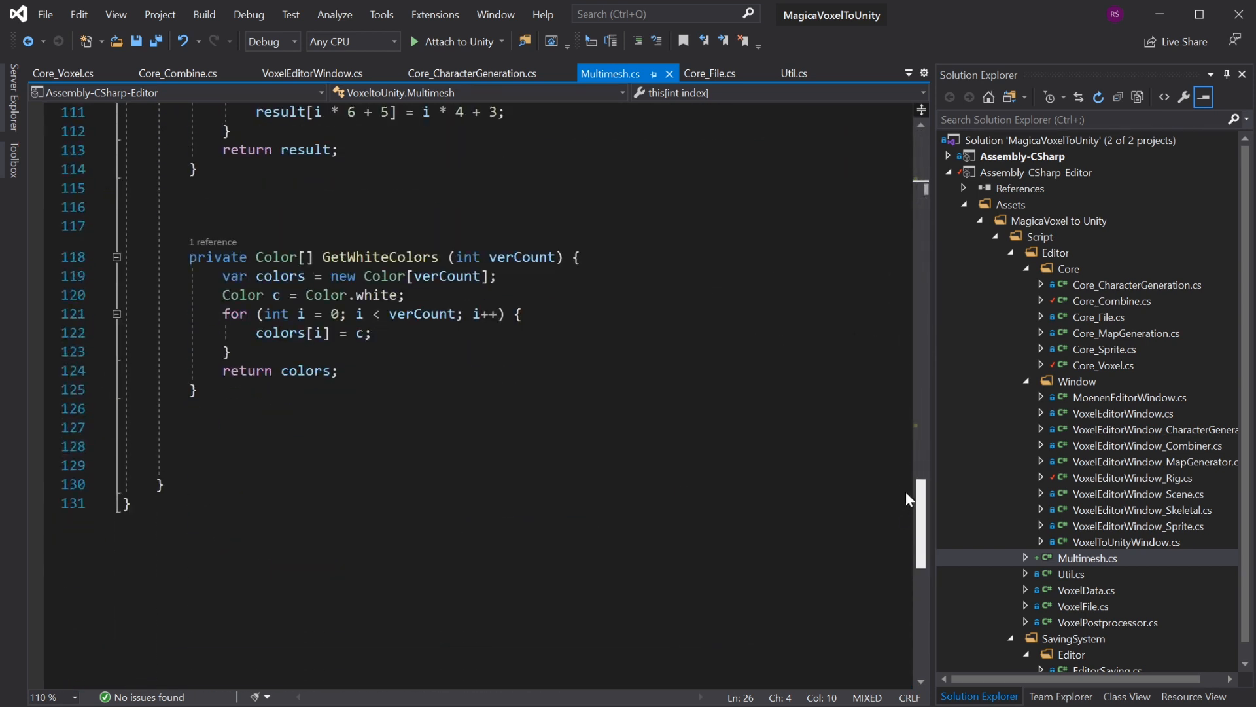
scroll("up", 3)
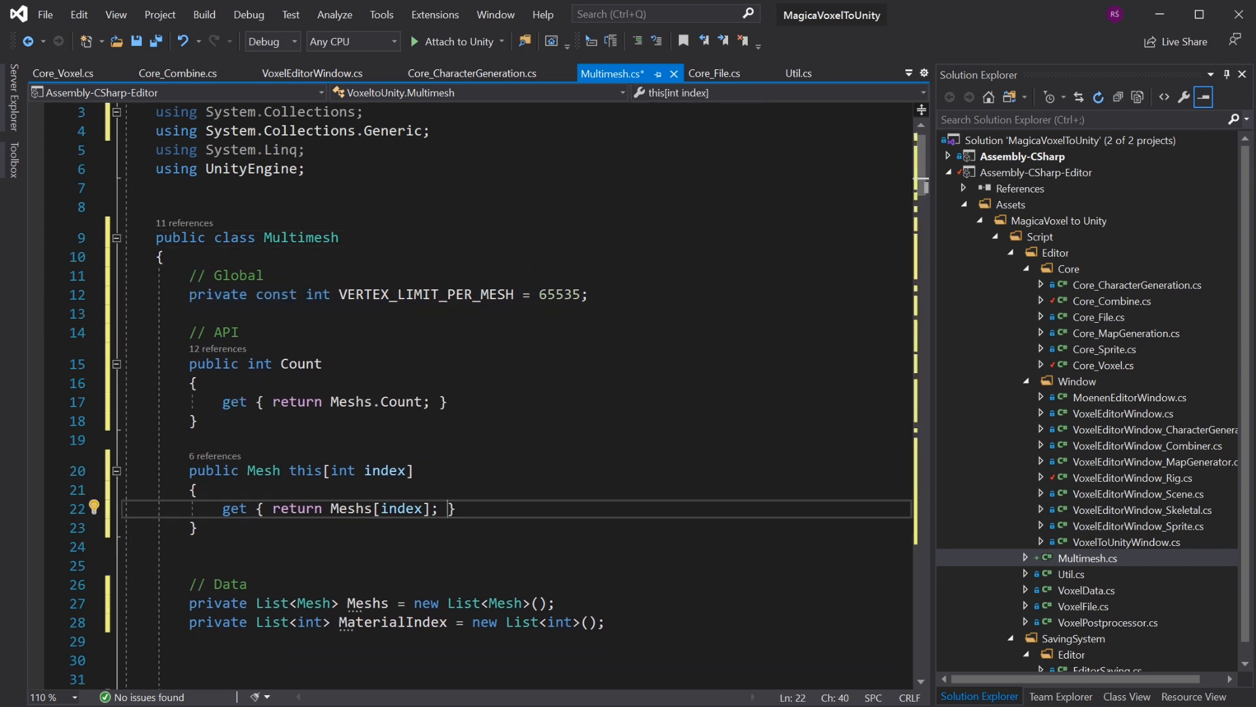
Save Multimesh.cs with the fields grouped under the class header, then select the constructor name
key("Ctrl+S")
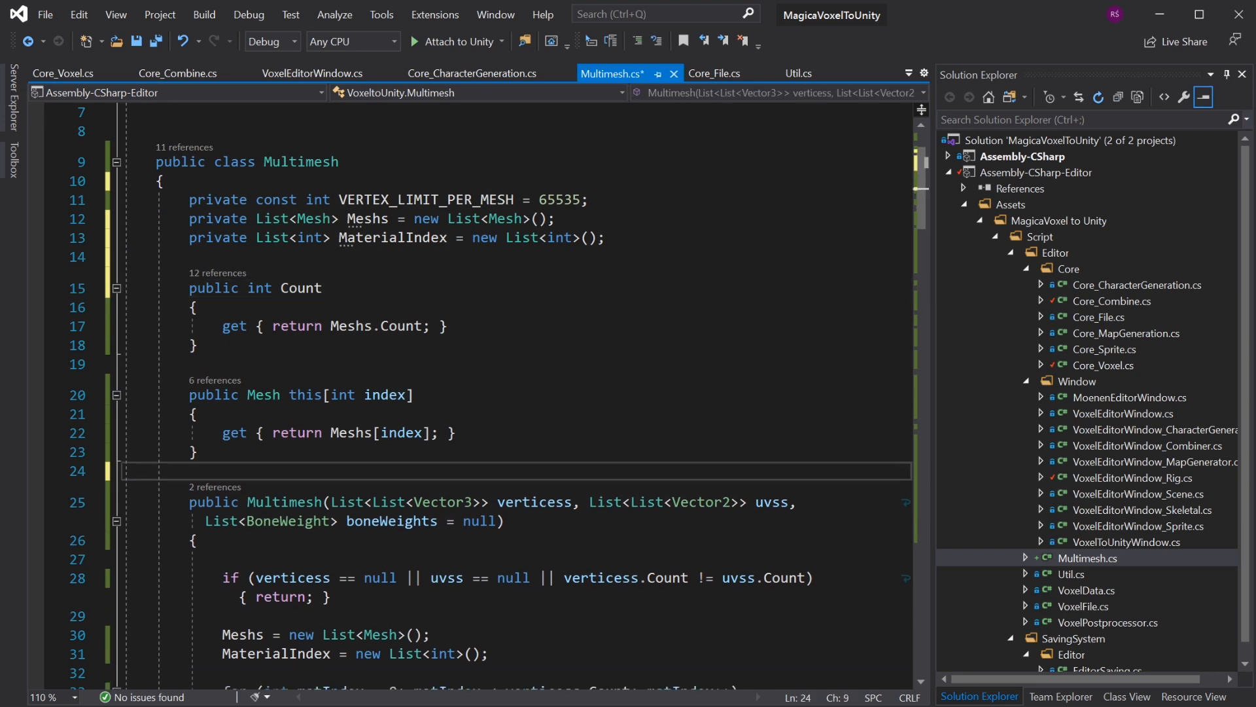
left_click_drag(189, 288, 197, 459)
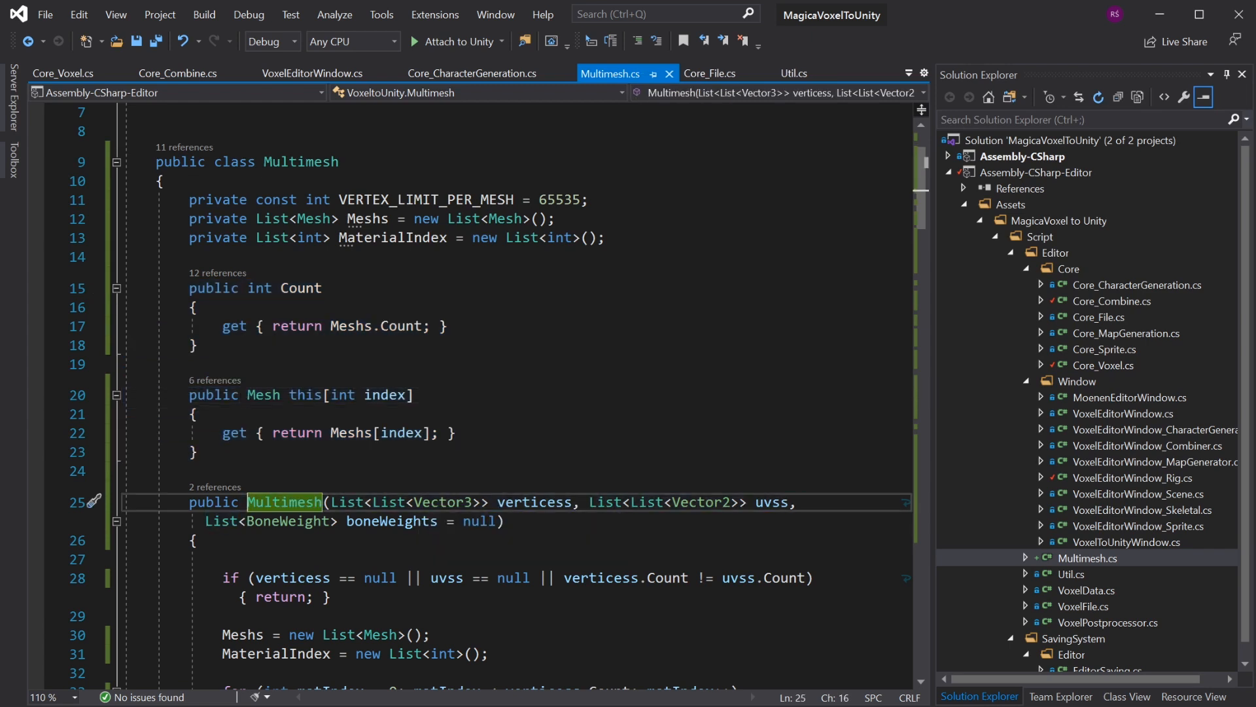
scroll("down", 3)
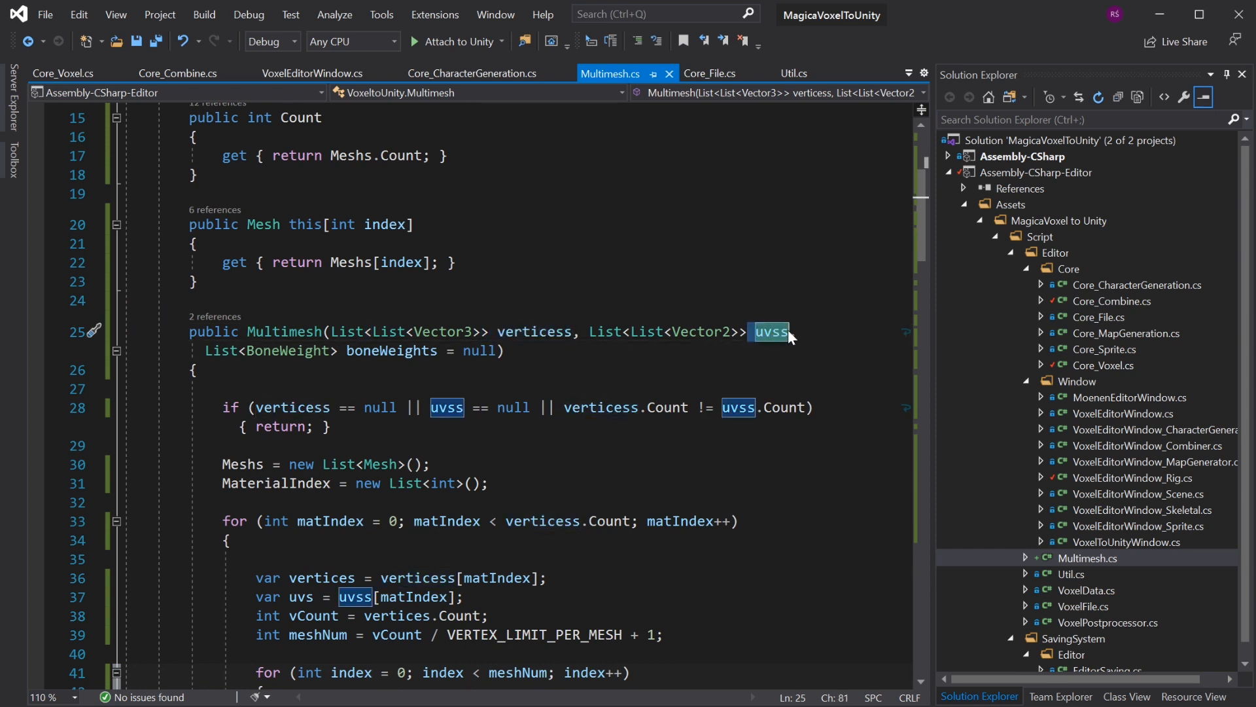
double_click(392, 351)
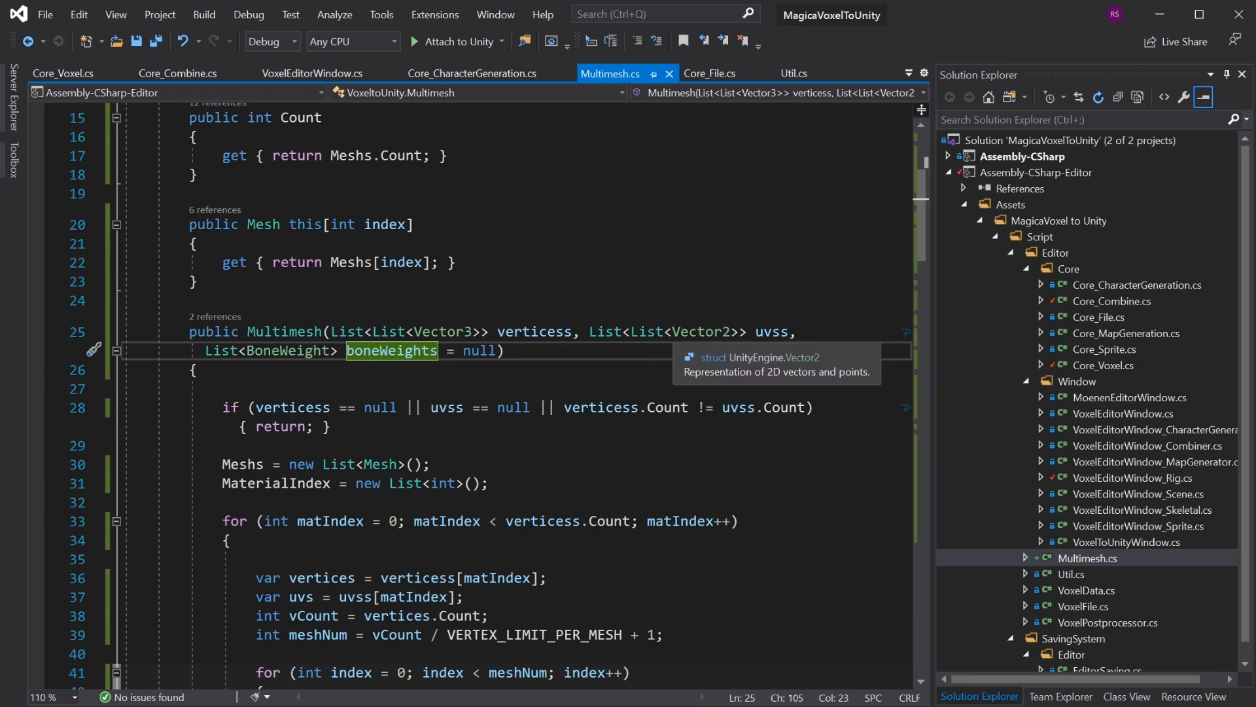
left_click(434, 331)
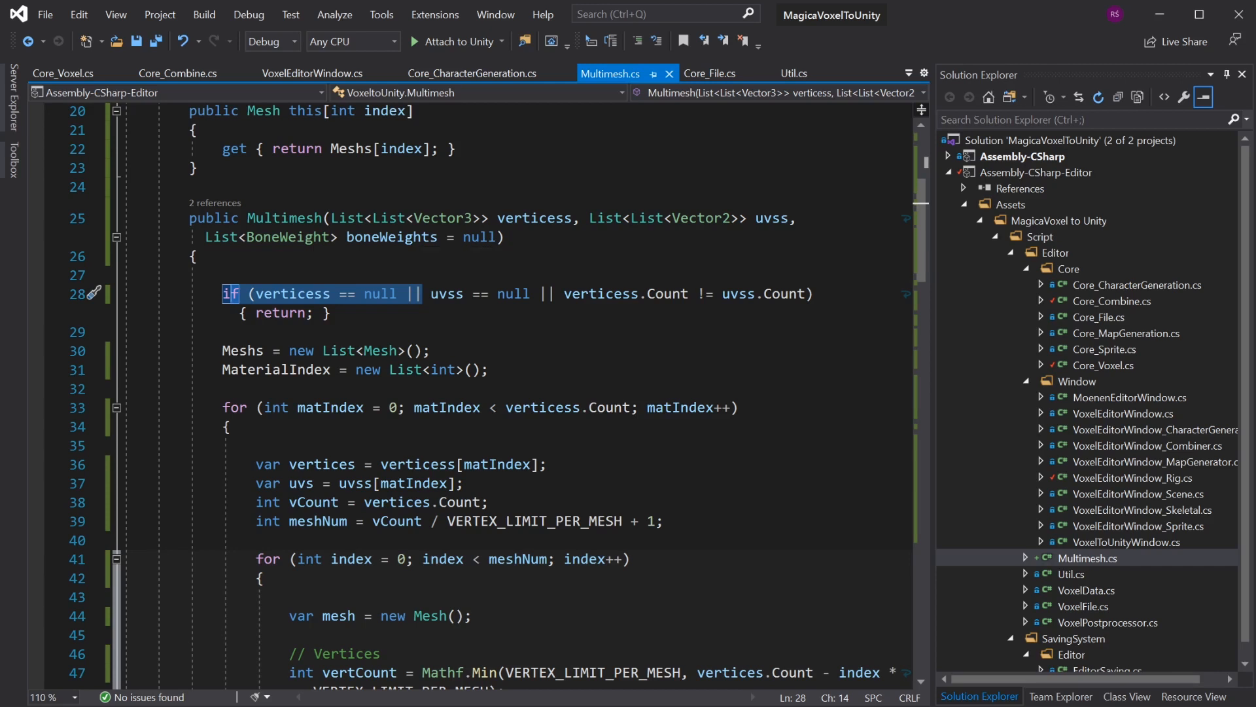
mouse_move(319, 314)
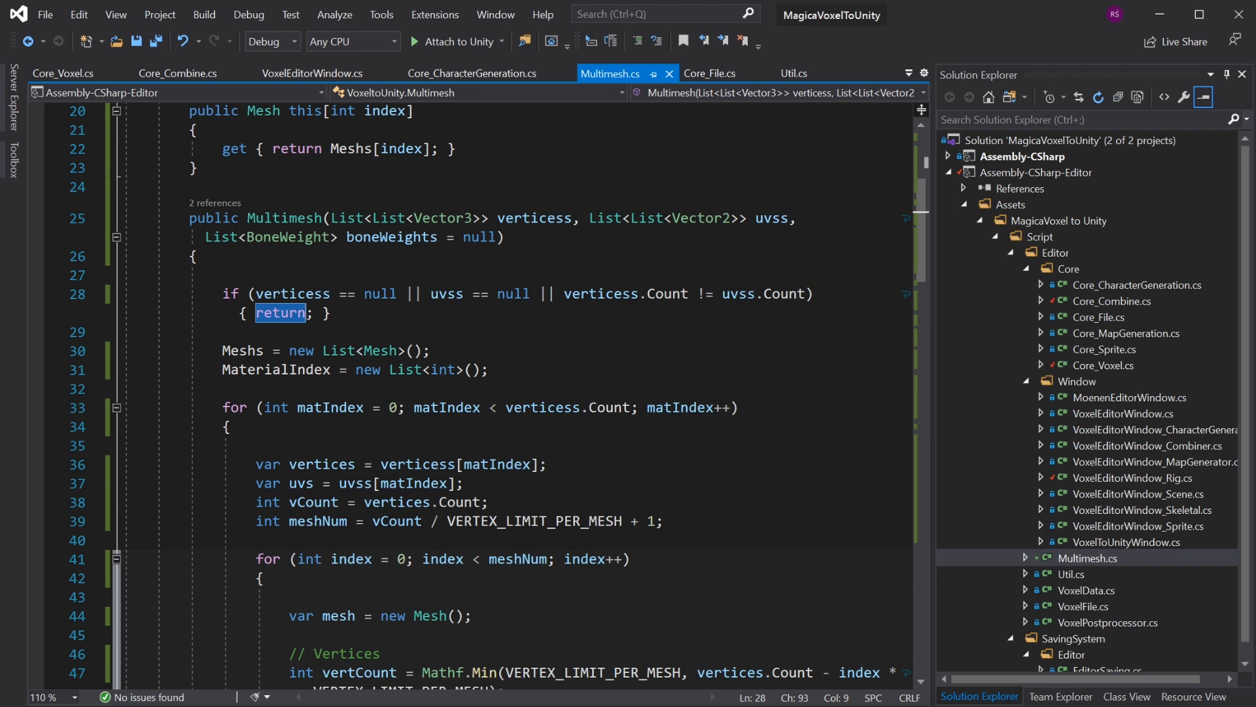
key("Backspace")
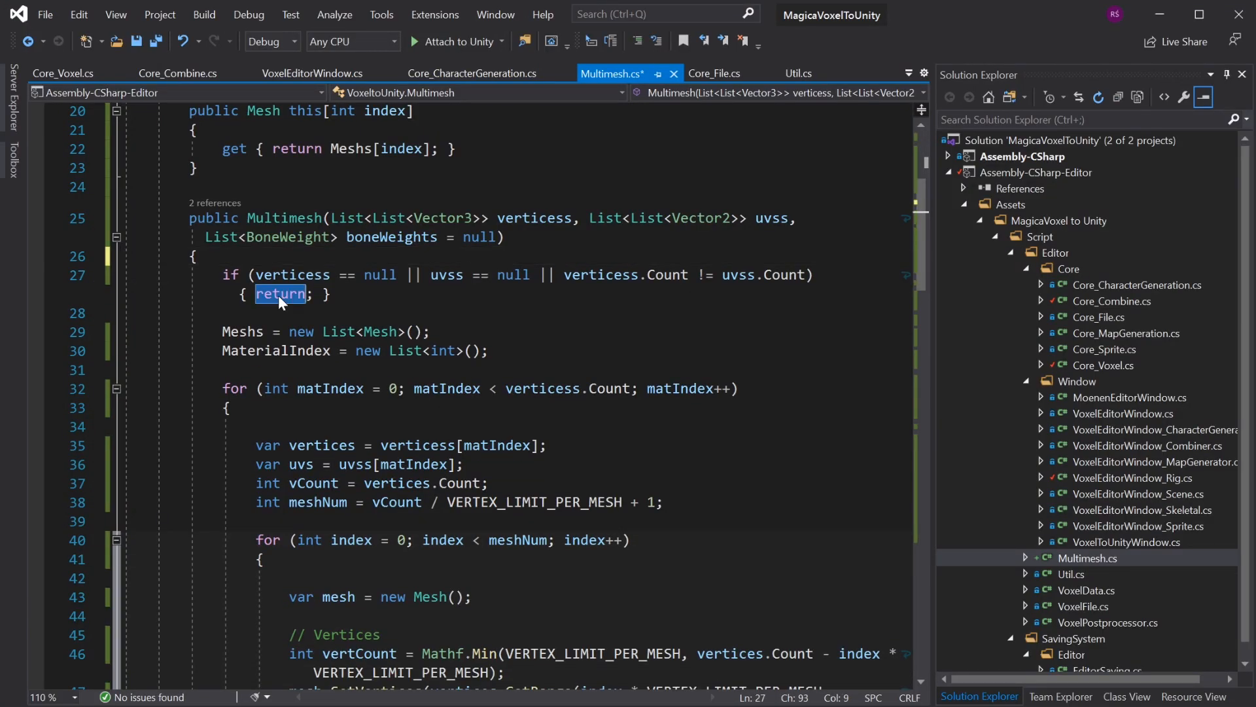
Replace the silent return with throw new Exception("Wrong parameters"); and add using System via the lightbulb
type("throw new Exception(\"Wrong parameters\");")
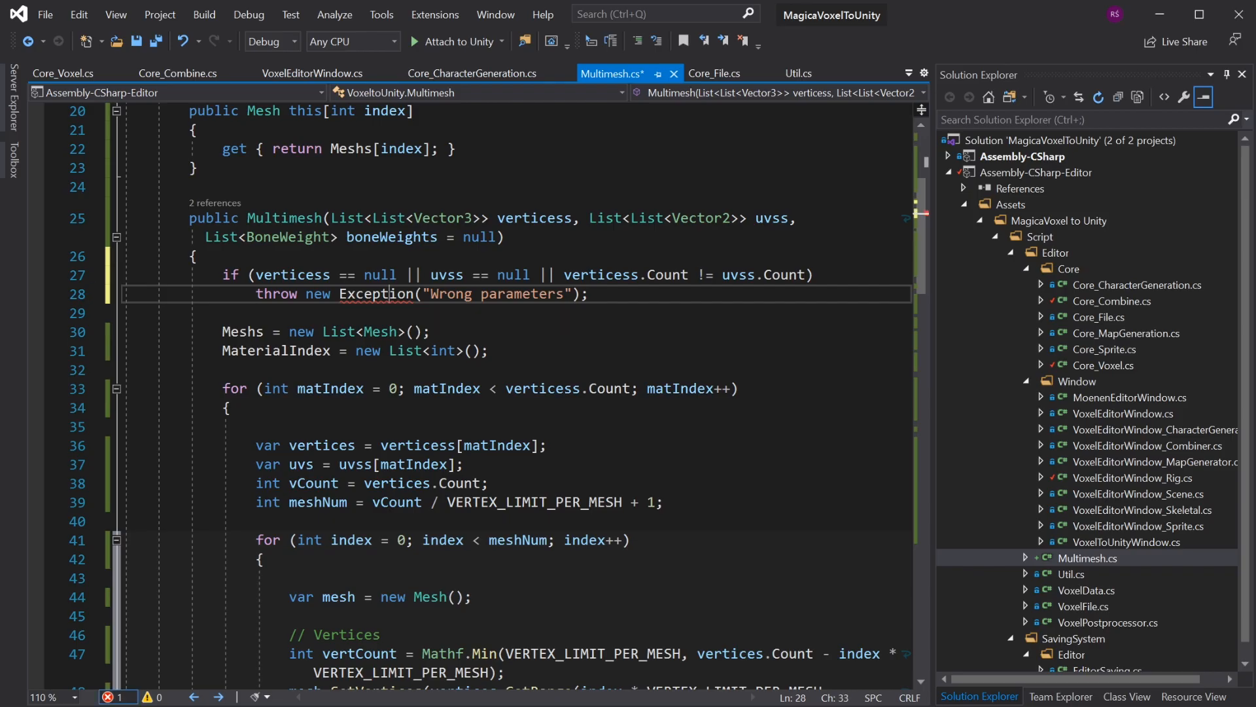
left_click(97, 293)
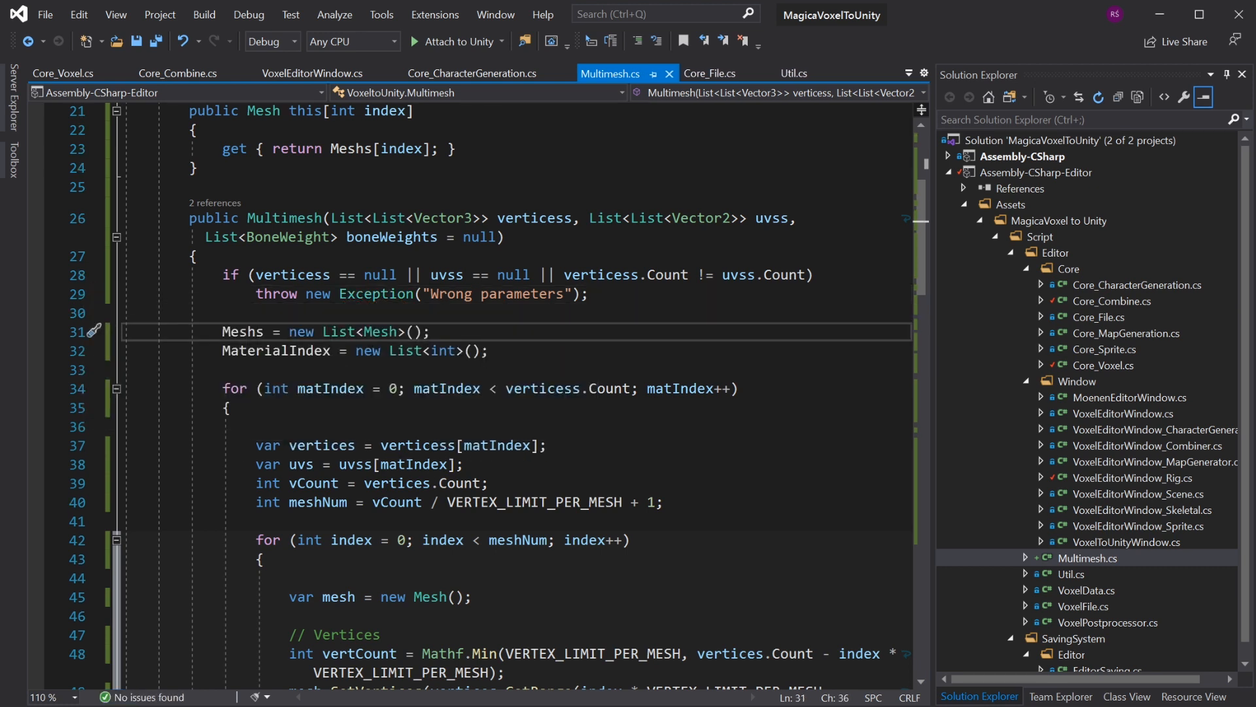
Delete the constructor's redundant Meshs and MaterialIndex list re-initialisations
left_click_drag(222, 331, 490, 351)
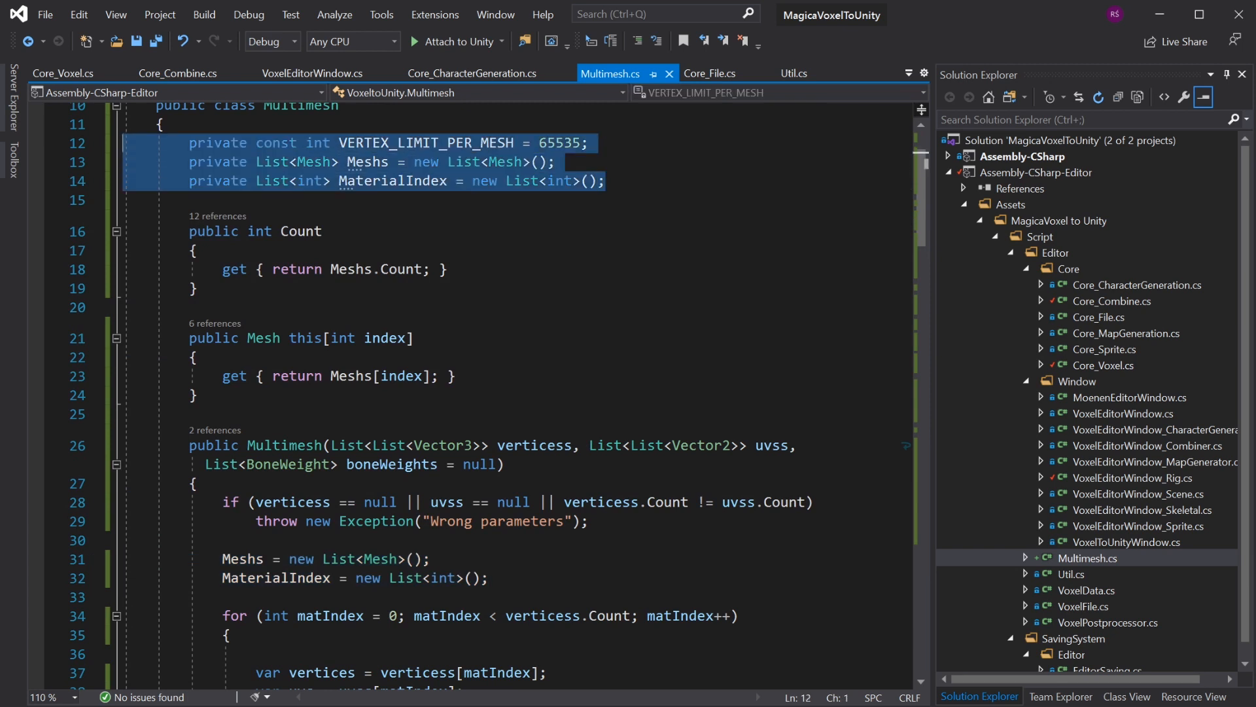
mouse_move(525, 186)
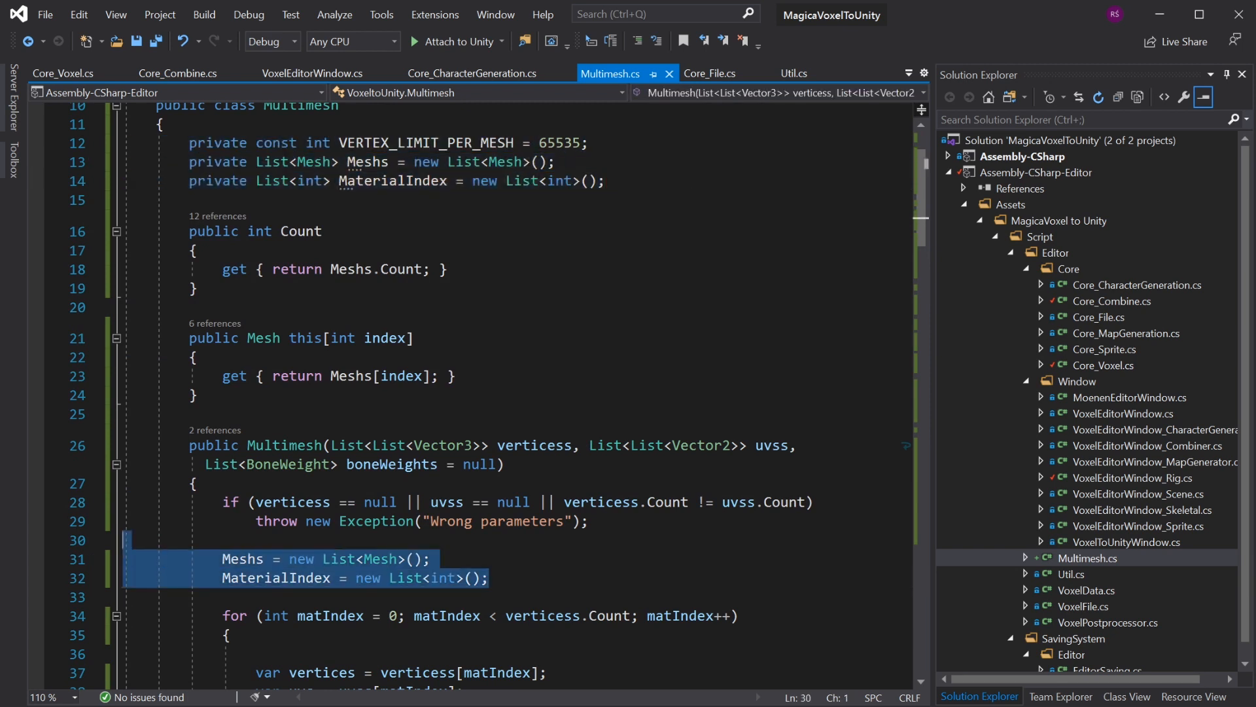
key("Delete")
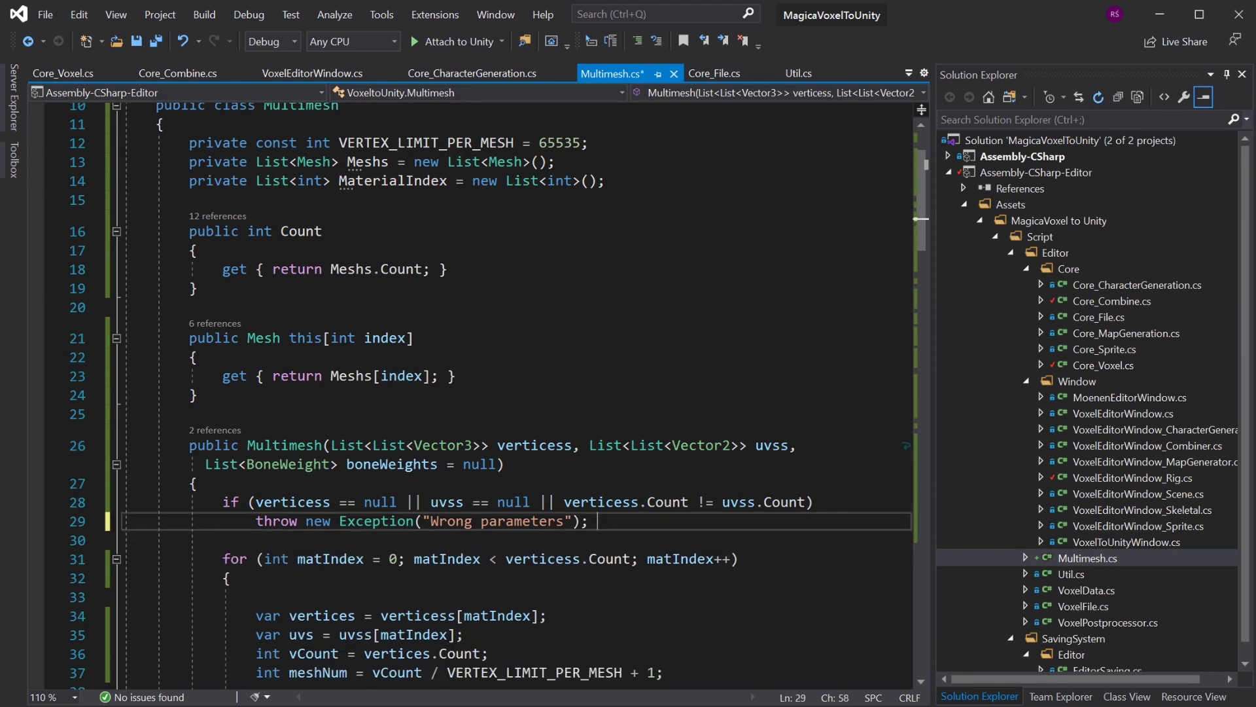
scroll("down", 3)
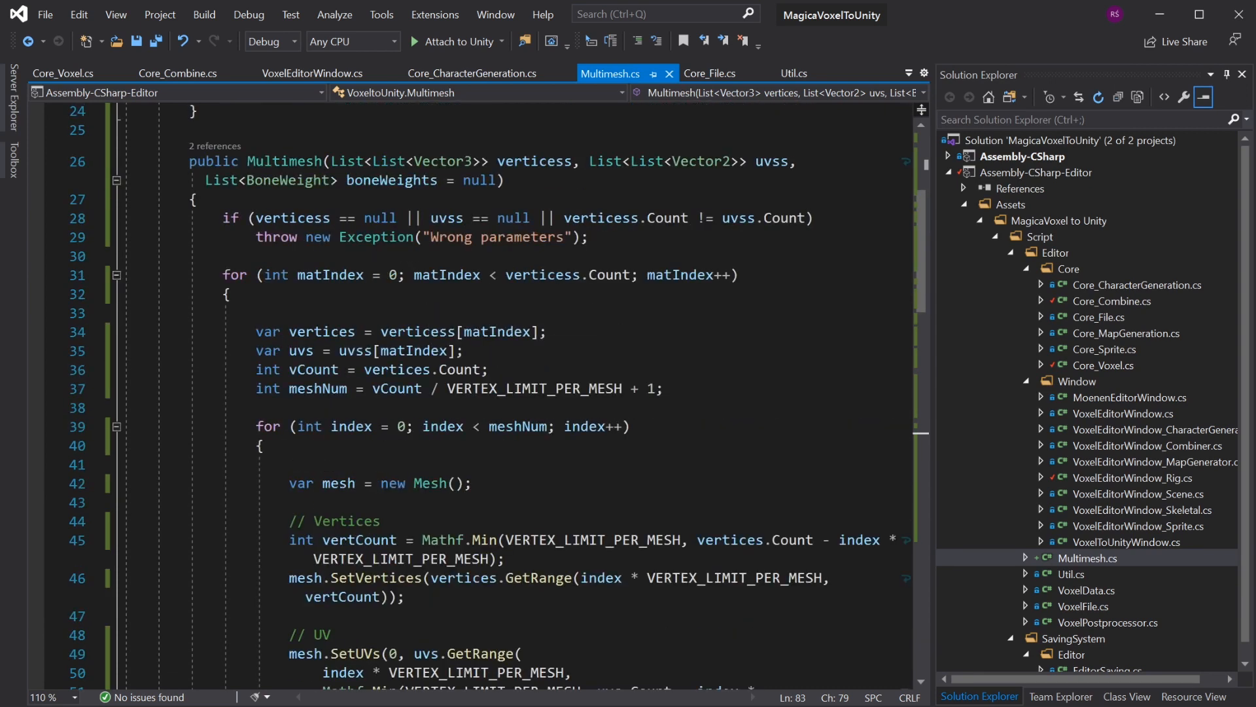
mouse_move(932, 128)
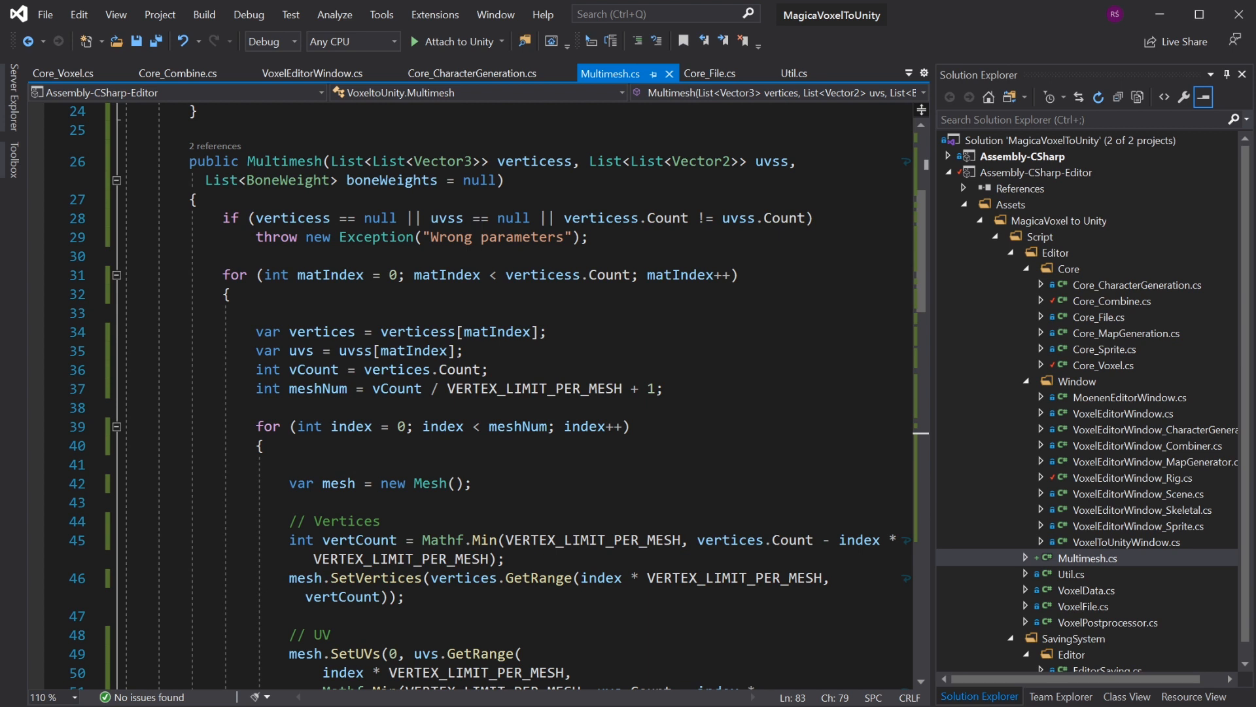
Rename the verticess parameter to verticesForMaterial across all constructor references
double_click(390, 161)
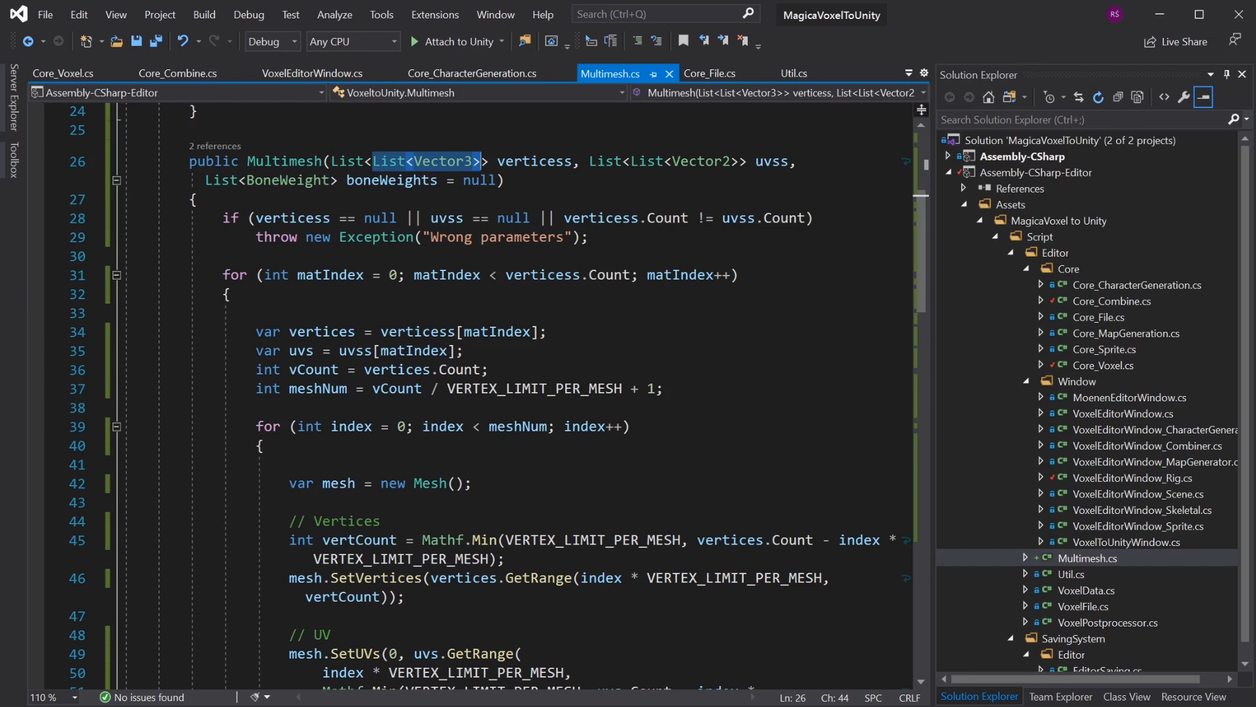
double_click(541, 274)
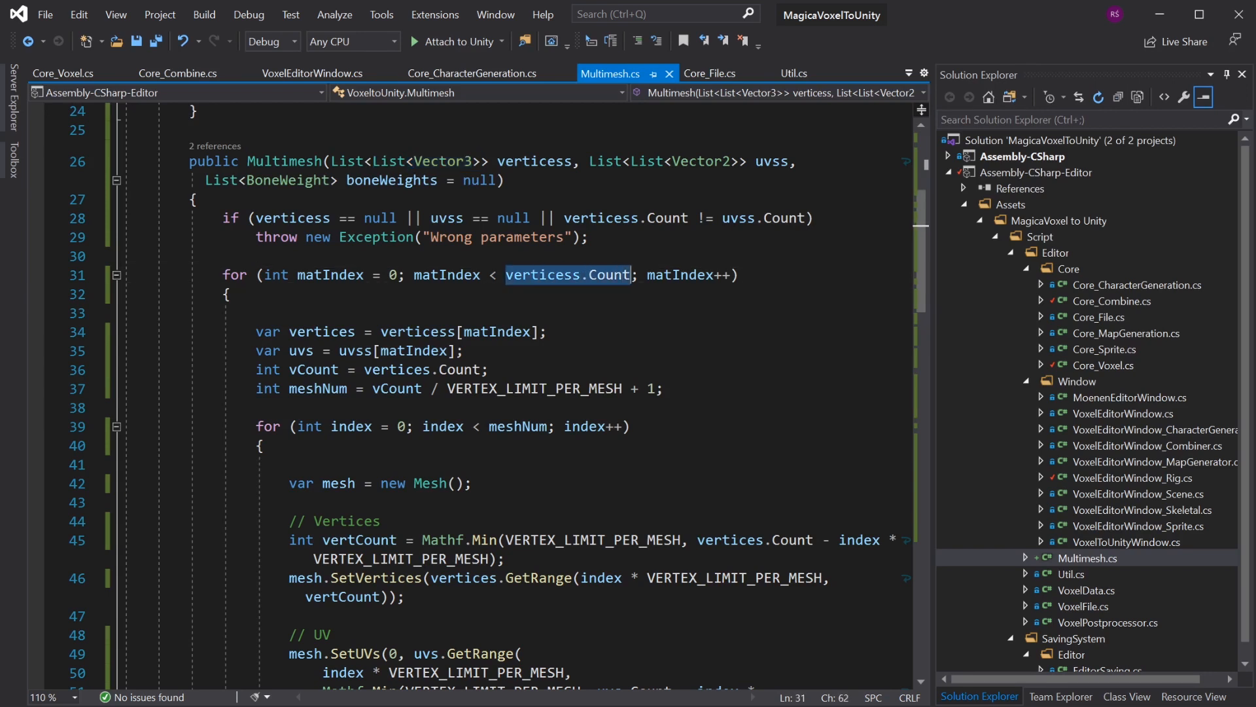
double_click(608, 274)
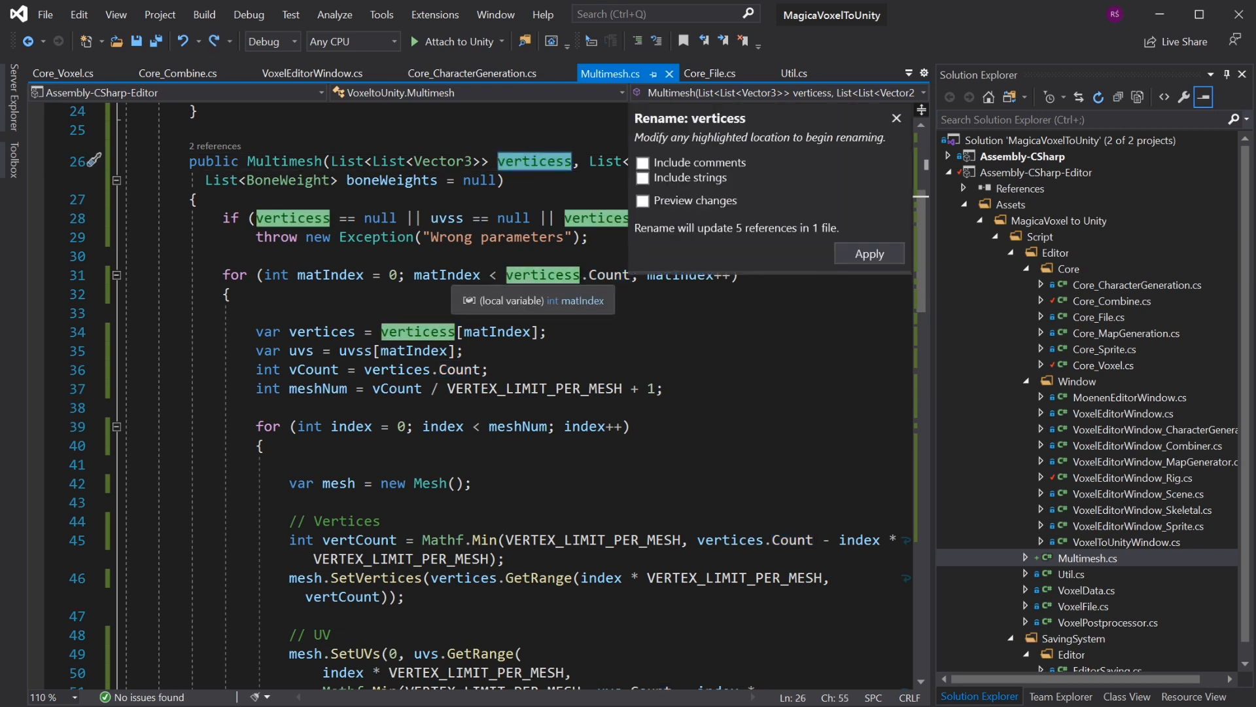
left_click(869, 254)
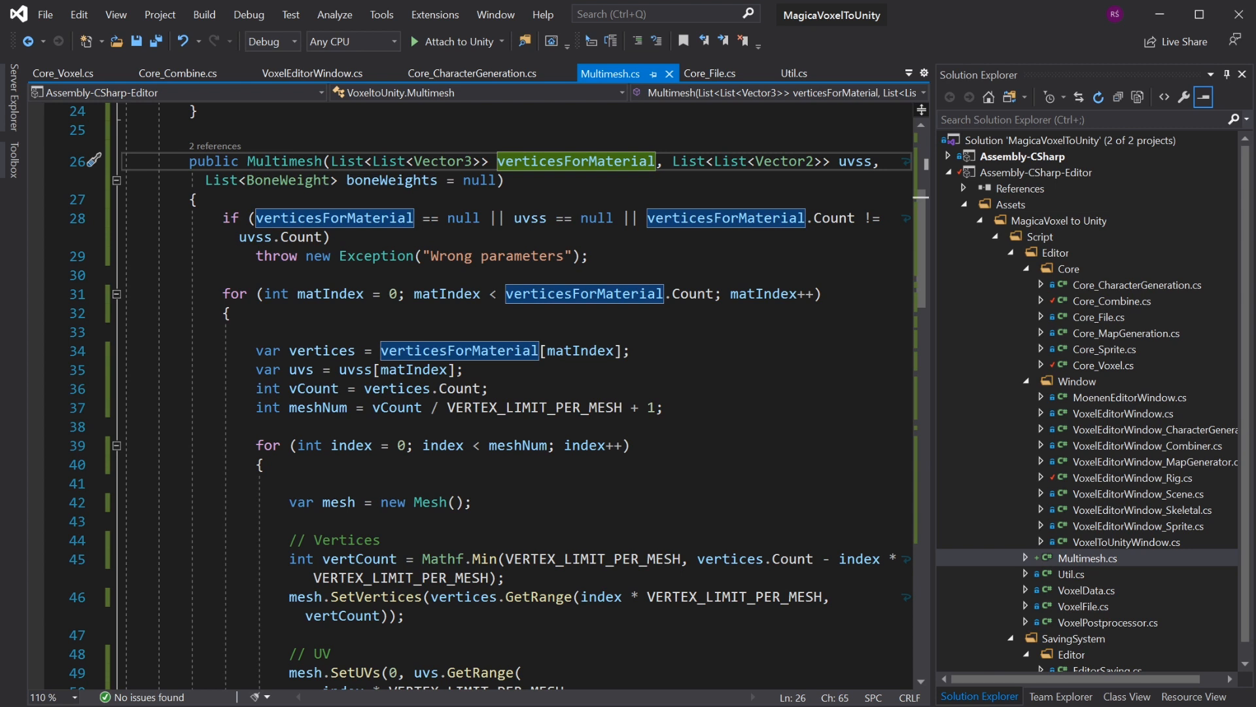
scroll("down", 3)
type("colors[i] = Color.white;")
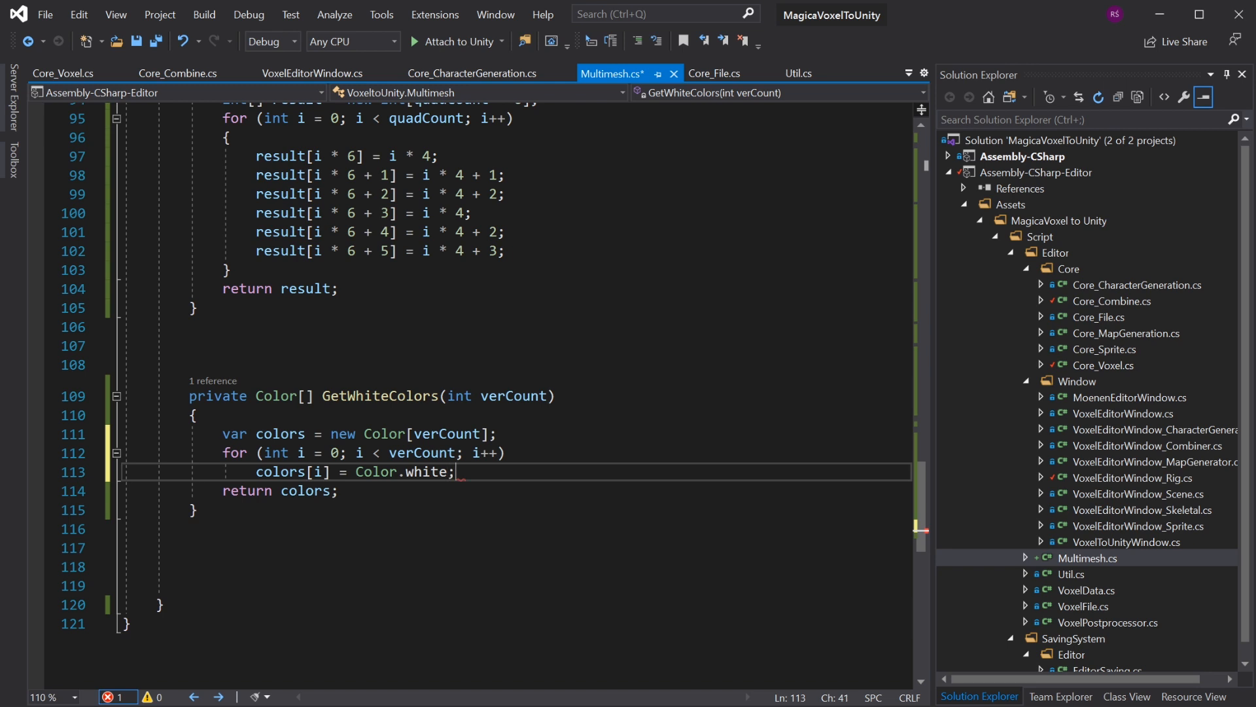
Select the GetWhiteColors method in Multimesh.cs near the colour and bone-weight code
left_click(389, 471)
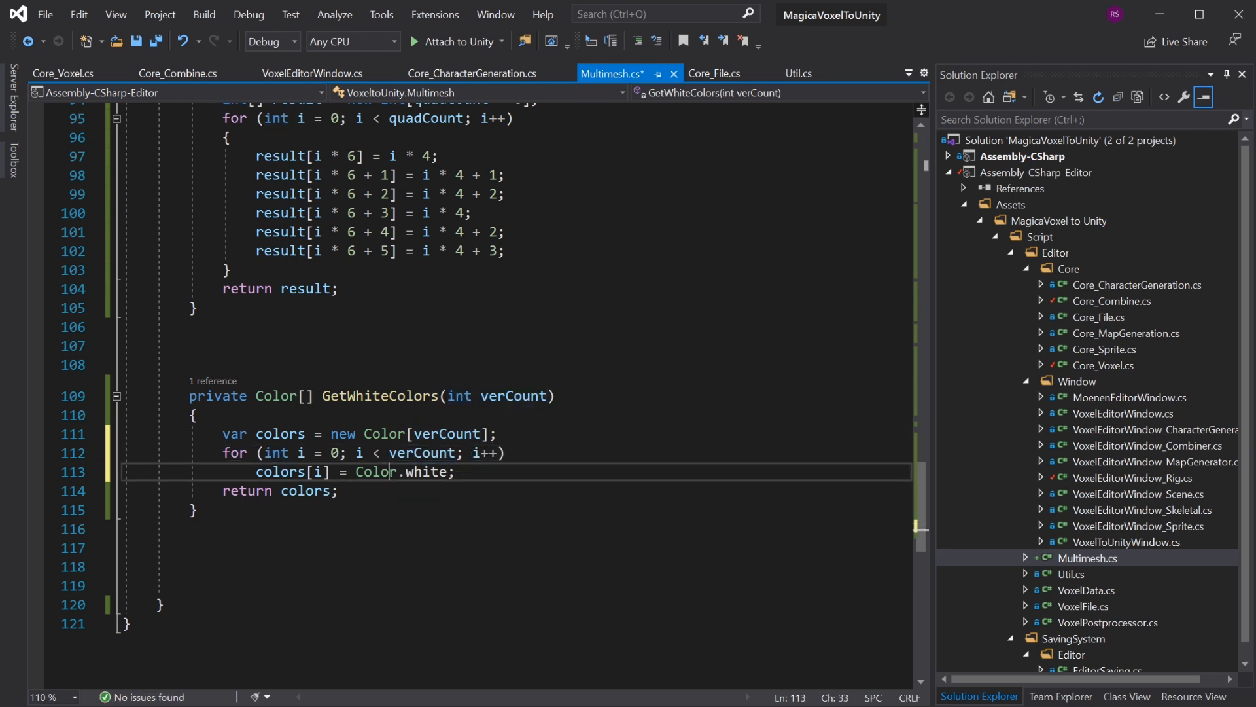
left_click_drag(192, 327, 198, 509)
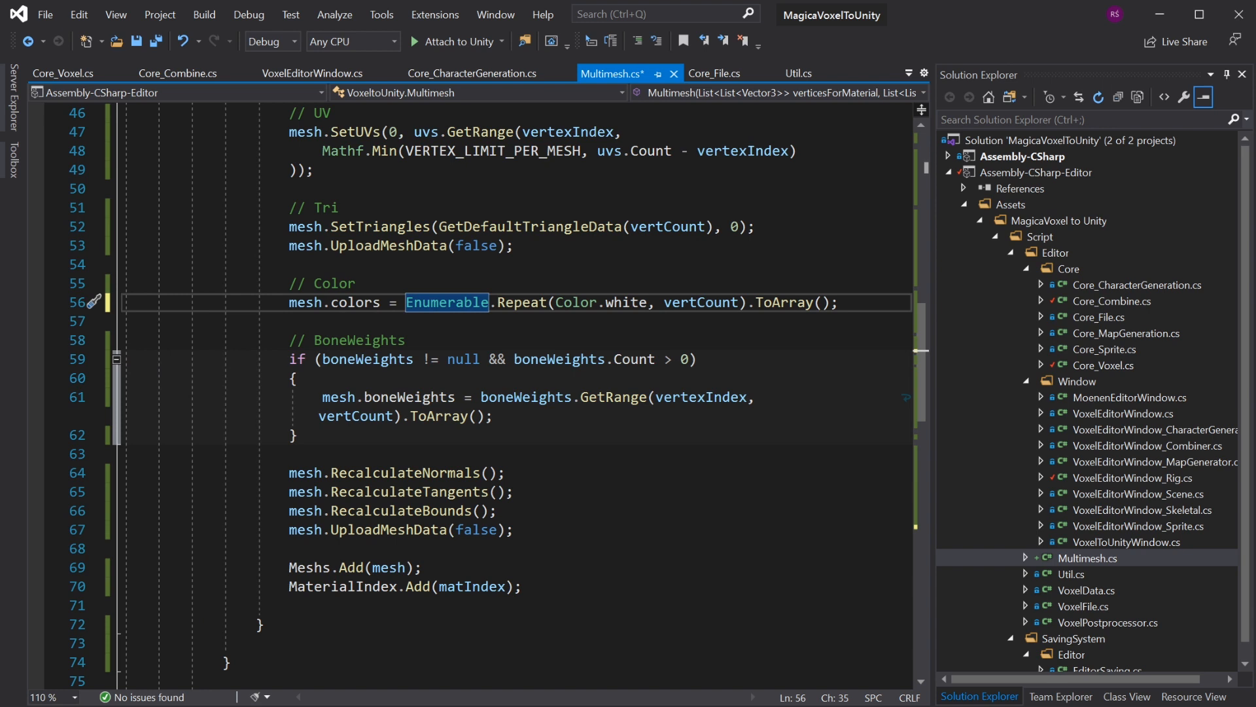
mouse_move(635, 303)
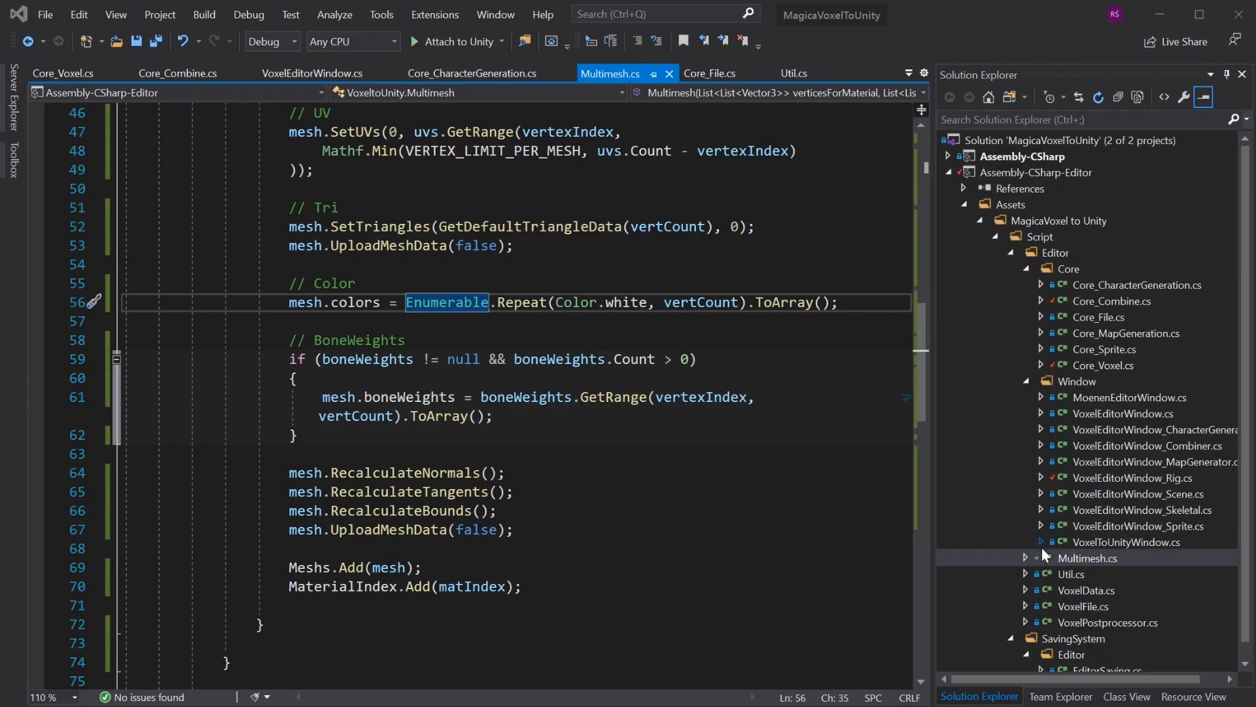
mouse_move(1071, 584)
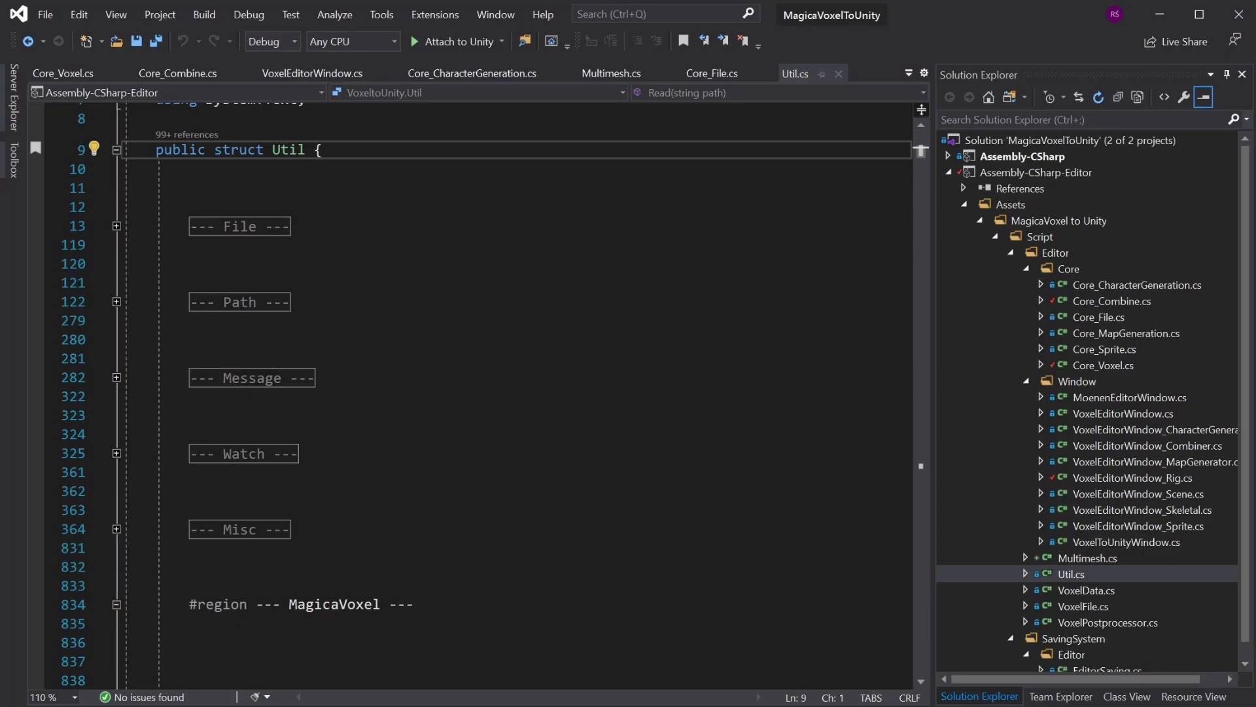
Fold Util.cs's MagicaVoxel region and expand the File region showing Read, Write and CreateFolder
left_click(115, 605)
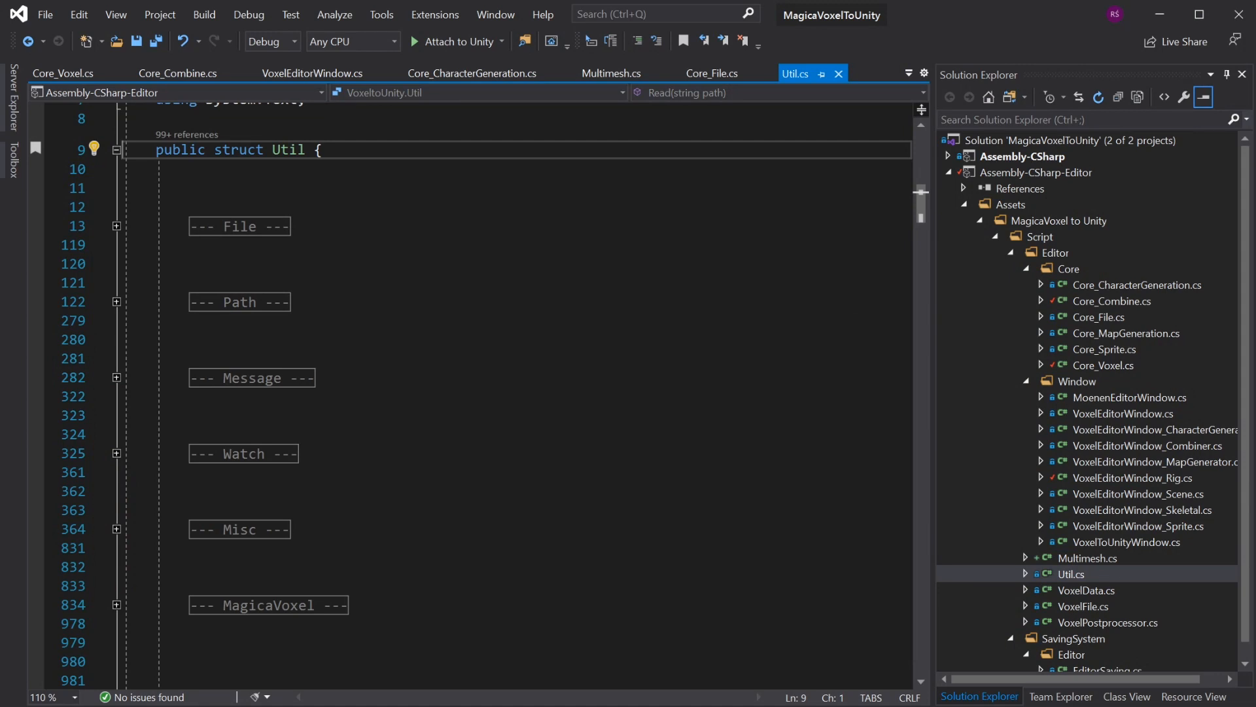
mouse_move(228, 228)
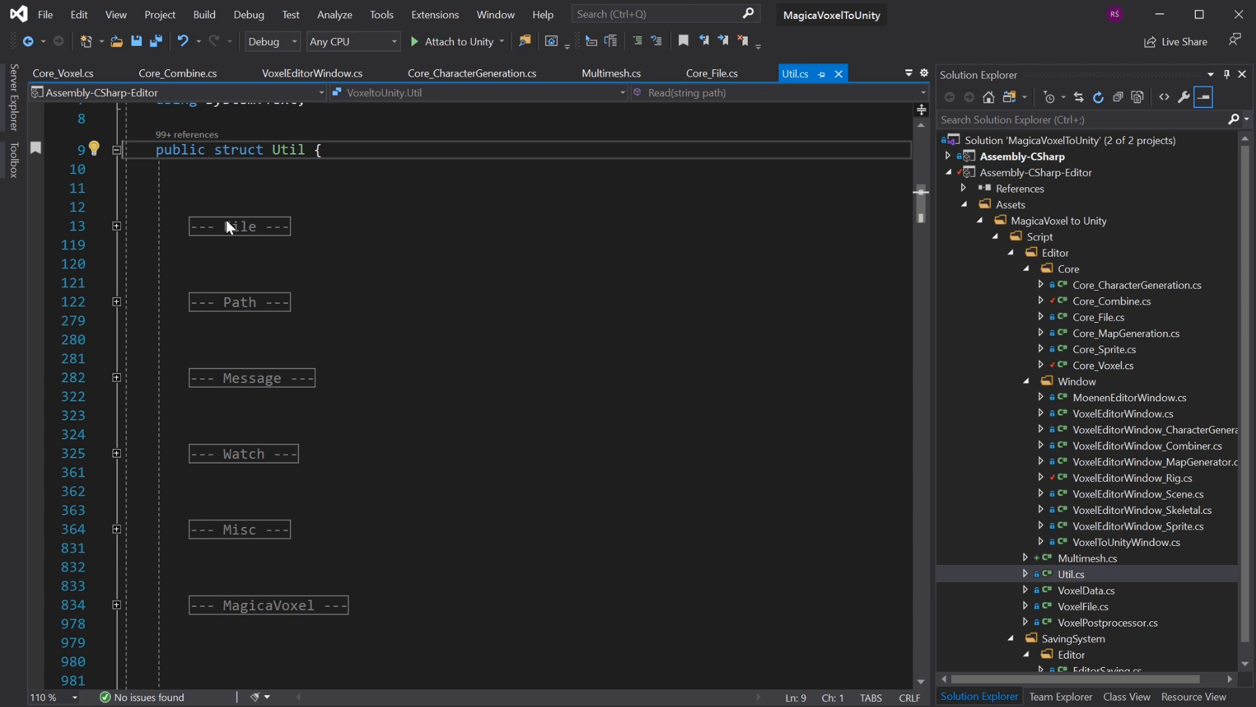
left_click(115, 225)
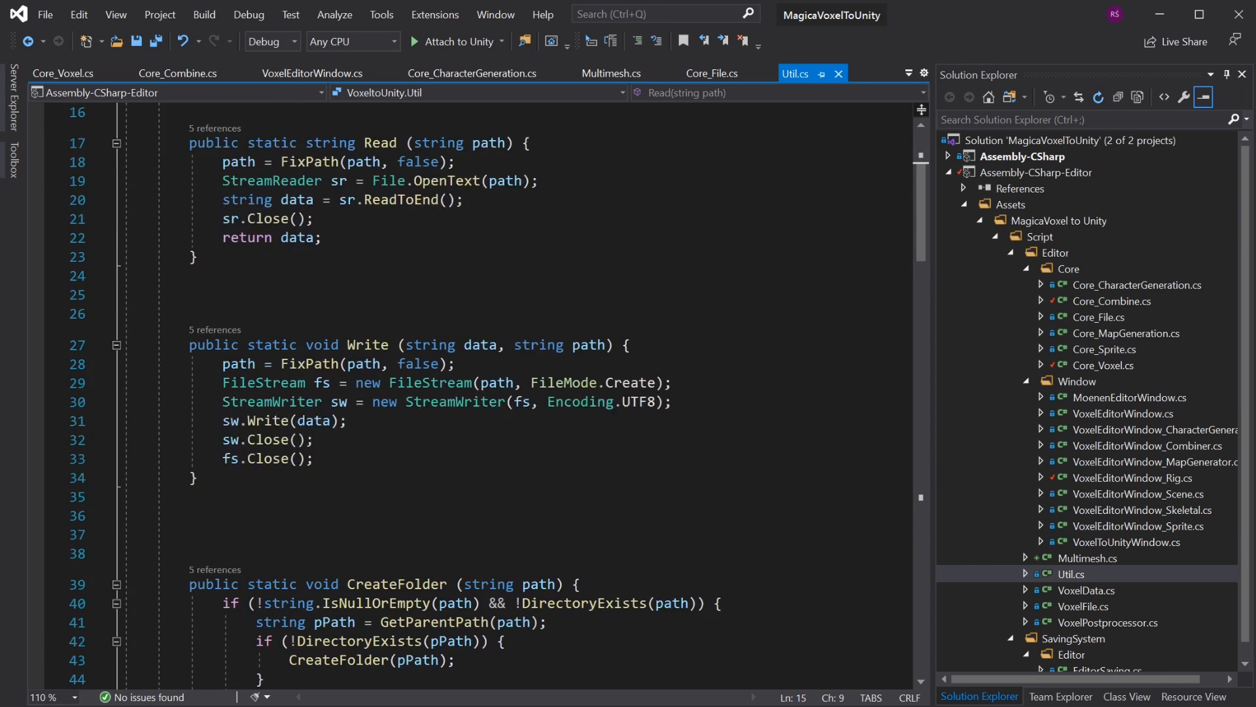
Collapse the File region again so every Util.cs section is folded
scroll("down", 3)
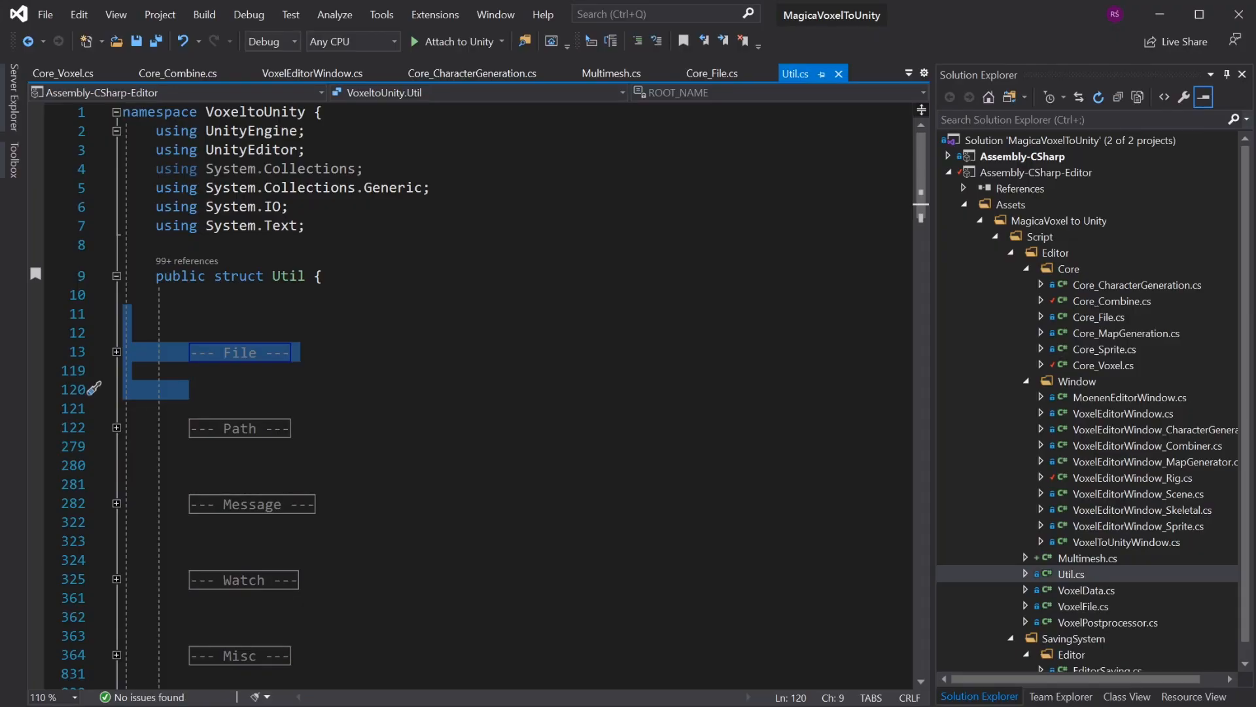
mouse_move(1096, 589)
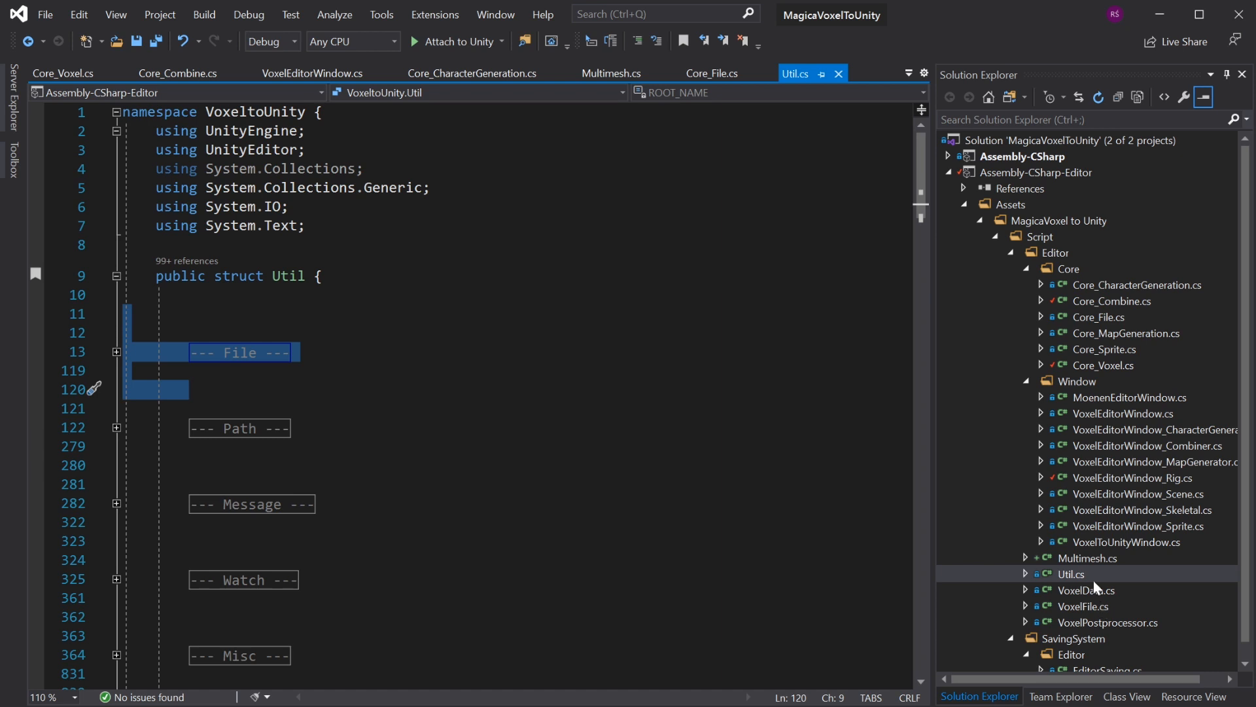
mouse_move(1096, 583)
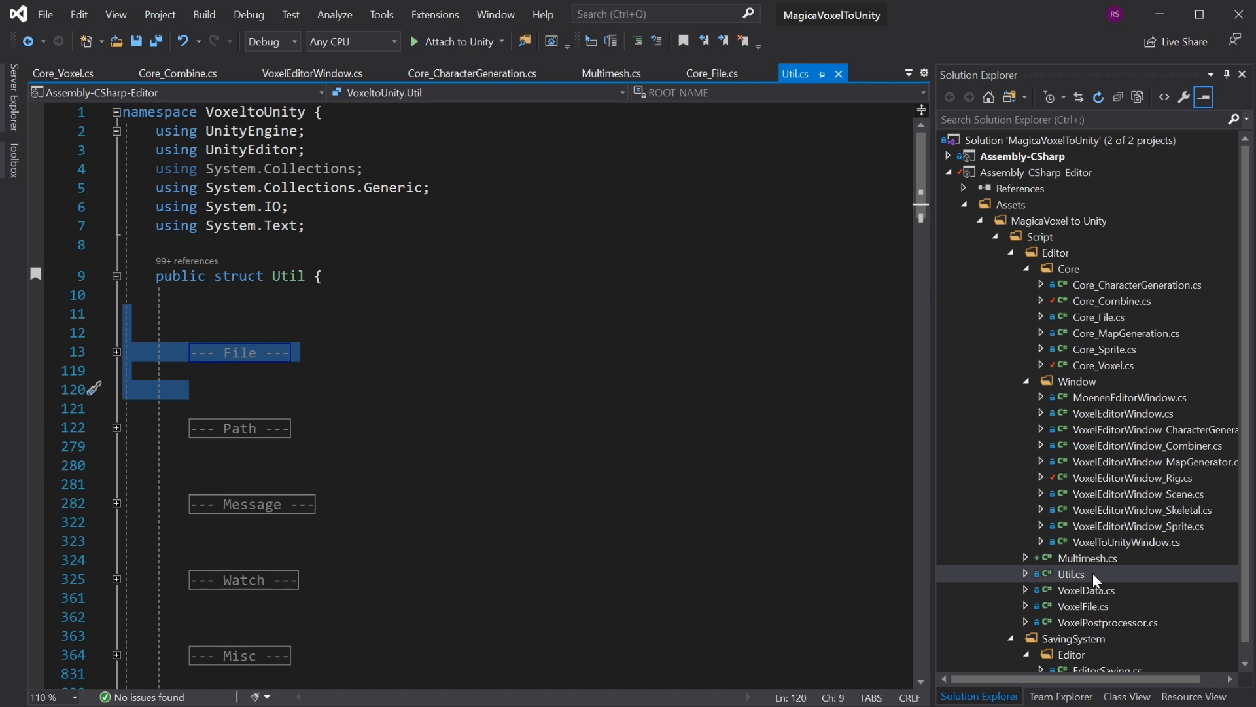
mouse_move(1096, 580)
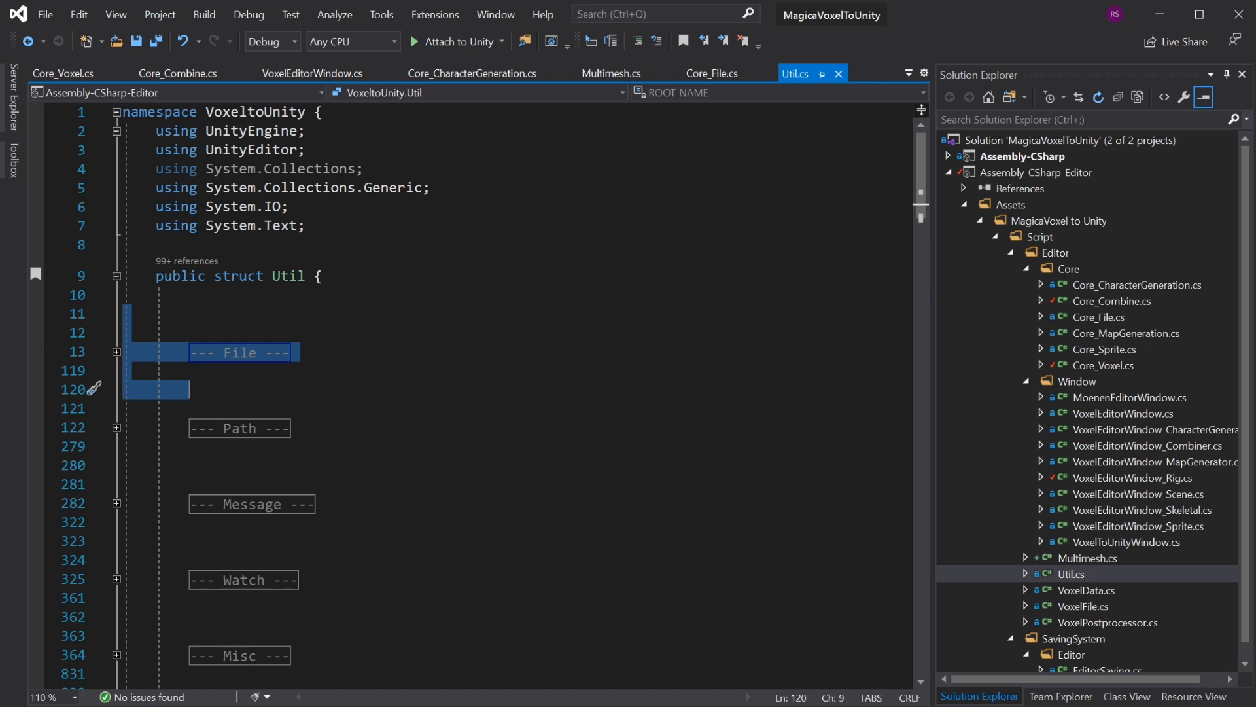
left_click(117, 428)
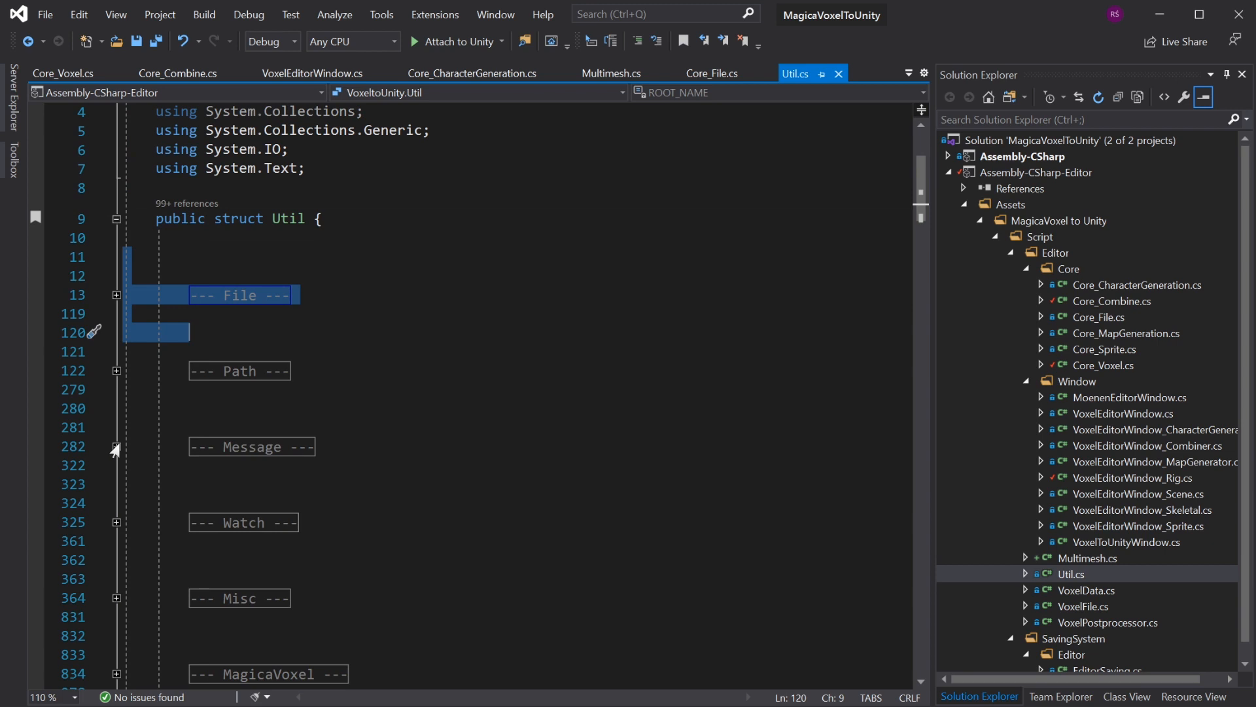
mouse_move(115, 539)
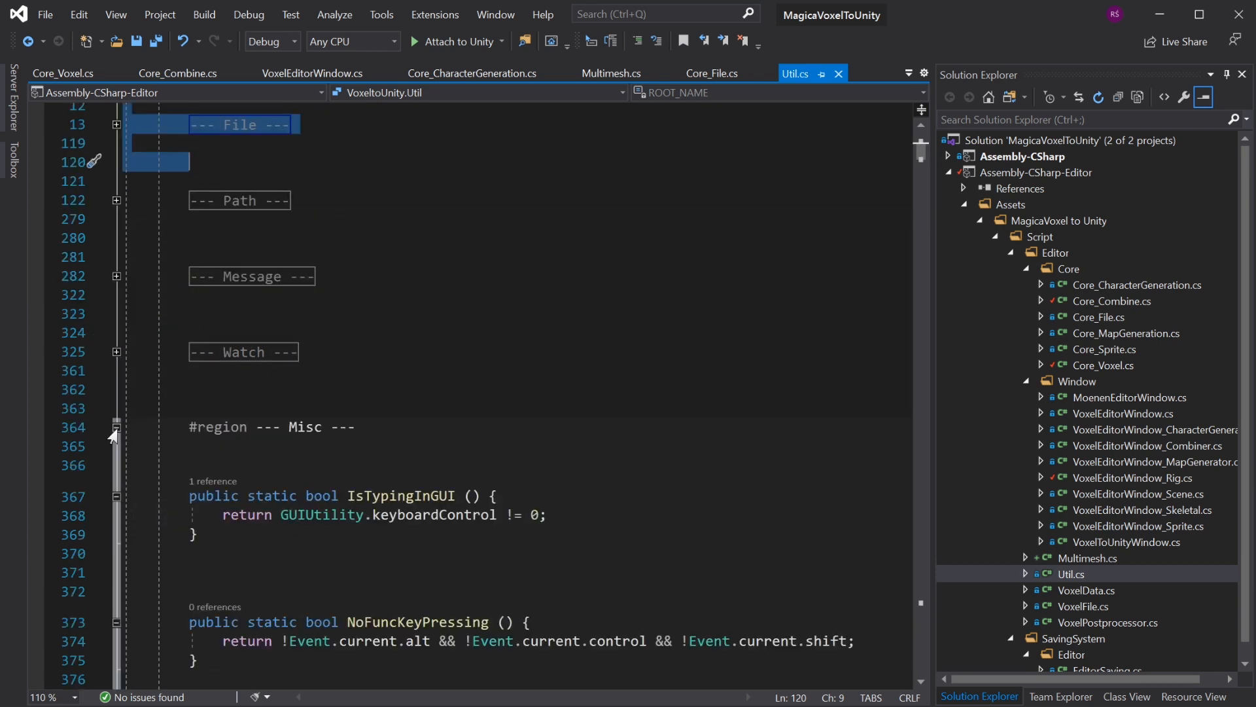
Expand CreateSectorMesh in the Misc region and read down to MAGIC_BYTE_TO_TRANSFORM_MAP
scroll("down", 3)
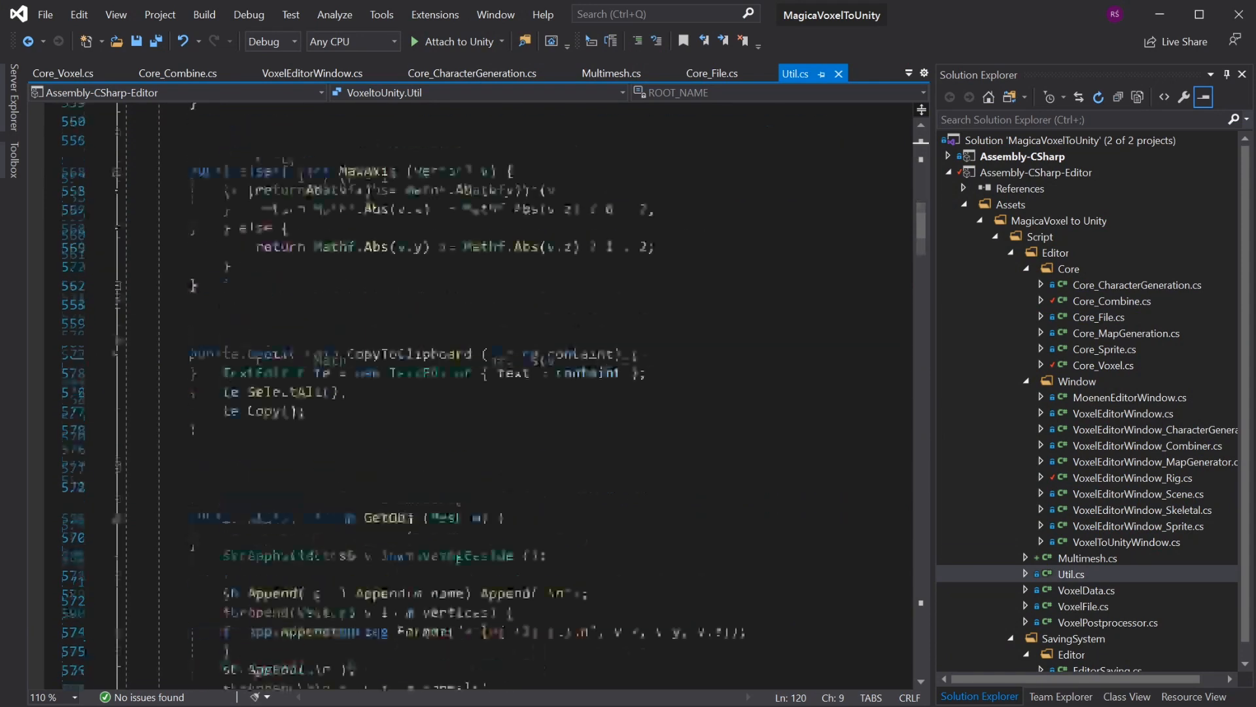
scroll("down", 3)
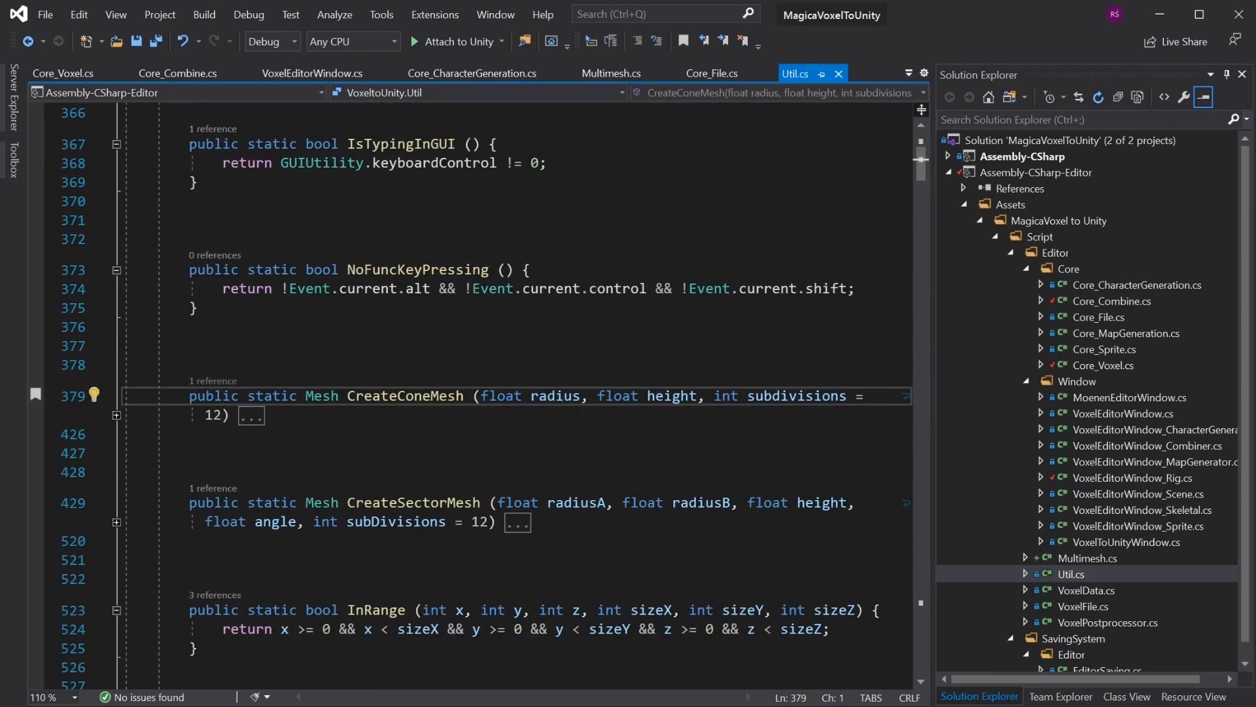
double_click(405, 396)
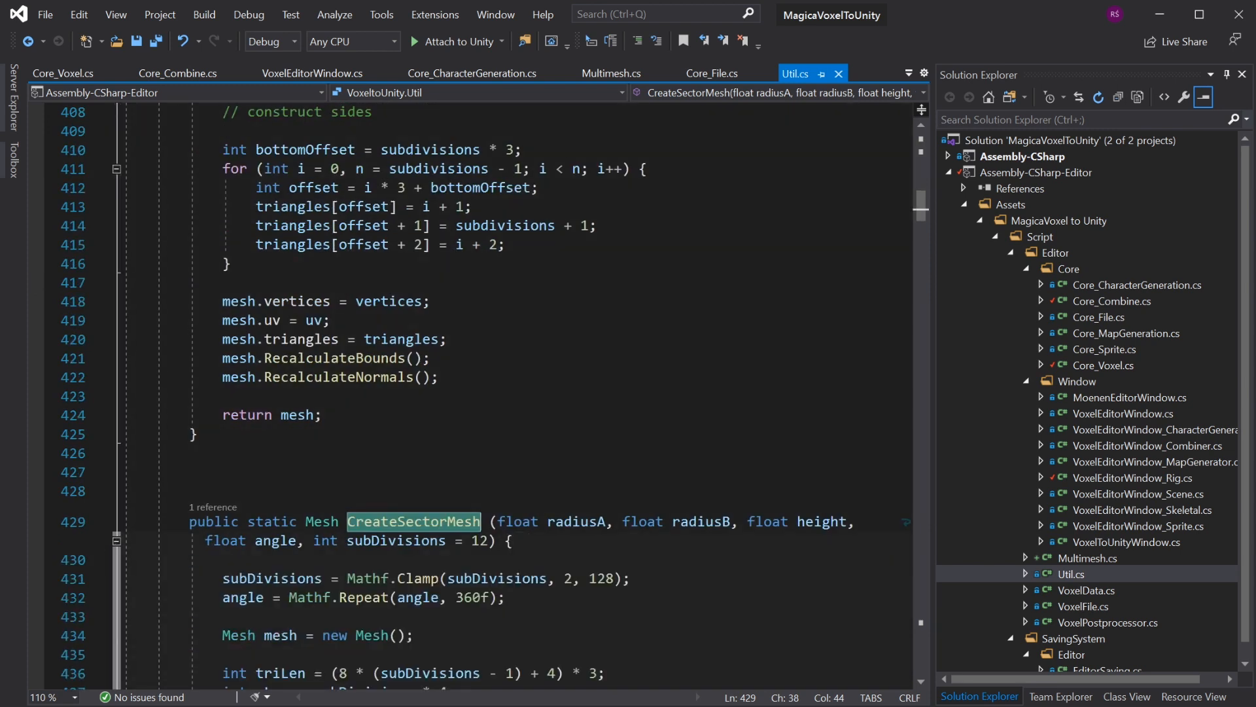
scroll("down", 3)
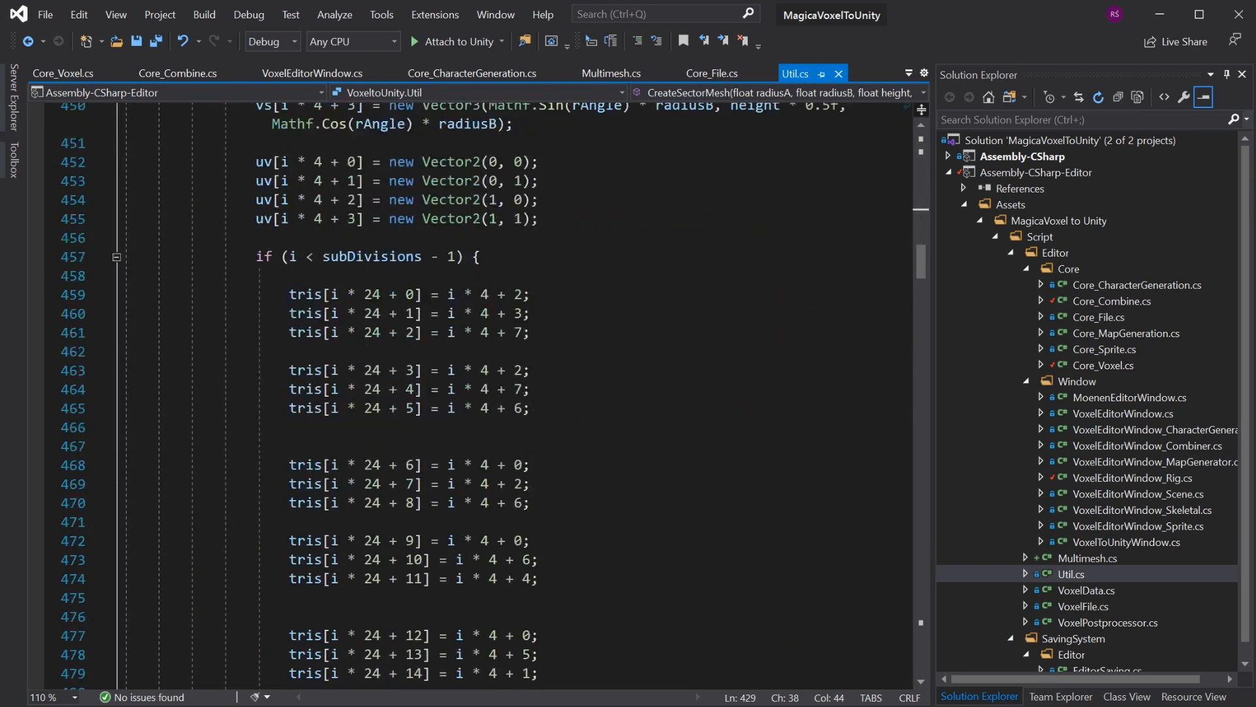
scroll("down", 3)
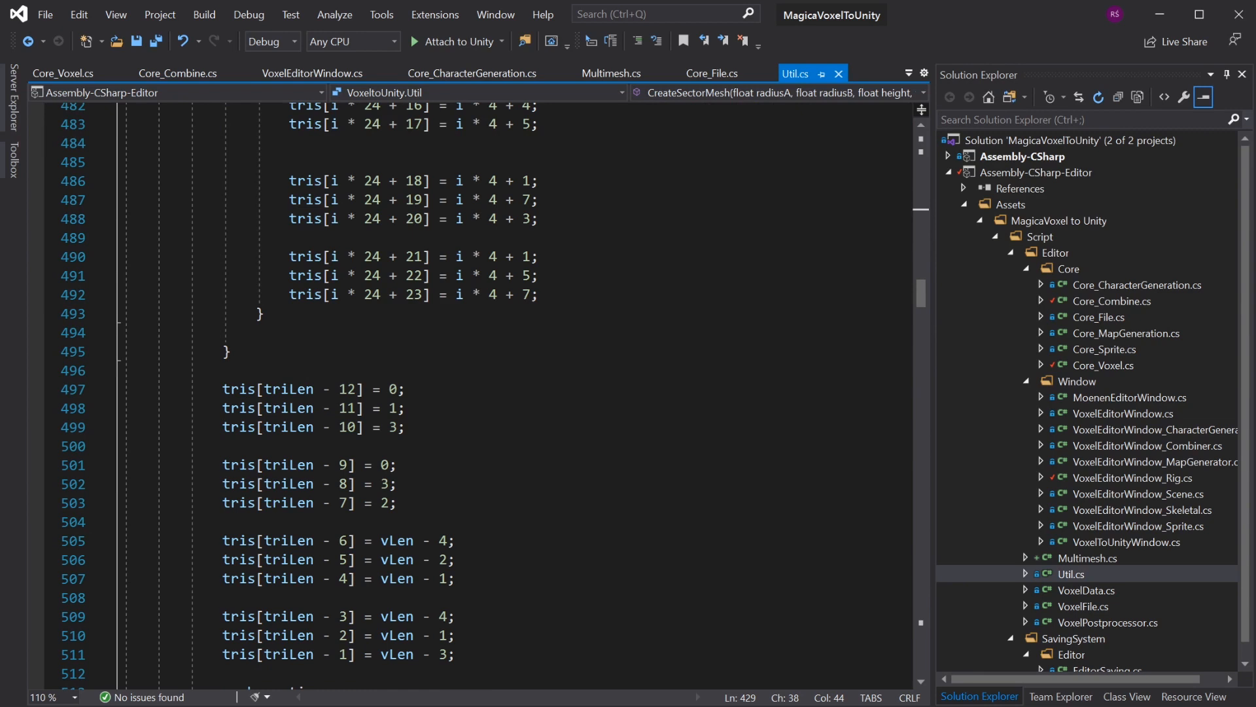
scroll("down", 3)
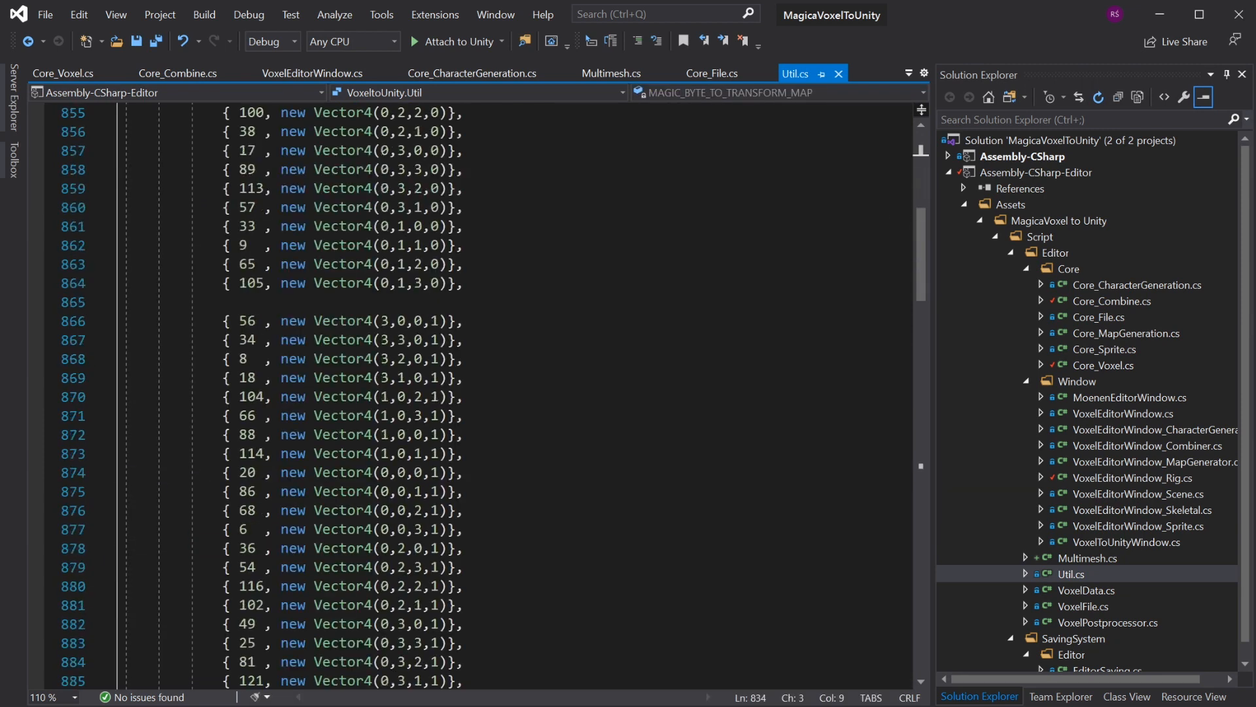
Commit the rename of VoxMatrixByteToTransform's byte parameter to theByteWhichWastedMyWholeAfternoon
scroll("down", 3)
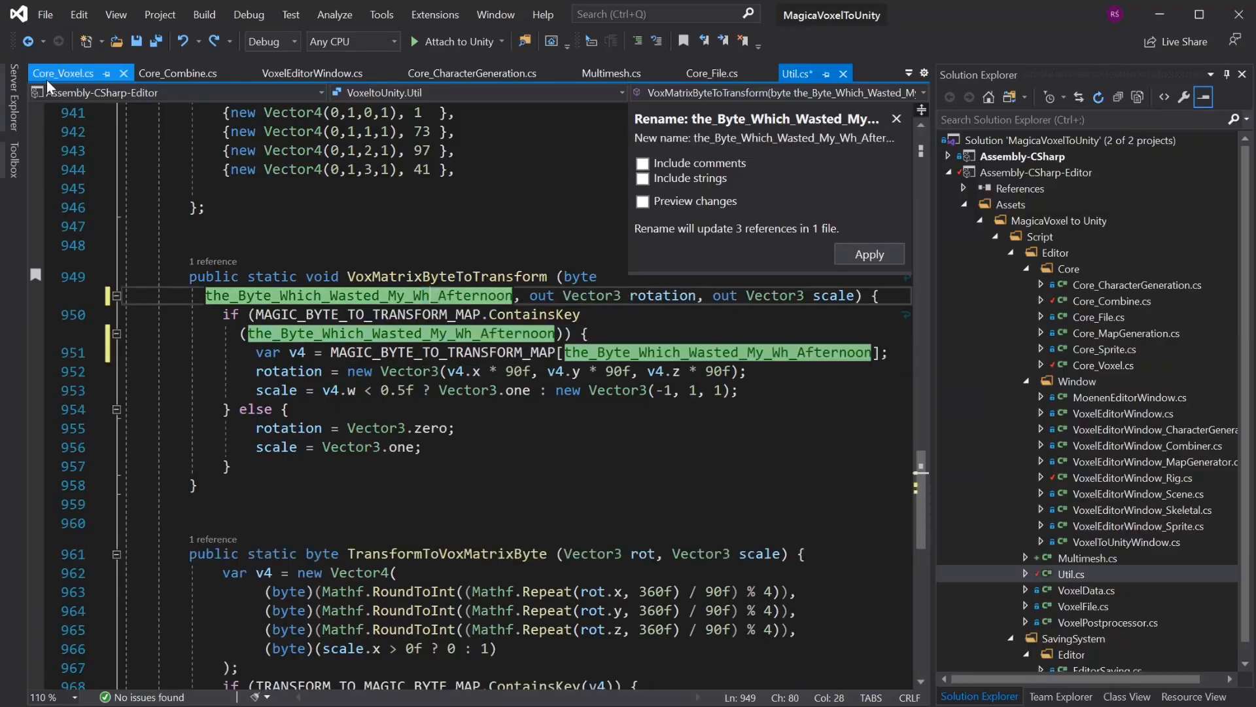
left_click(869, 254)
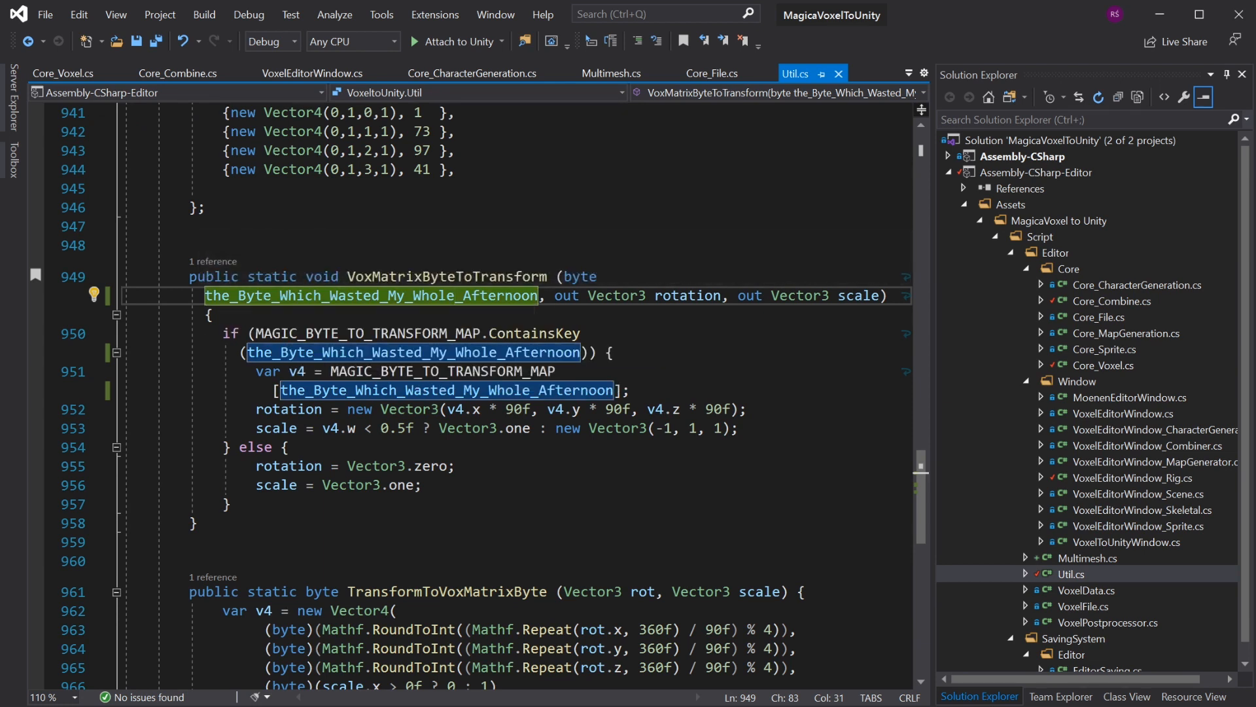
mouse_move(221, 305)
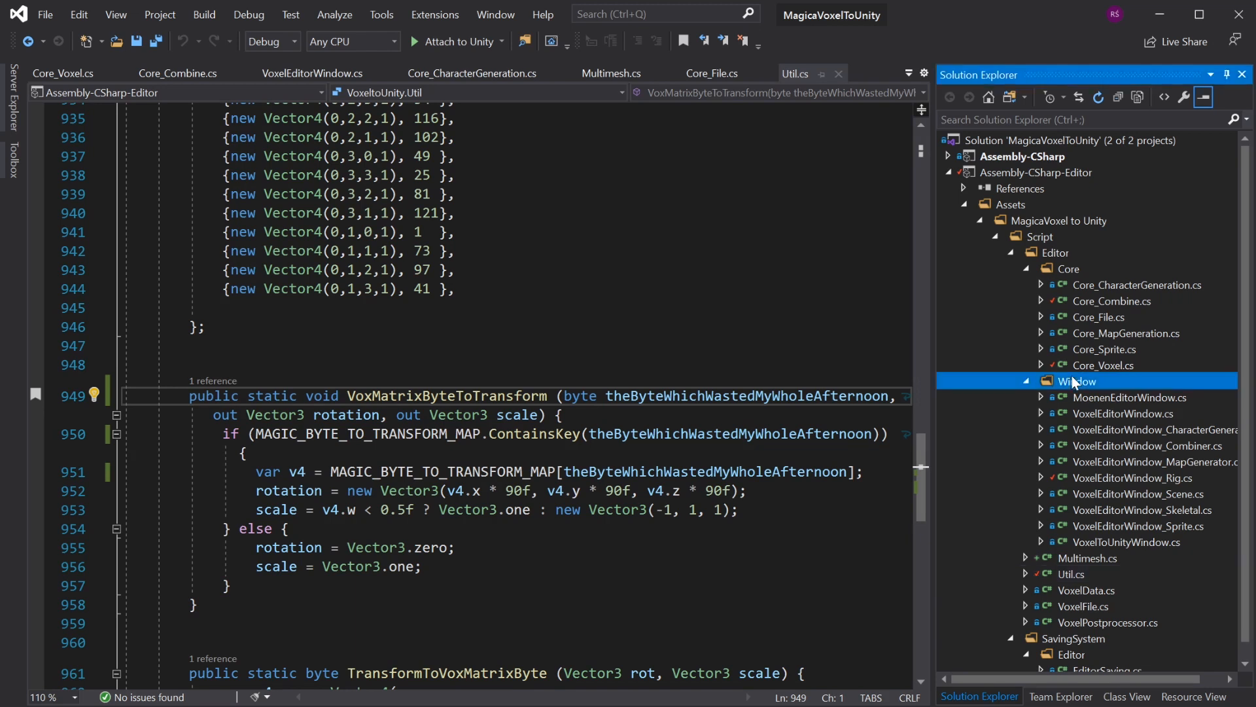
mouse_move(1071, 447)
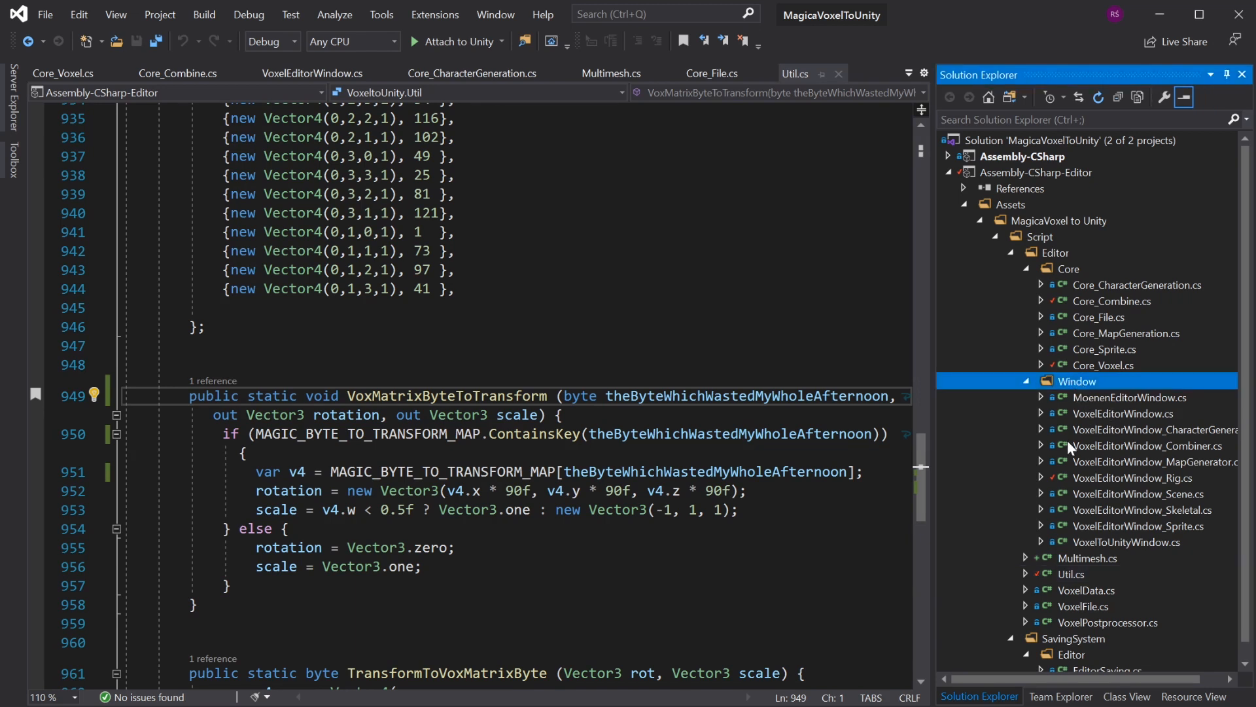
mouse_move(1110, 403)
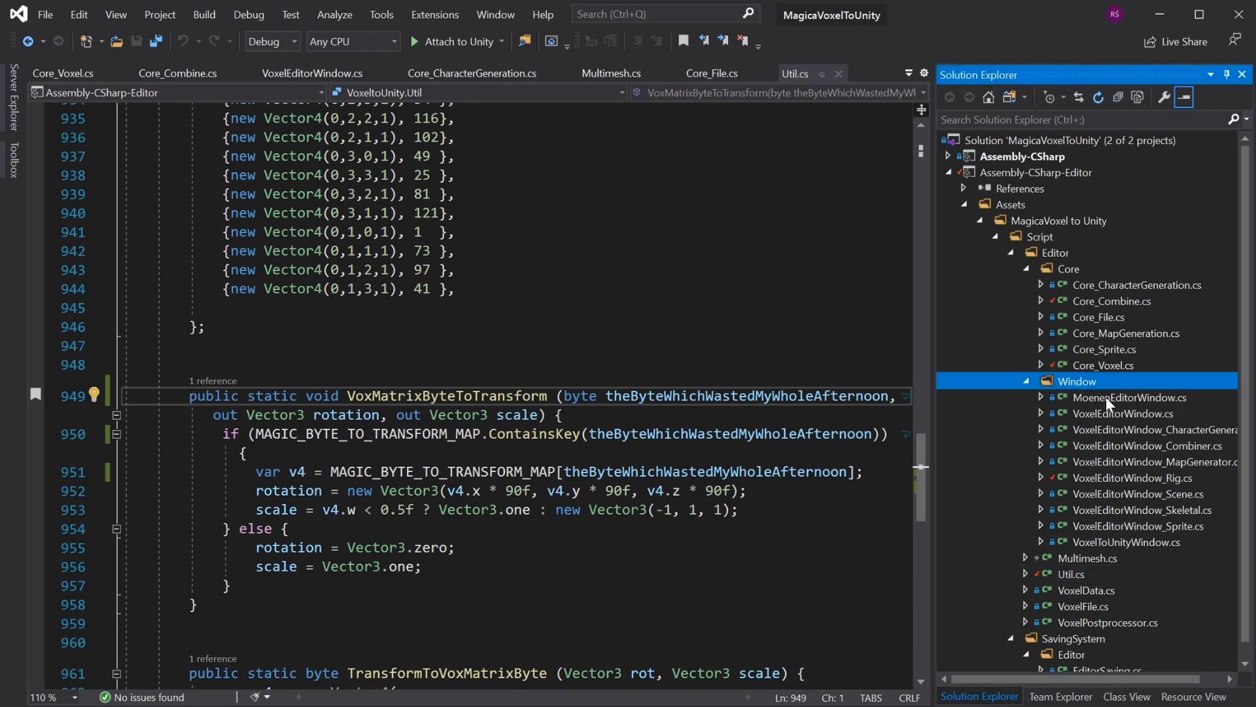
Bring up MoenenEditorWindow.cs from Solution Explorer, showing its GUIRect and Link helpers
double_click(1130, 397)
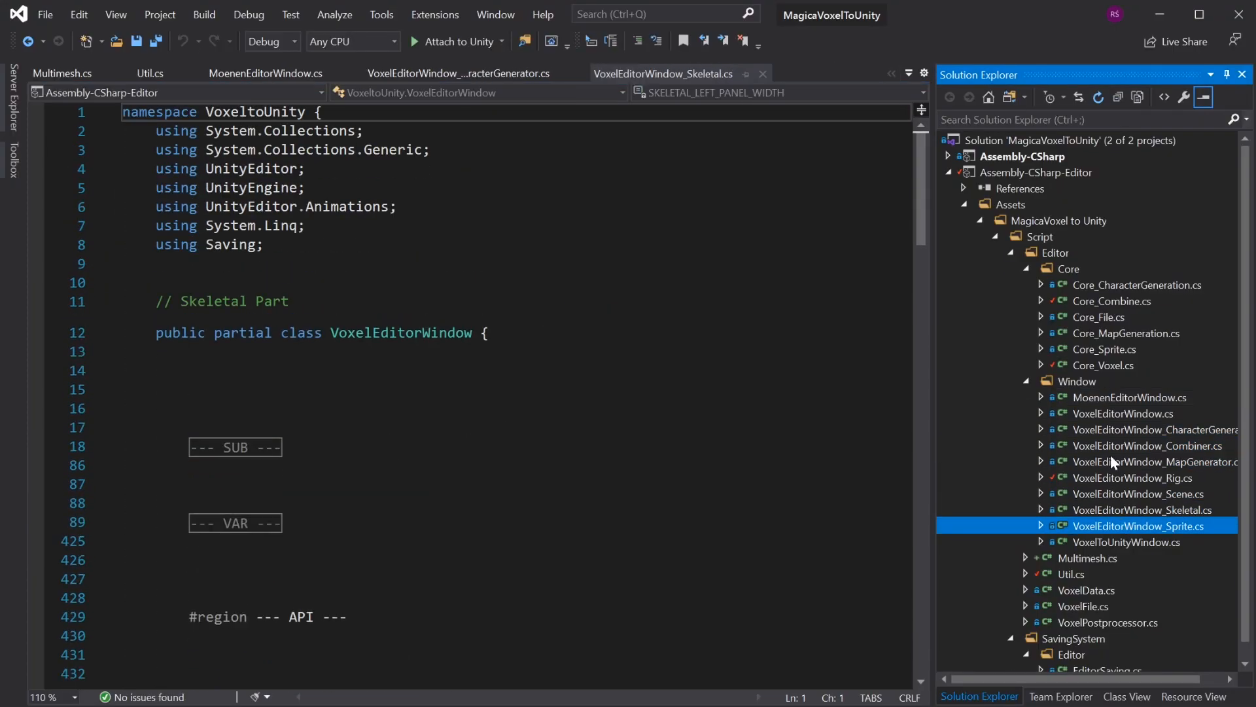
left_click(1129, 398)
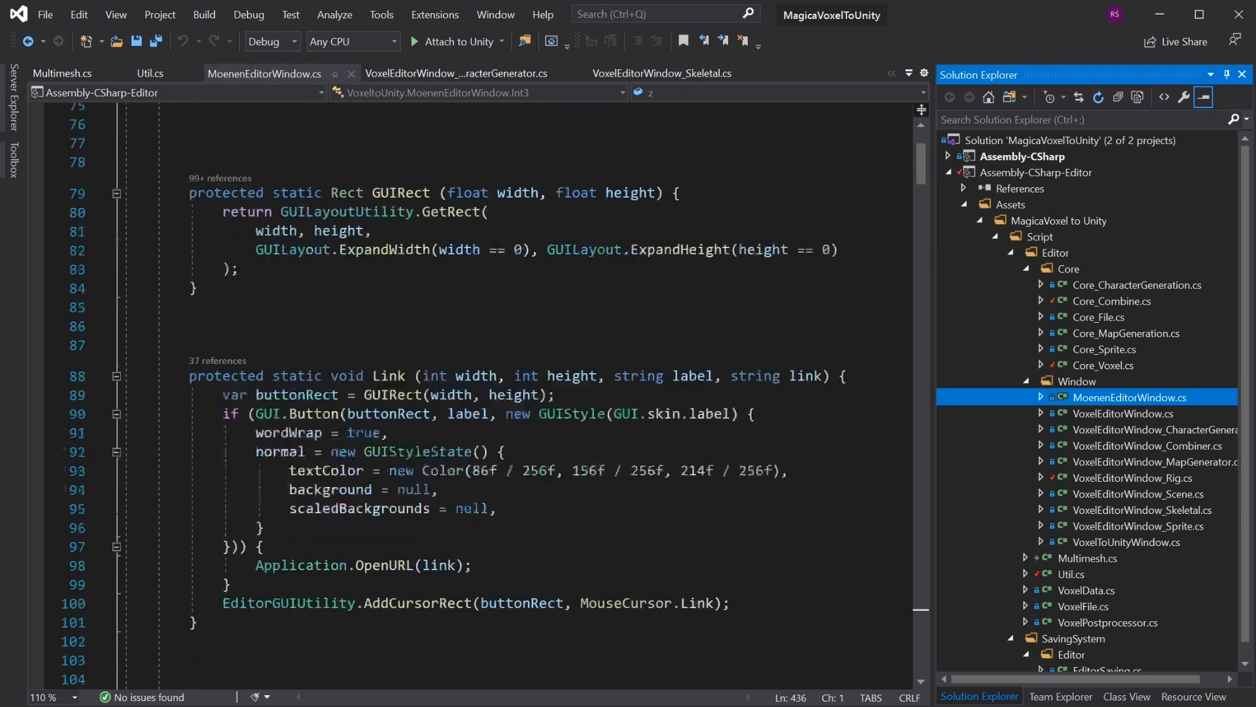
scroll("down", 3)
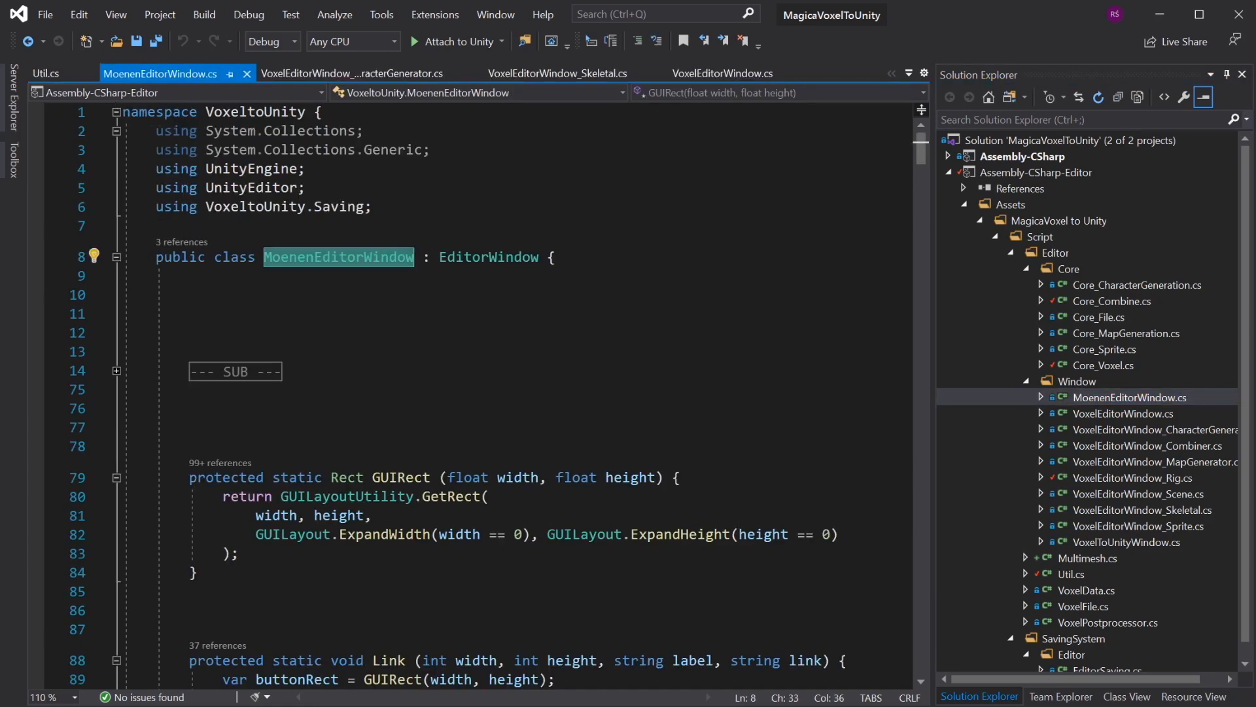
Scroll through the regions of VoxelEditorWindow.cs toward the Character Generator partial
left_click(1123, 414)
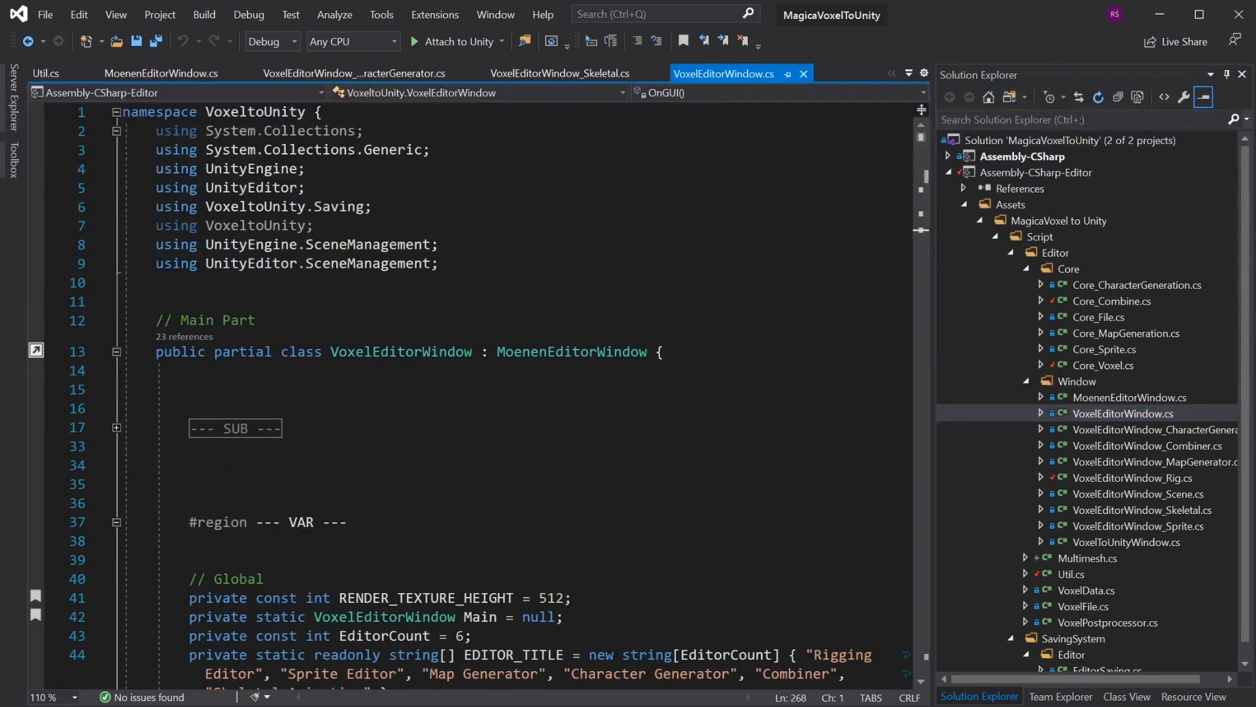
scroll("down", 3)
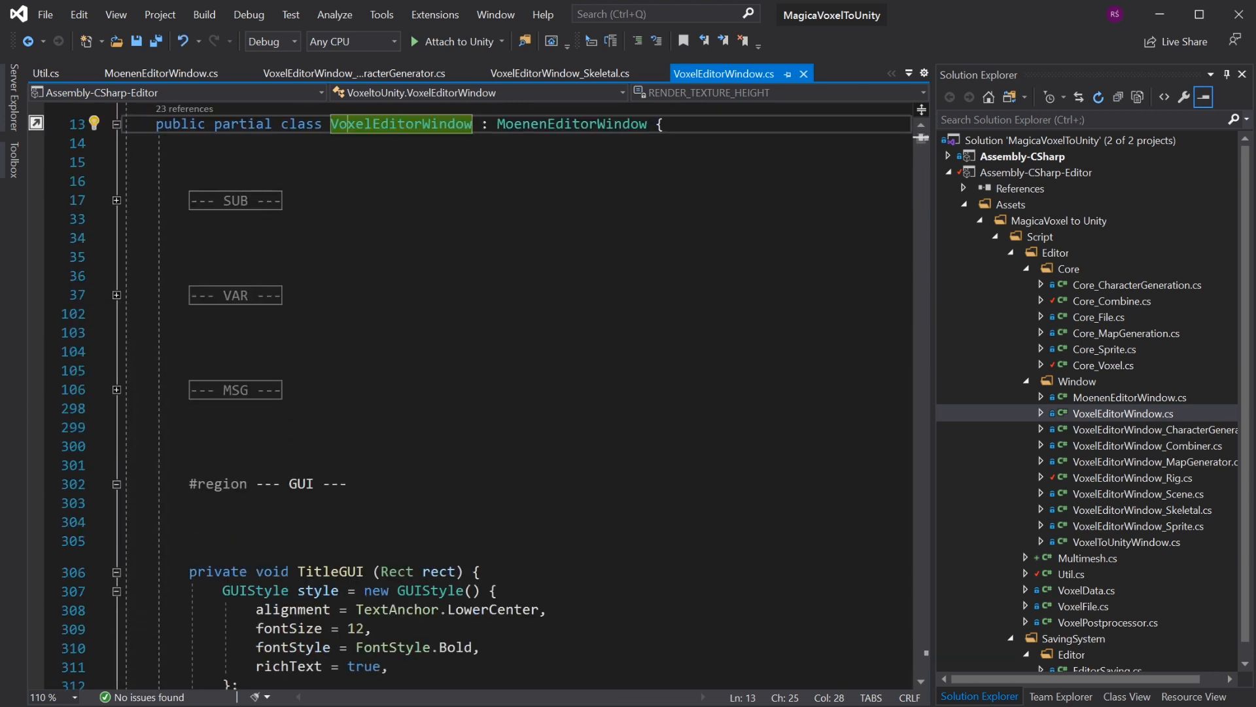
scroll("down", 3)
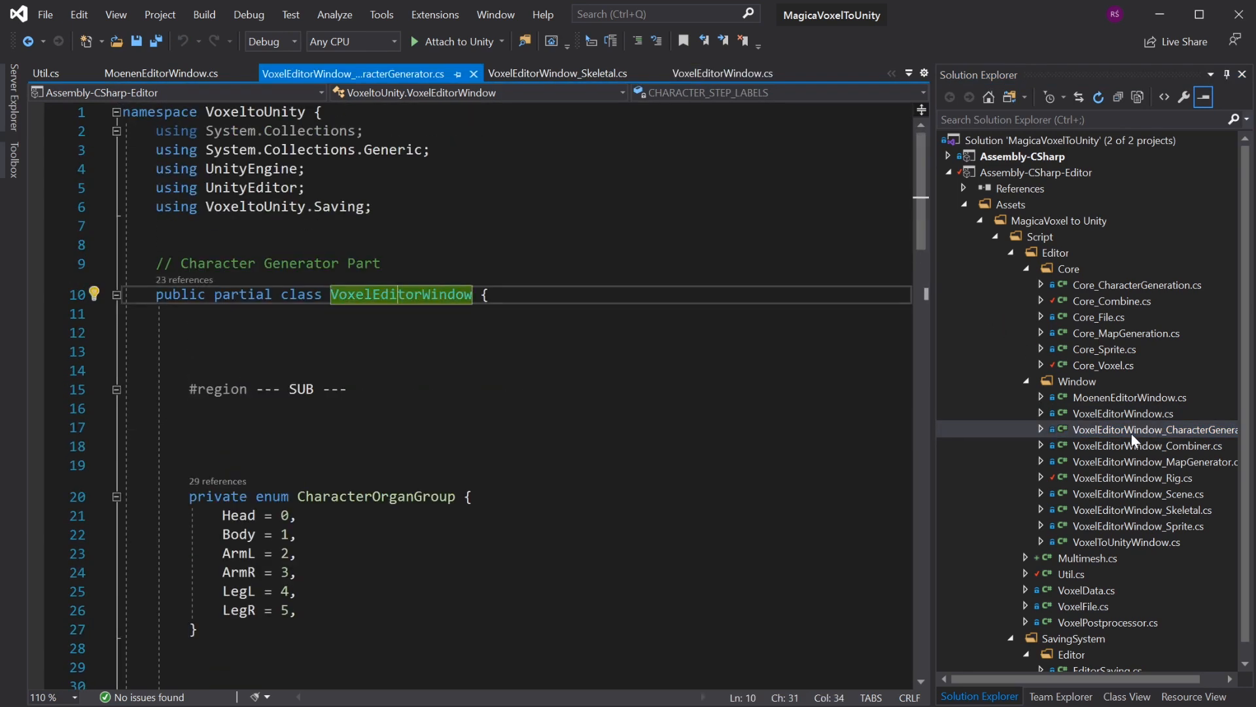
View the MoenenEditorWindow base class, then the Rigging partial VoxelEditorWindow_Rig.cs
double_click(1131, 398)
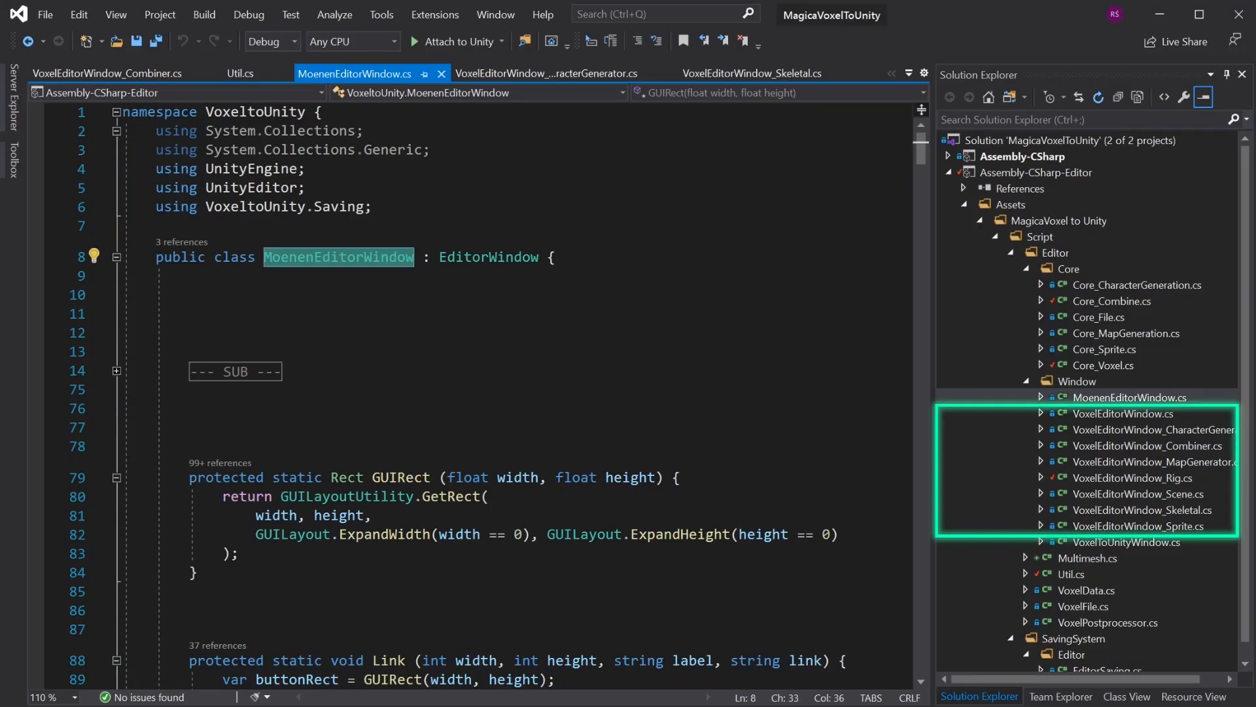
double_click(1137, 477)
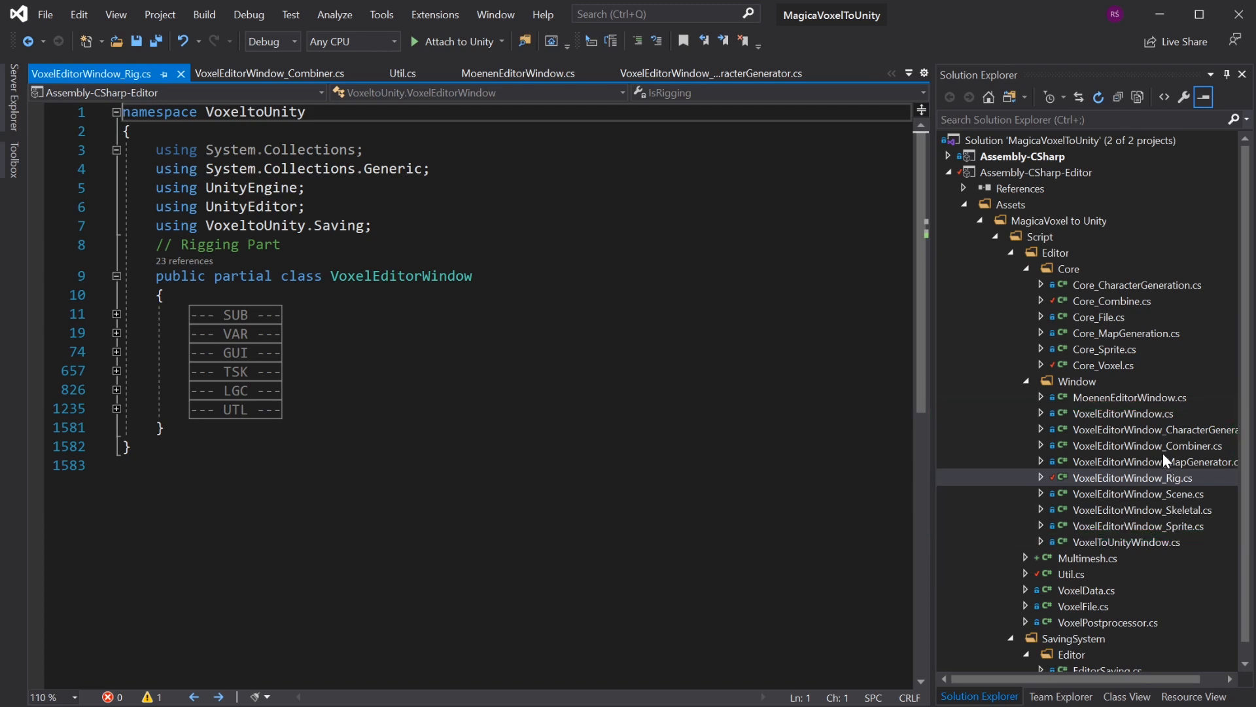
mouse_move(1123, 424)
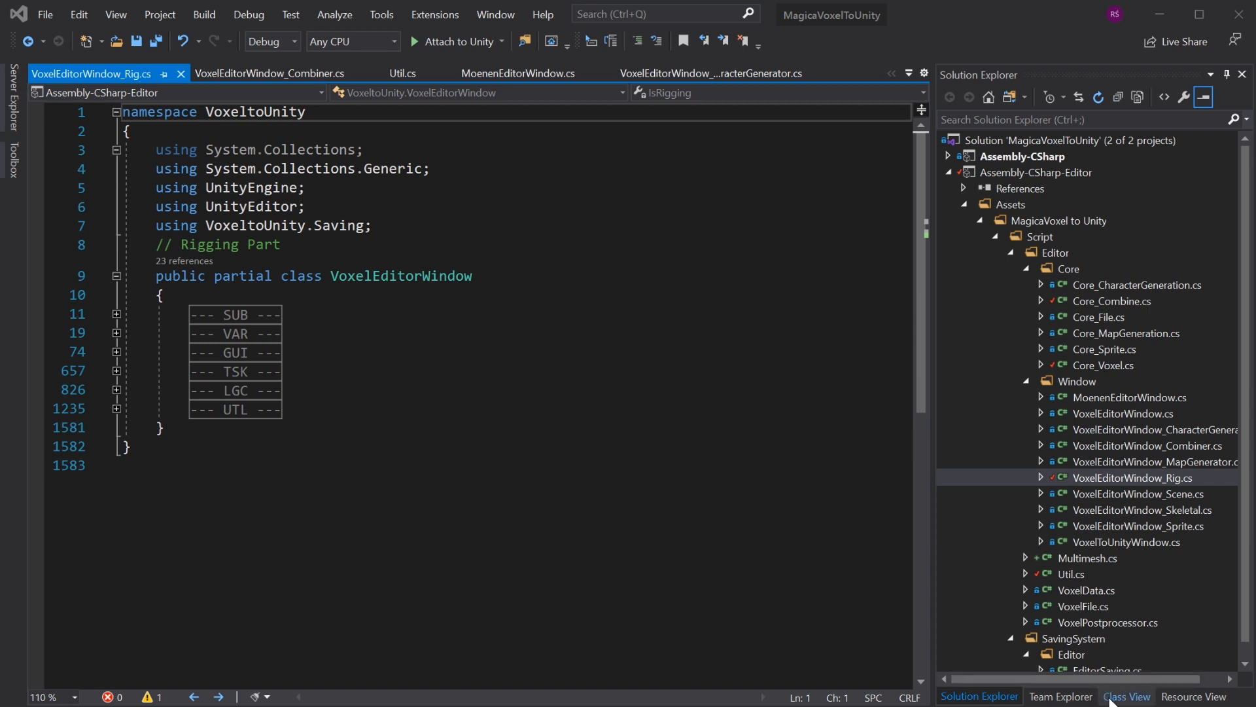
In Class View, list VoxelEditorWindow's members down to ExportRigData and FindBoneIn
left_click(1126, 696)
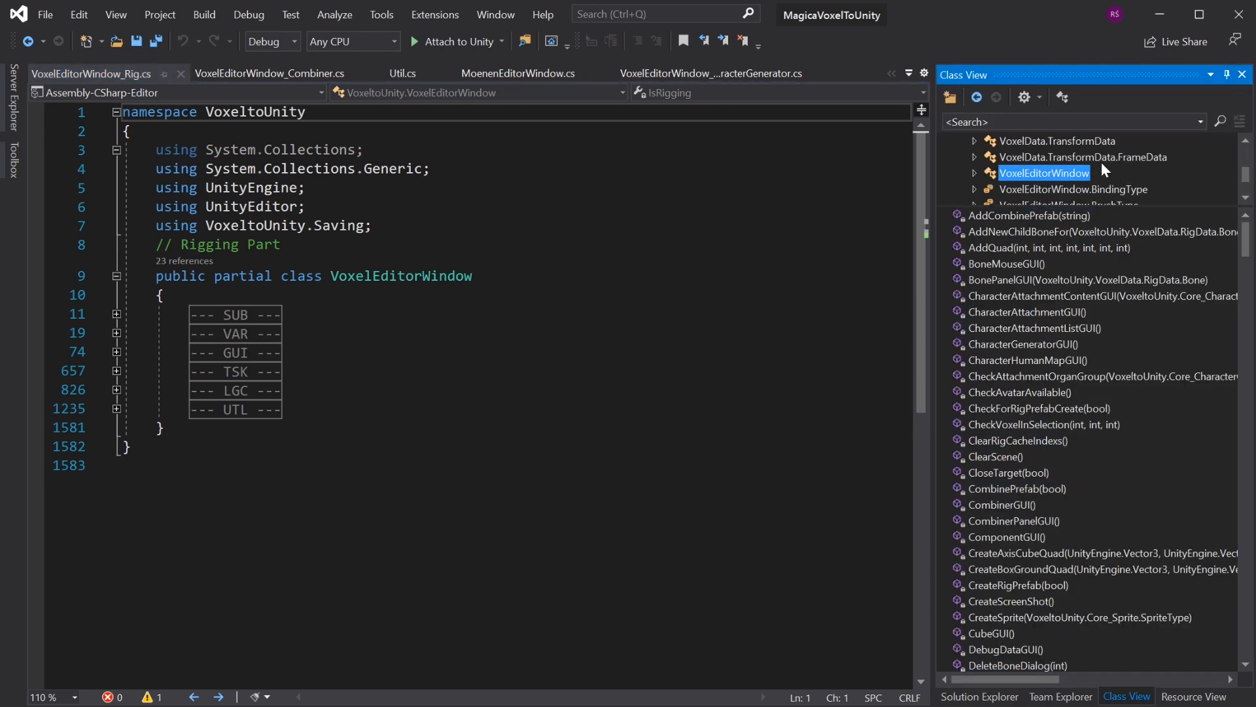
left_click(1083, 157)
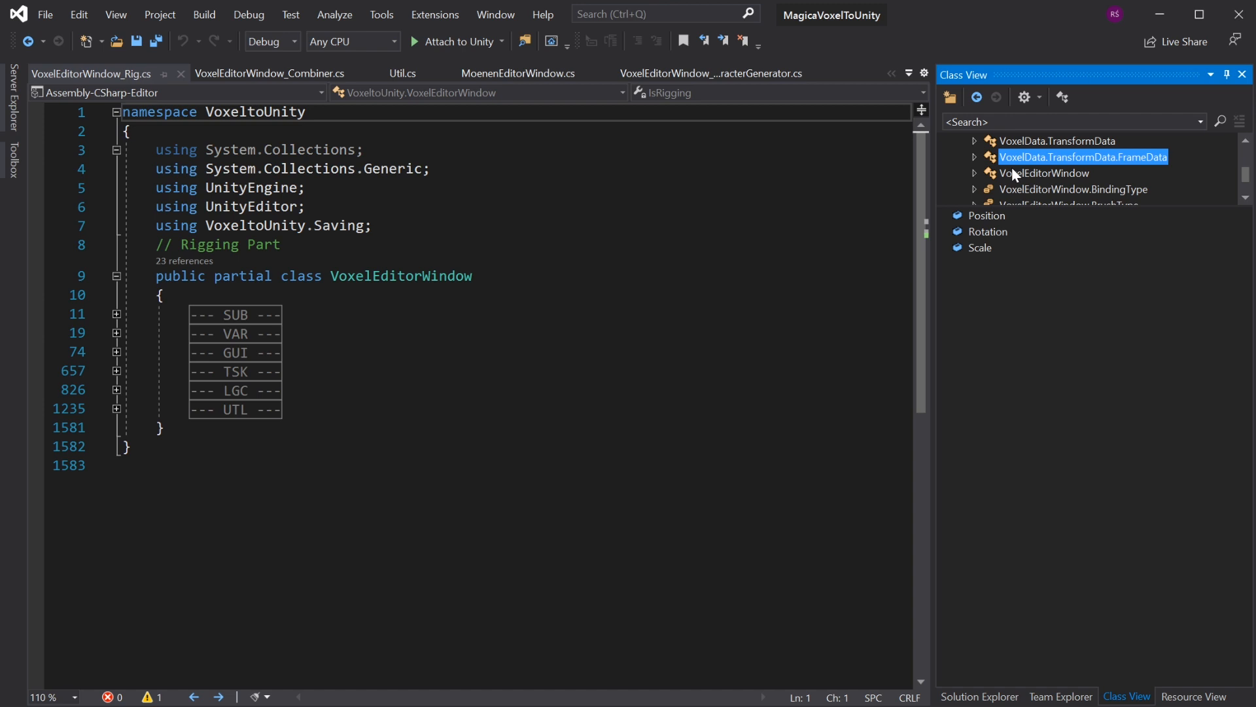
left_click(1045, 172)
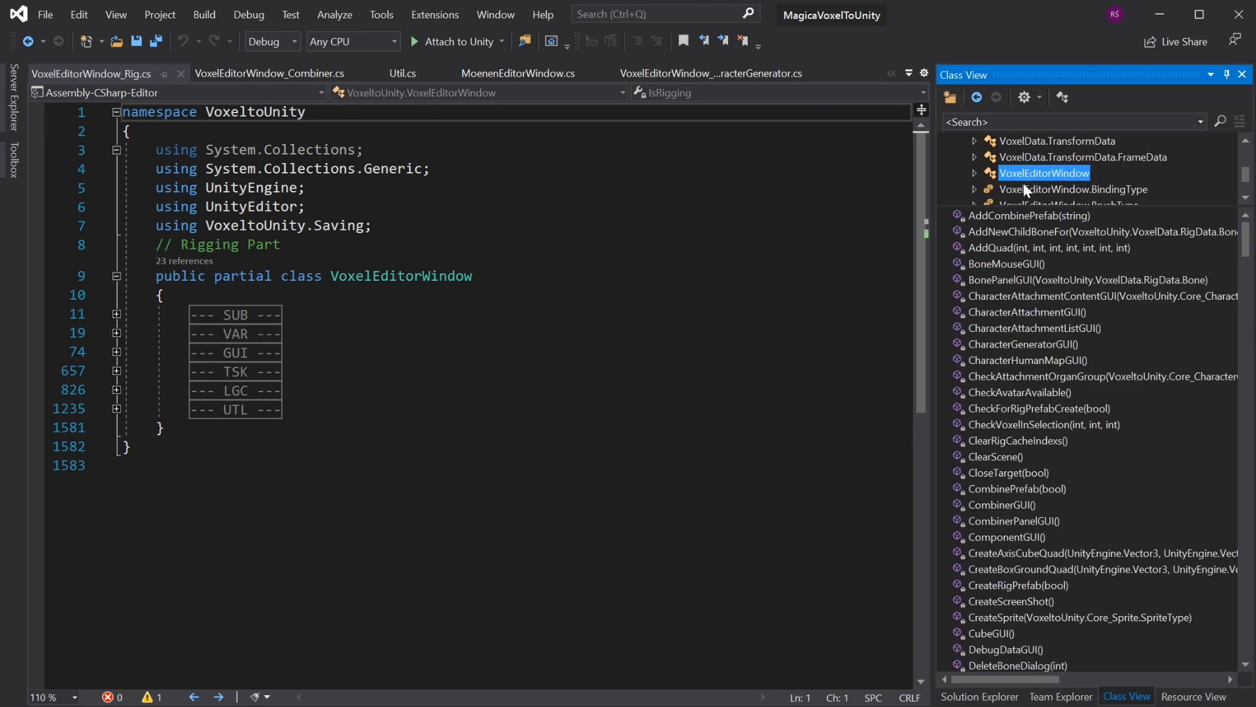
scroll("down", 3)
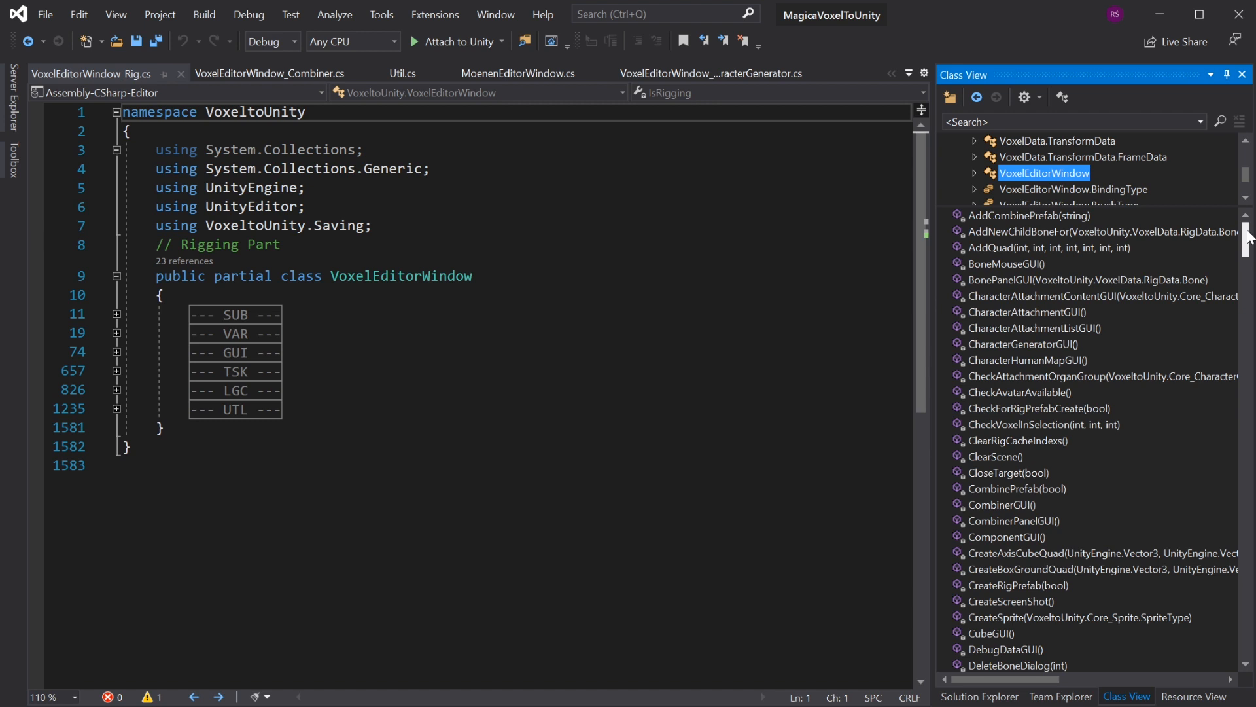
scroll("down", 3)
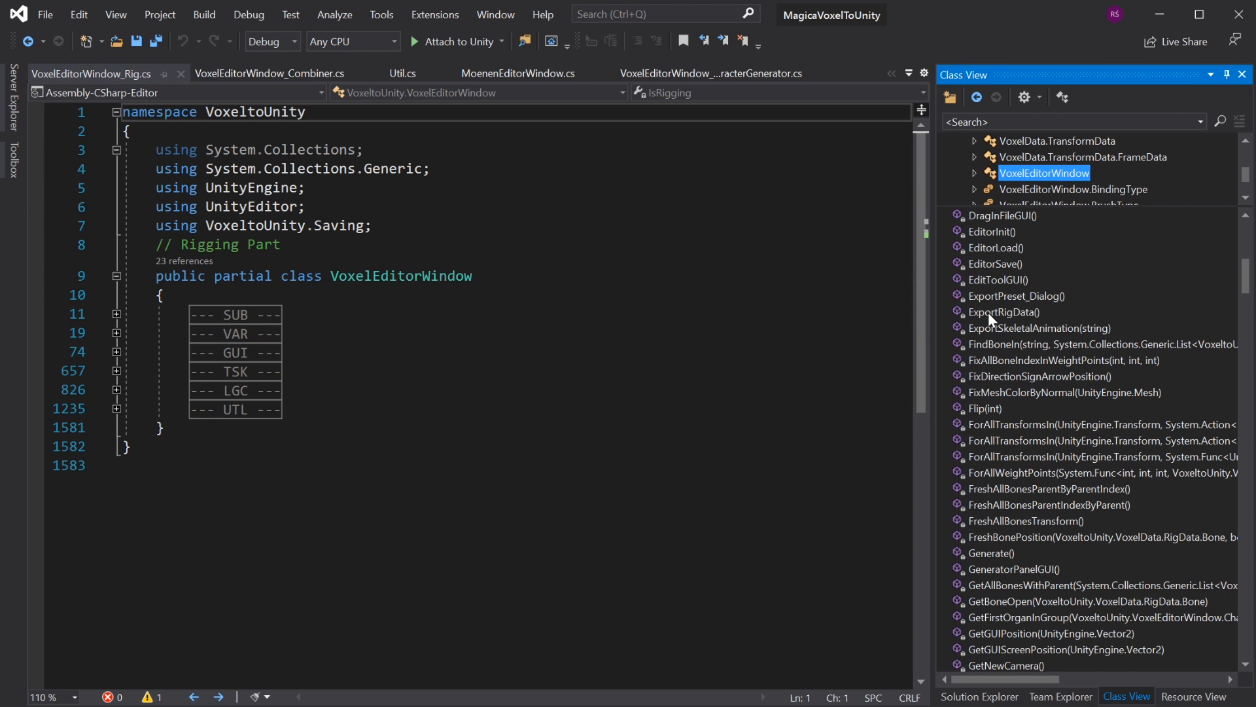
mouse_move(1134, 623)
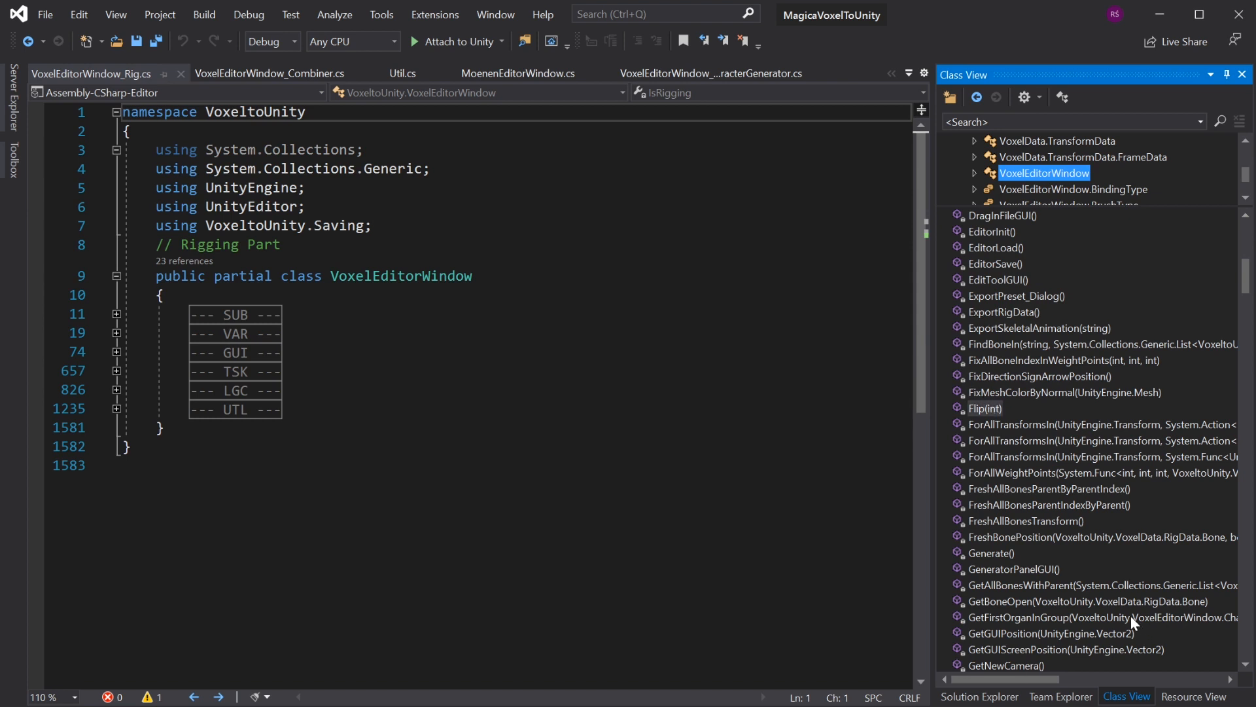
Show VoxelEditorWindow.cs Main Part deriving from MoenenEditorWindow with regions folded
left_click(991, 552)
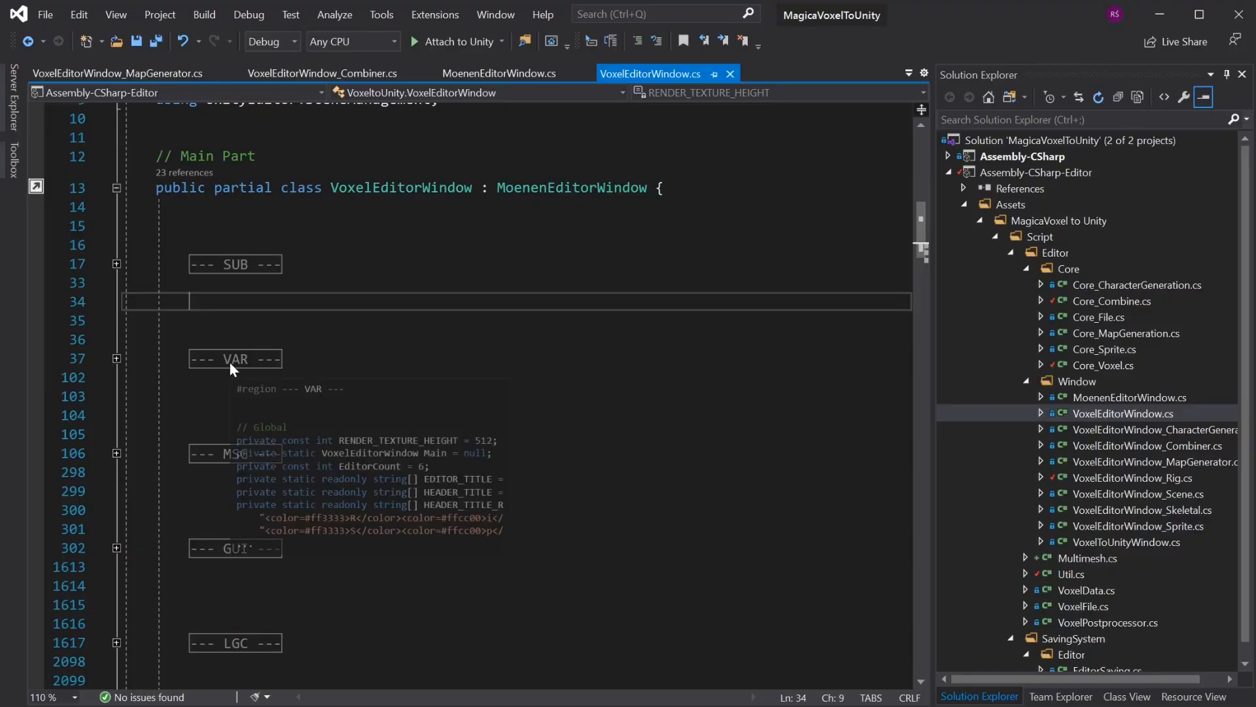
Expand the VAR region's static fields and render texture constant, then reach the OnGUI dispatch
left_click(116, 358)
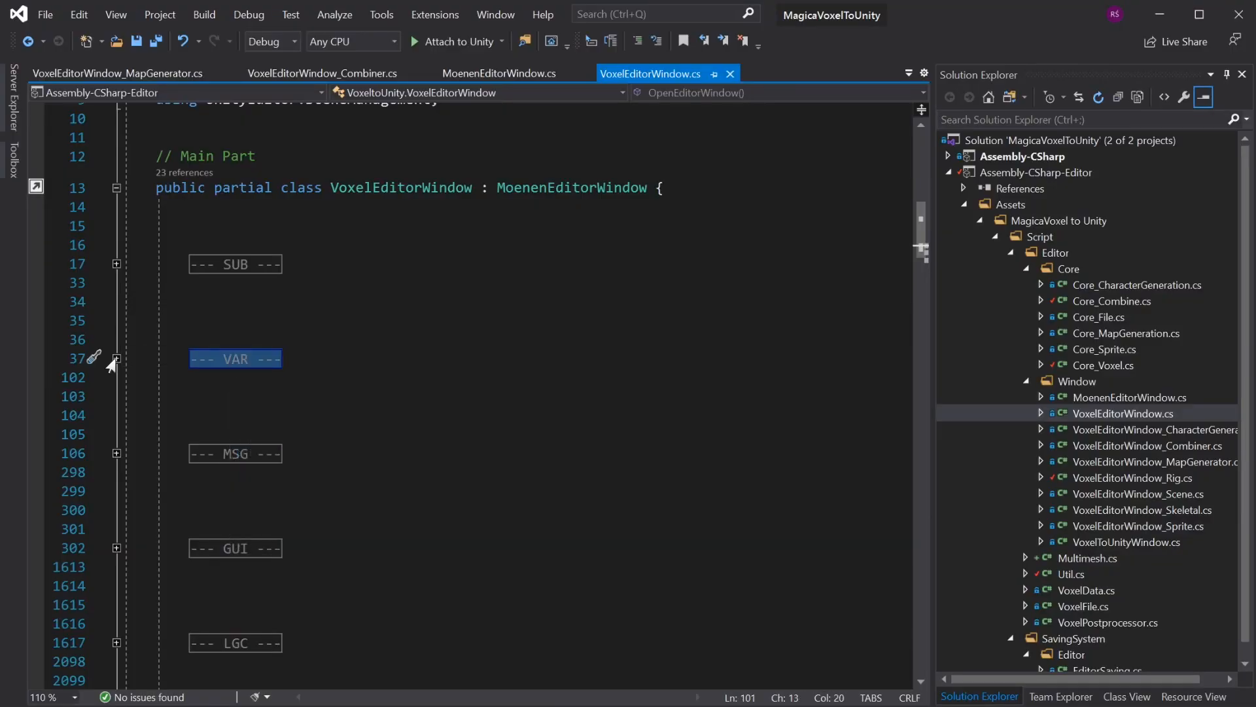
left_click(116, 359)
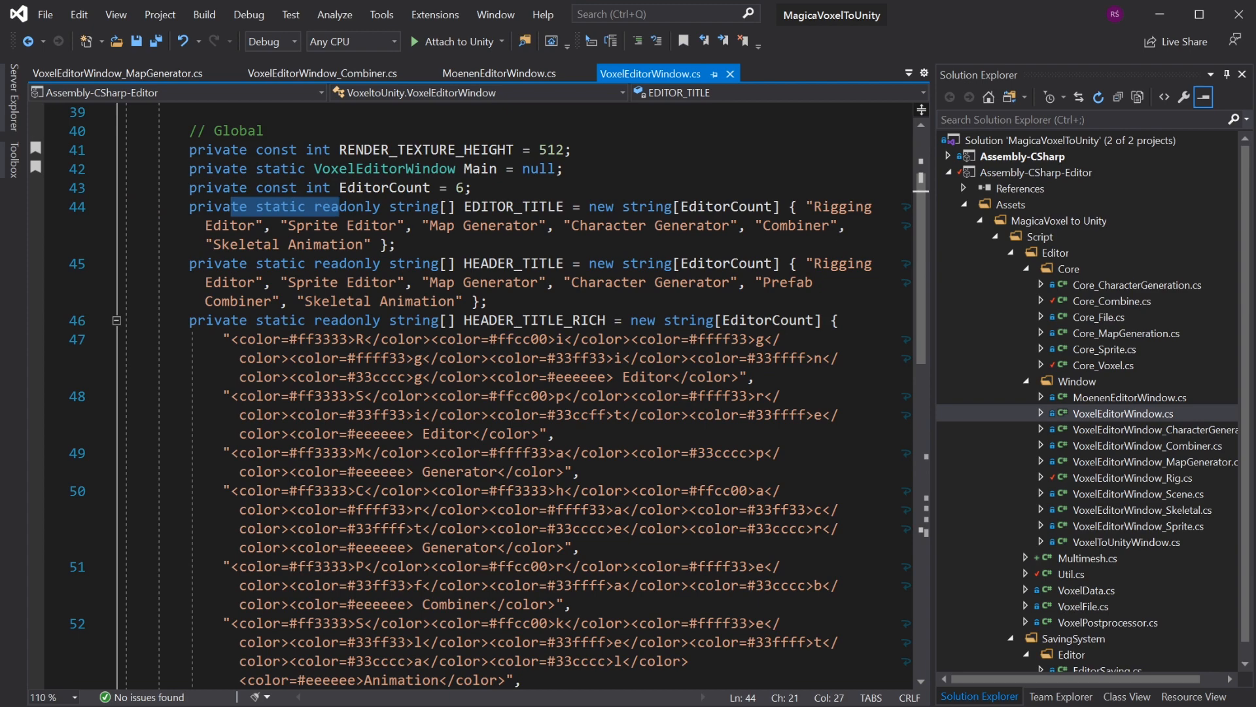
scroll("down", 3)
type("1")
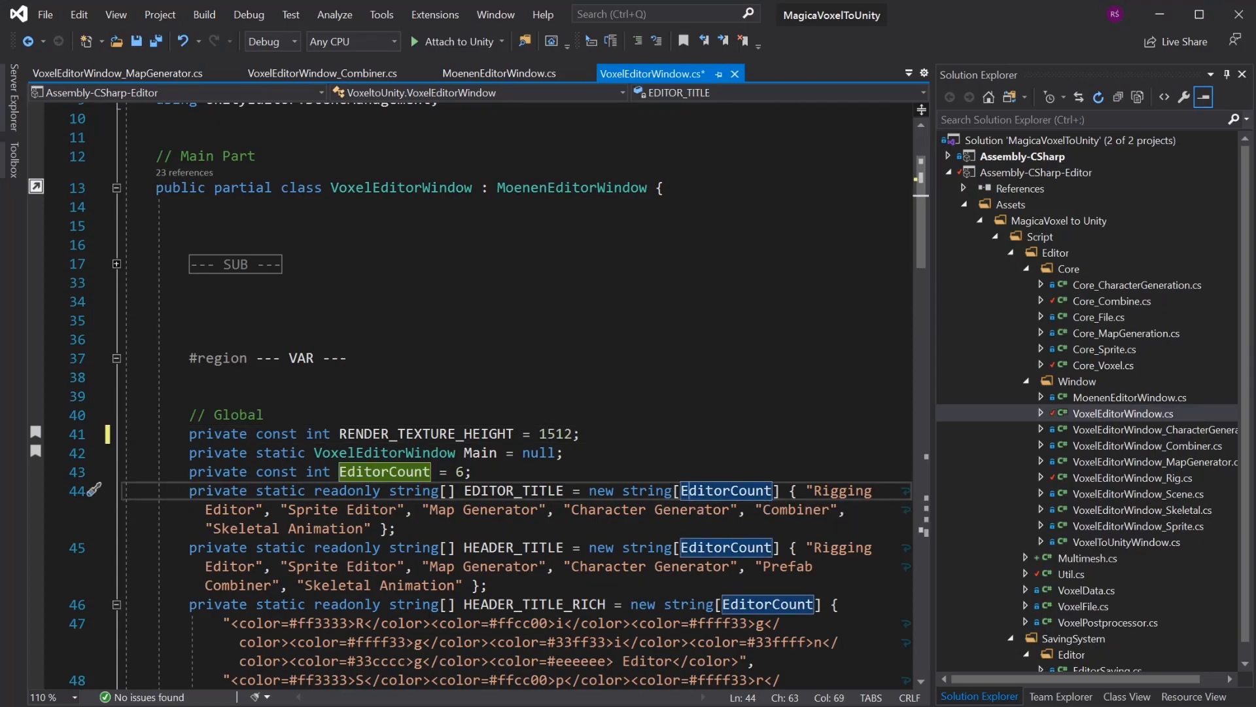
scroll("down", 3)
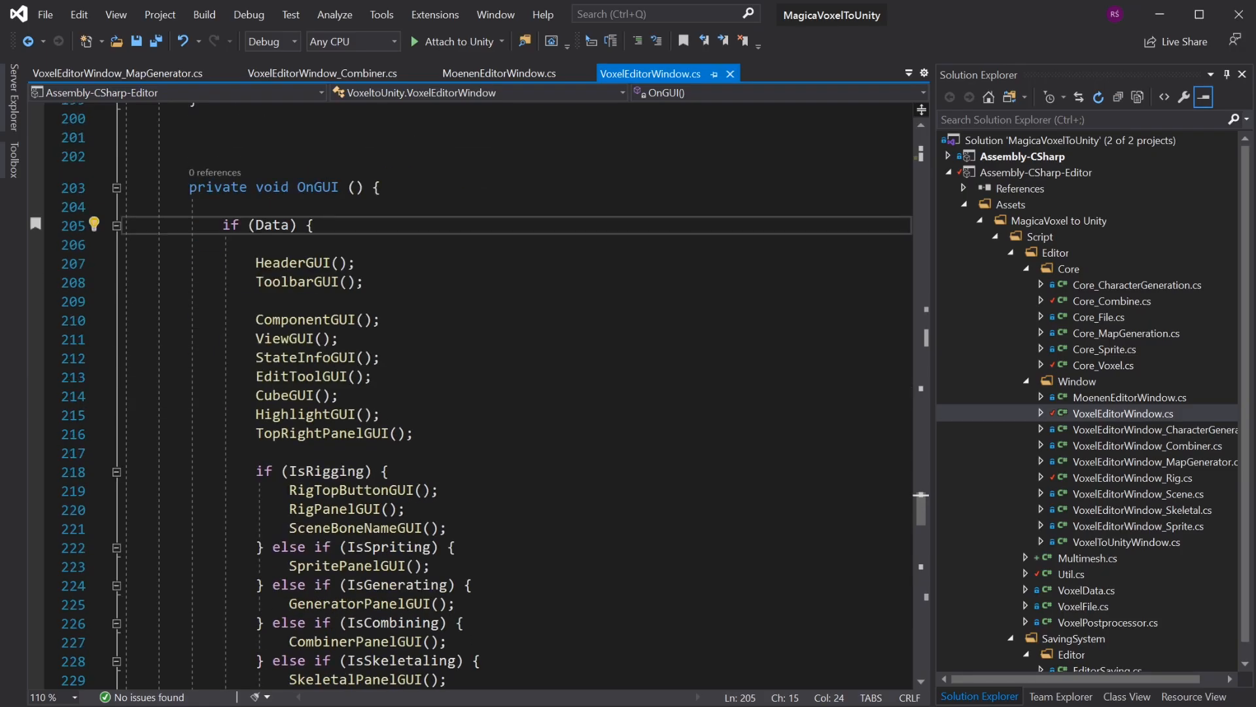
scroll("down", 3)
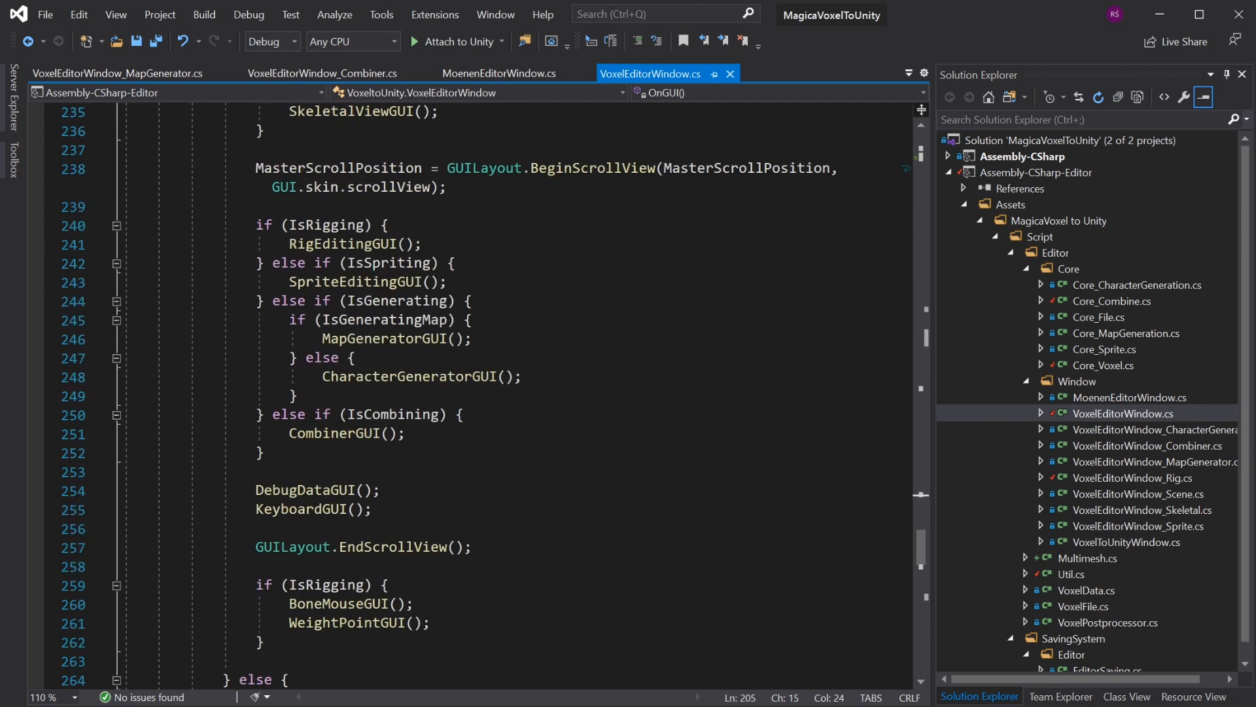
scroll("down", 3)
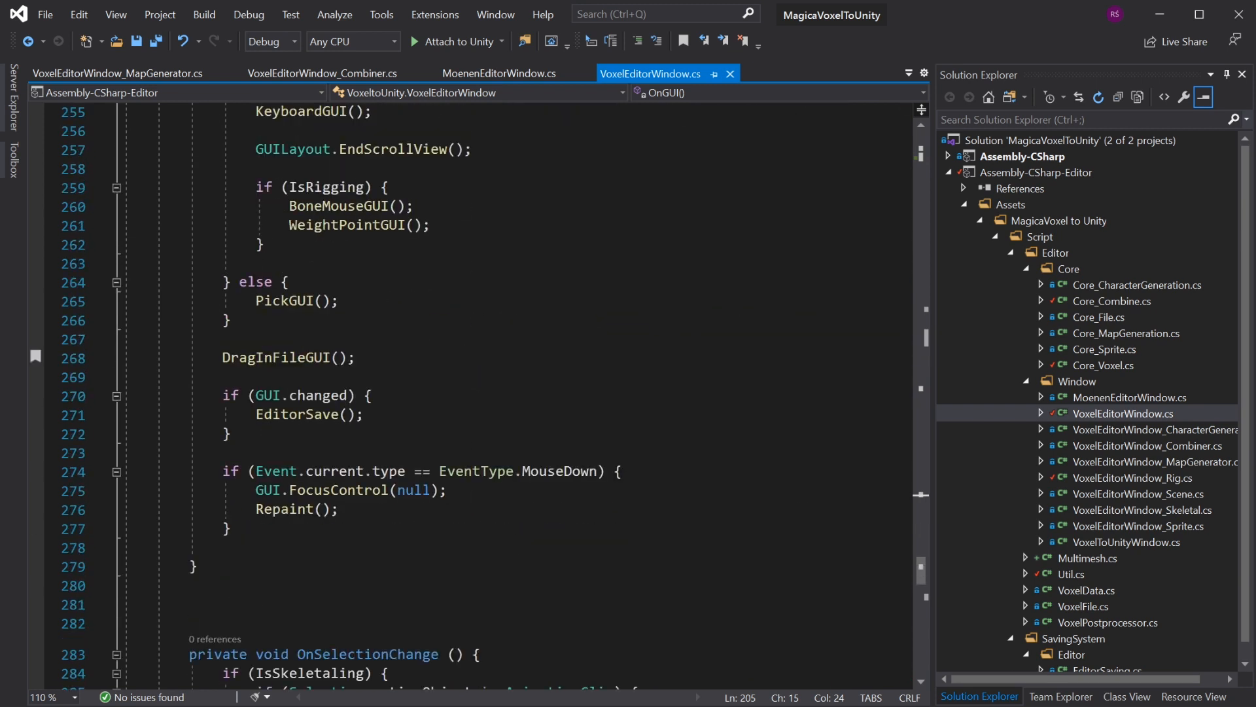
scroll("up", 3)
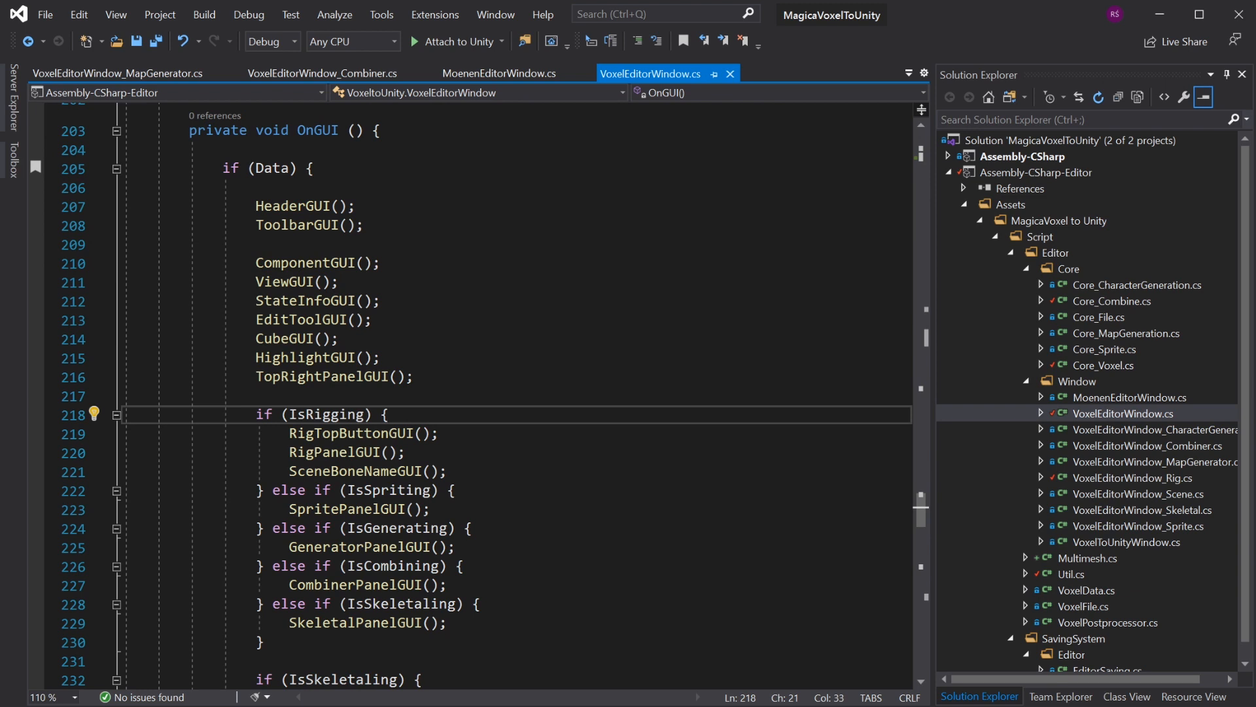
double_click(349, 433)
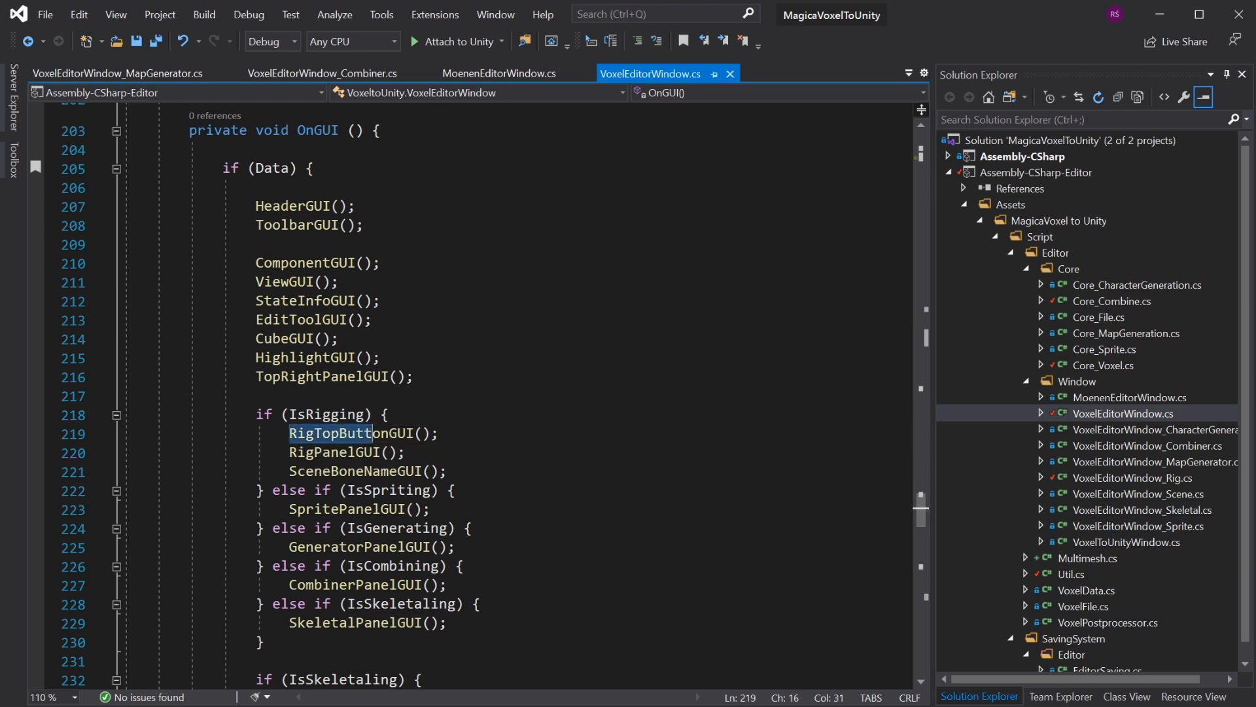